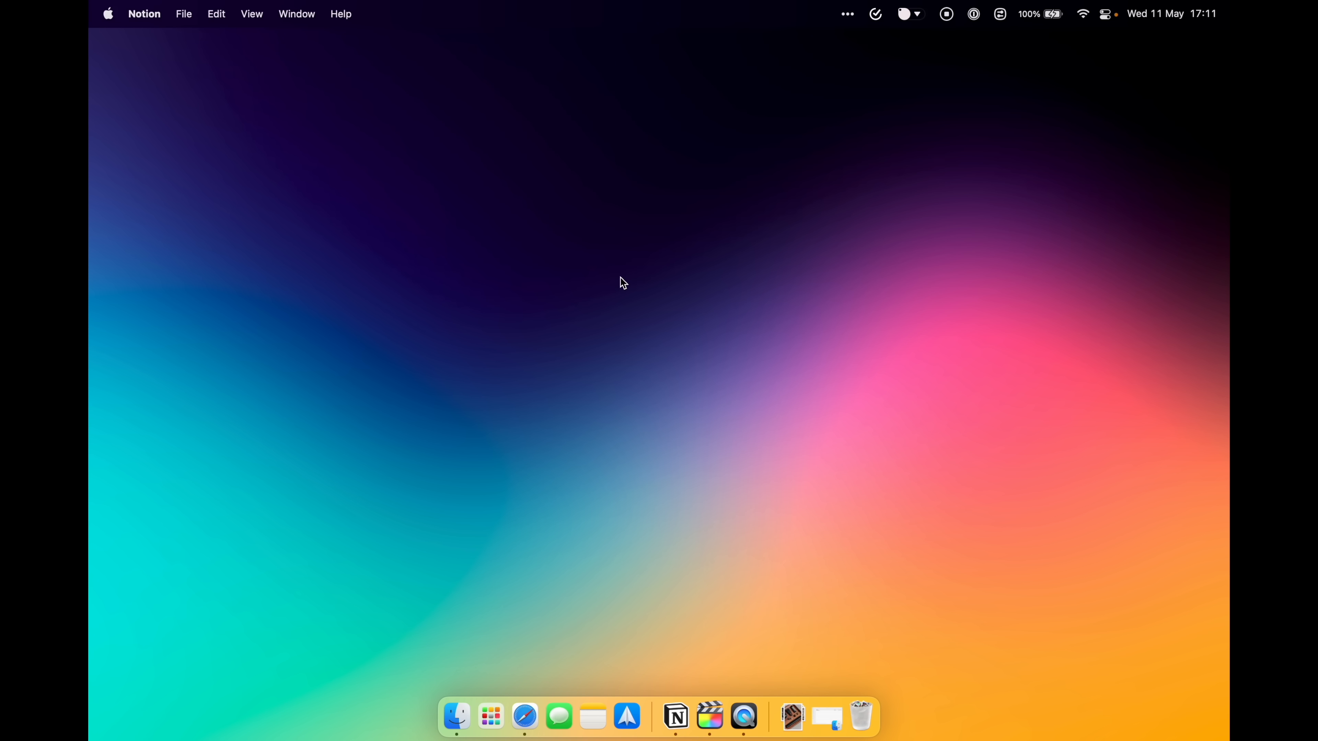
# Step: Capture a rectangular region of the desktop wallpaper with Shift-Command-4 and view the thumbnail
pyautogui.press('shift+command')
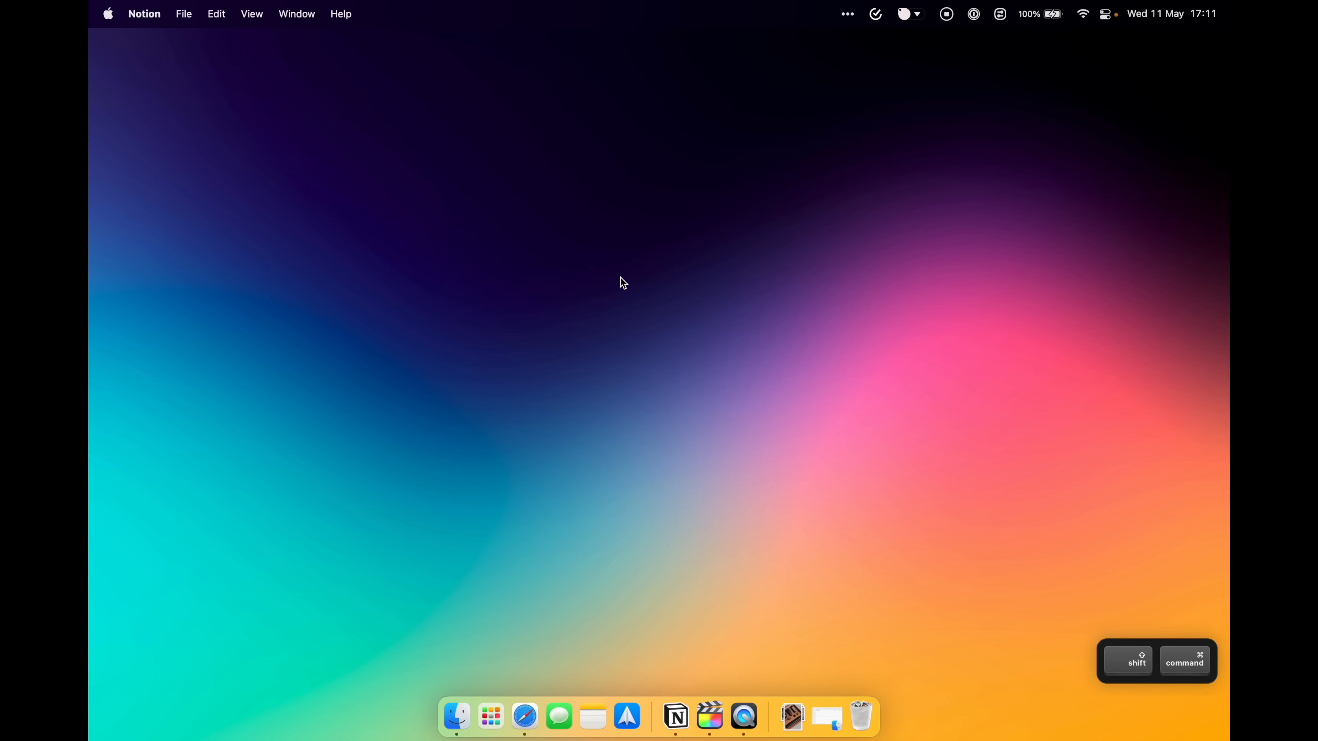
pyautogui.moveTo(419, 157); pyautogui.dragTo(557, 254)
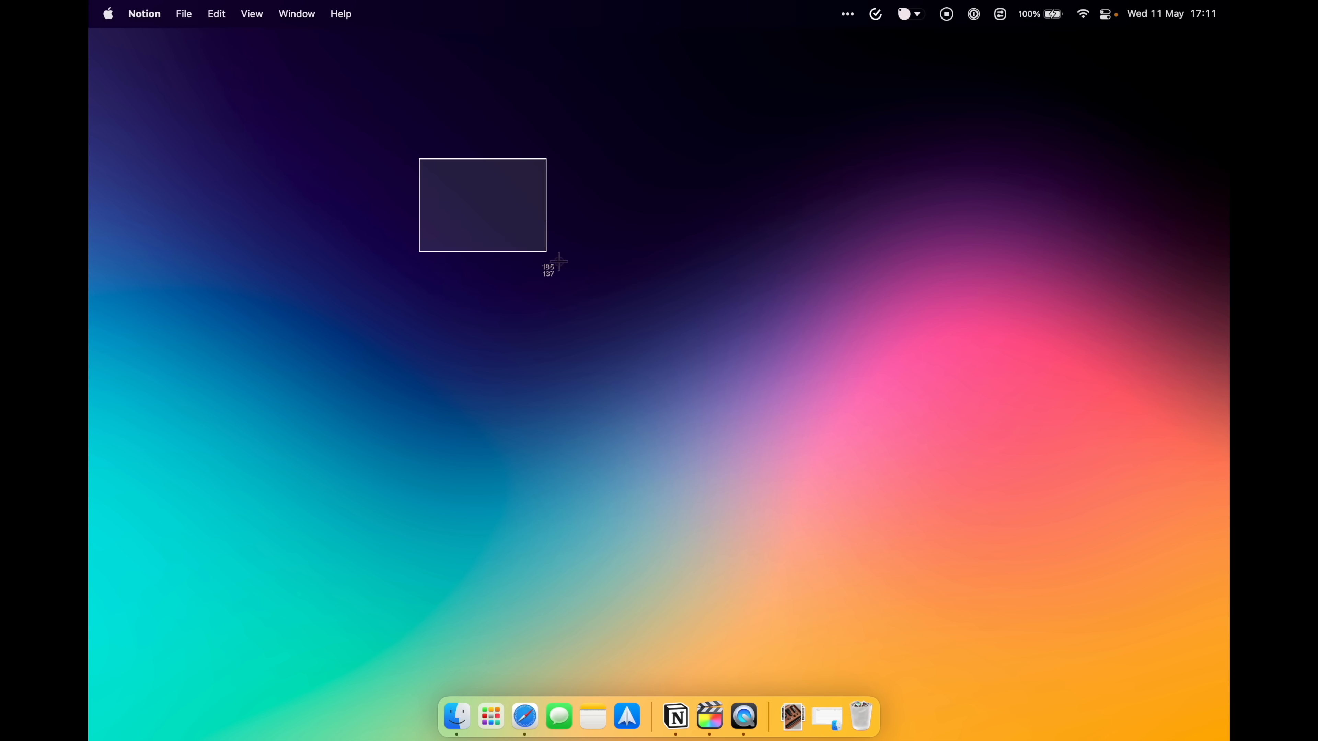
pyautogui.moveTo(558, 260); pyautogui.dragTo(1054, 576)
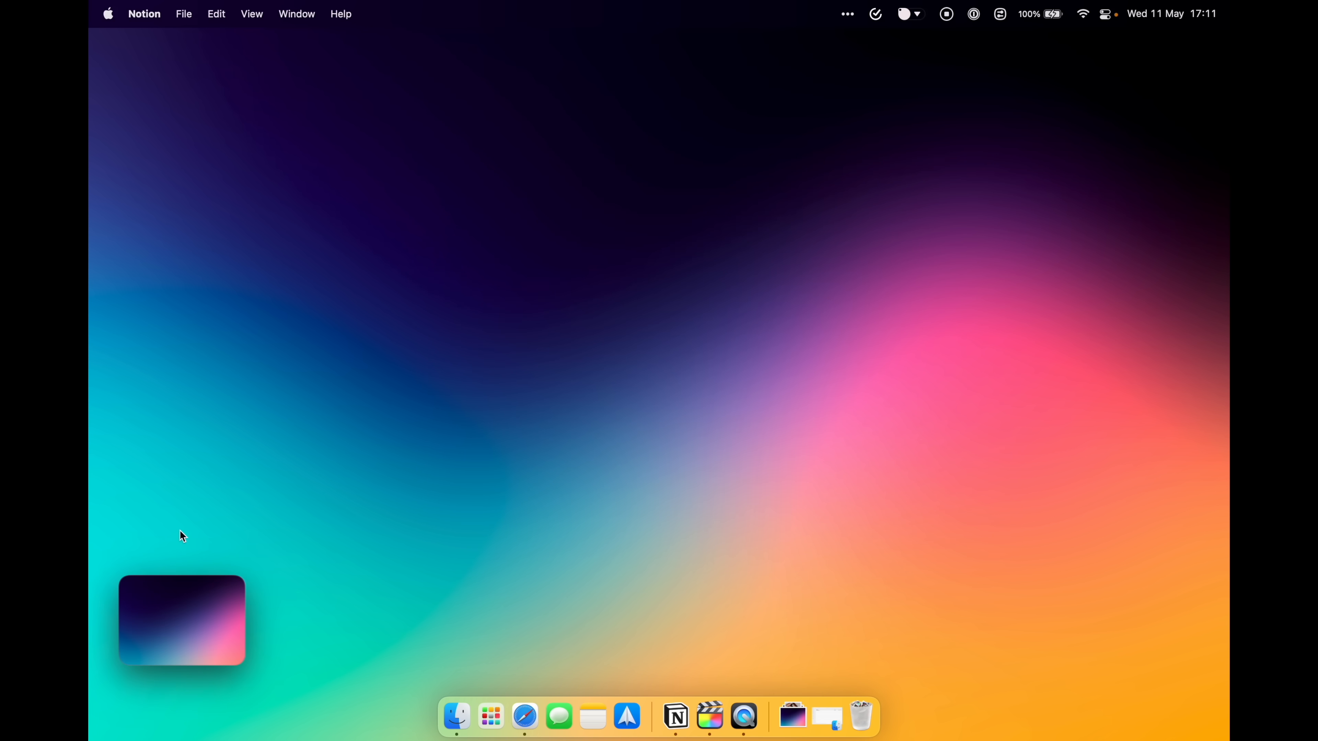
pyautogui.click(759, 716)
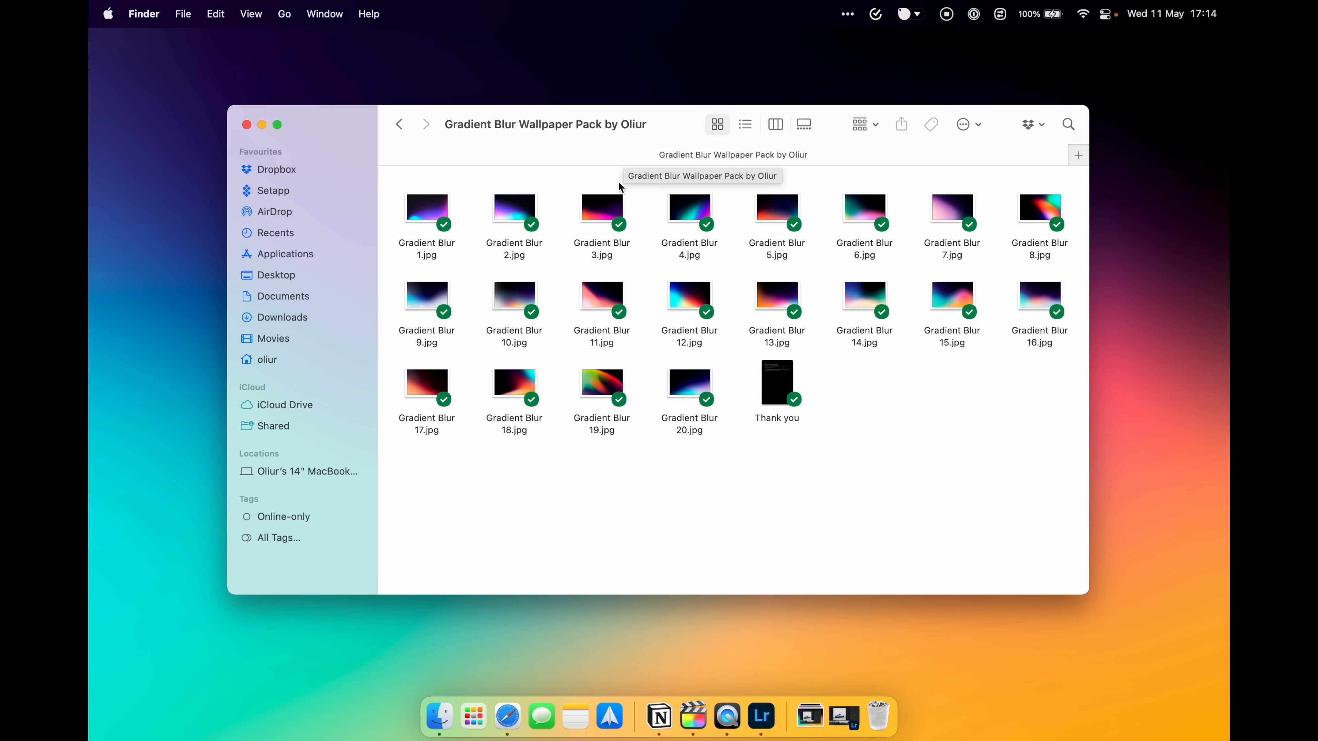
pyautogui.moveTo(929, 444)
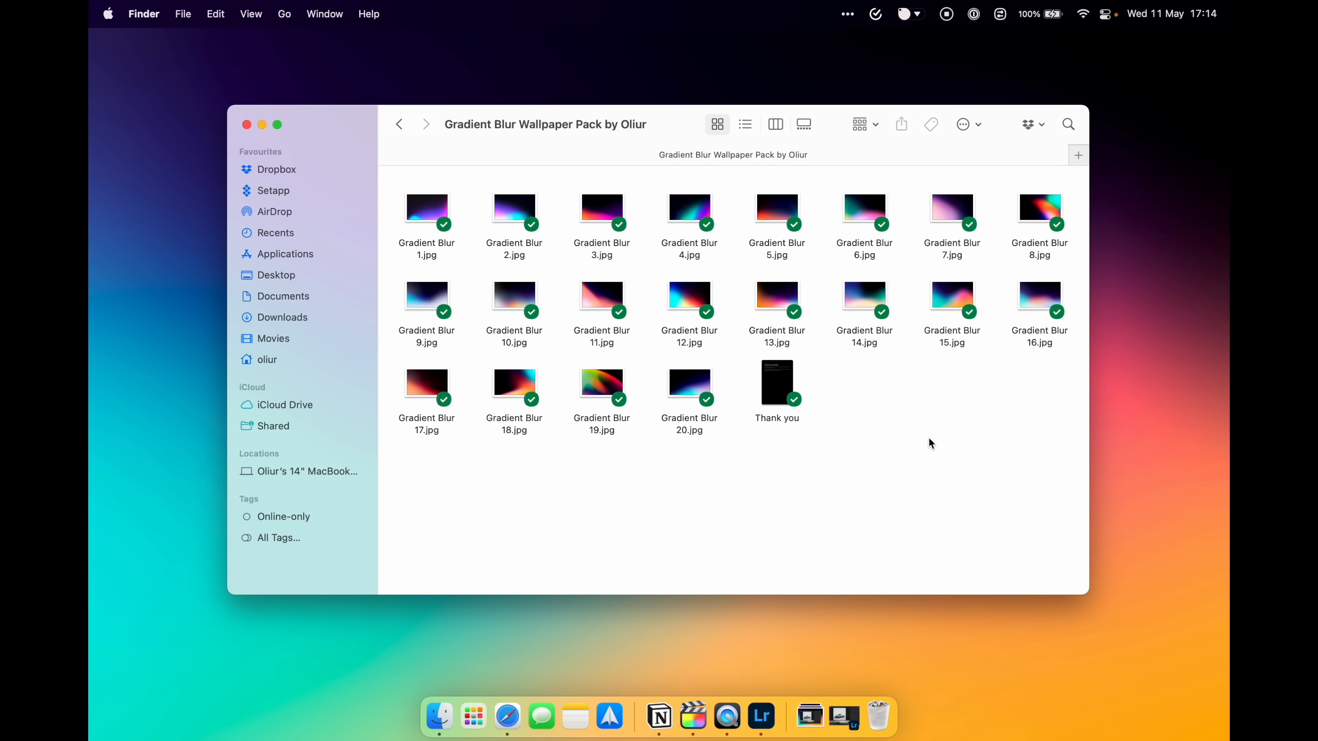
pyautogui.moveTo(560, 278)
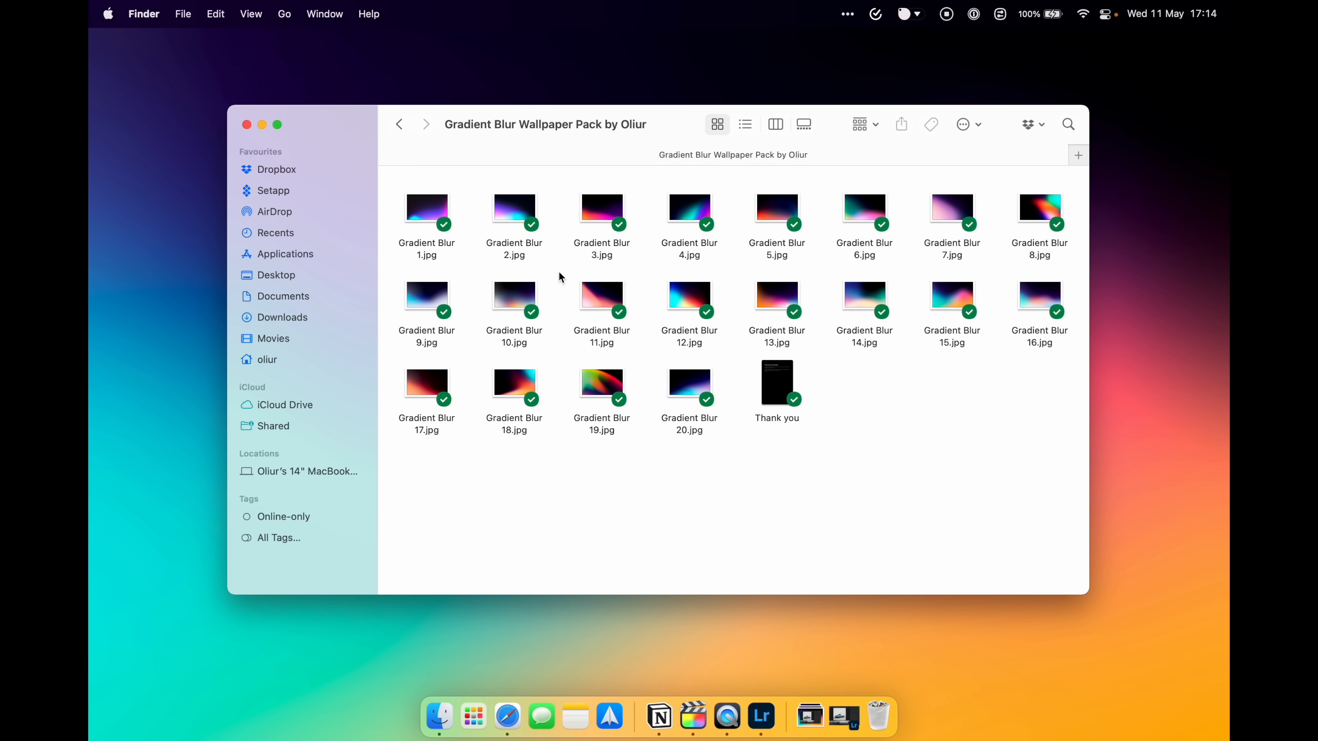
# Step: Turn on the Path Bar and Status Bar from the View menu for the wallpaper folder
pyautogui.click(250, 14)
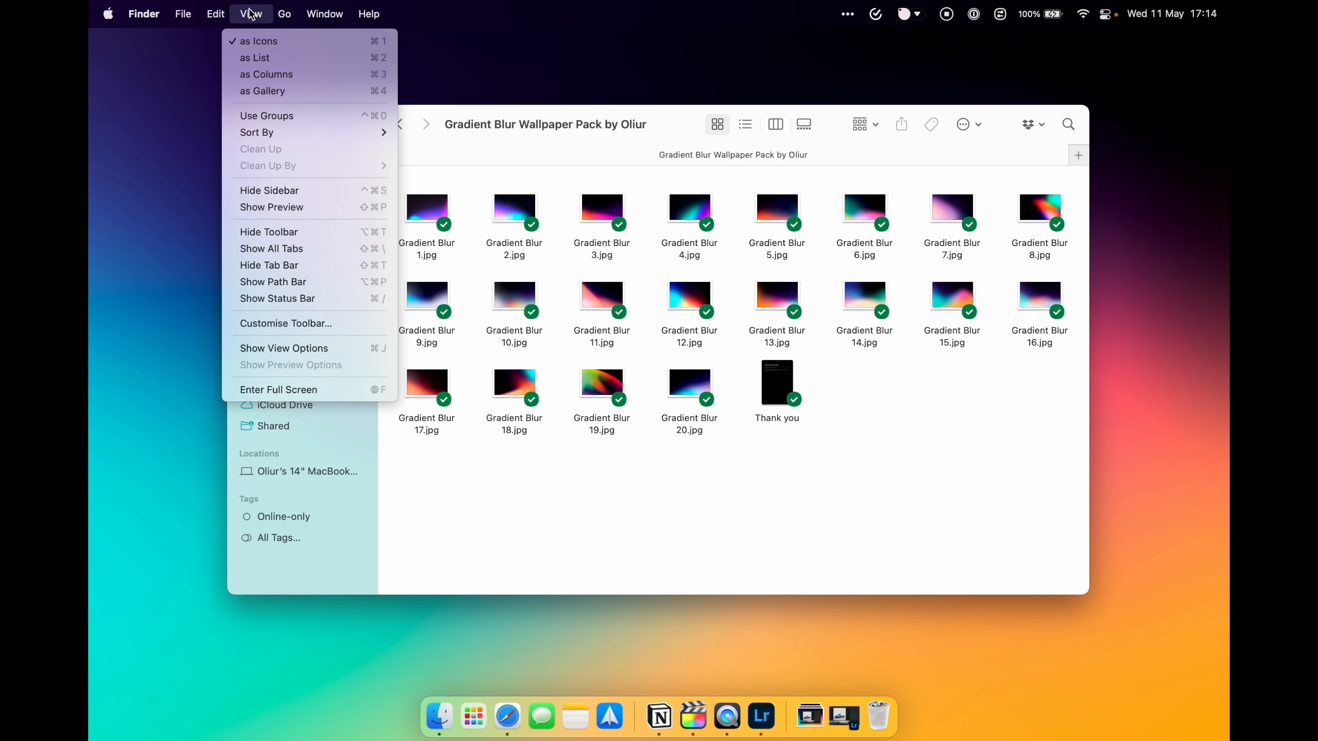
pyautogui.moveTo(277, 281)
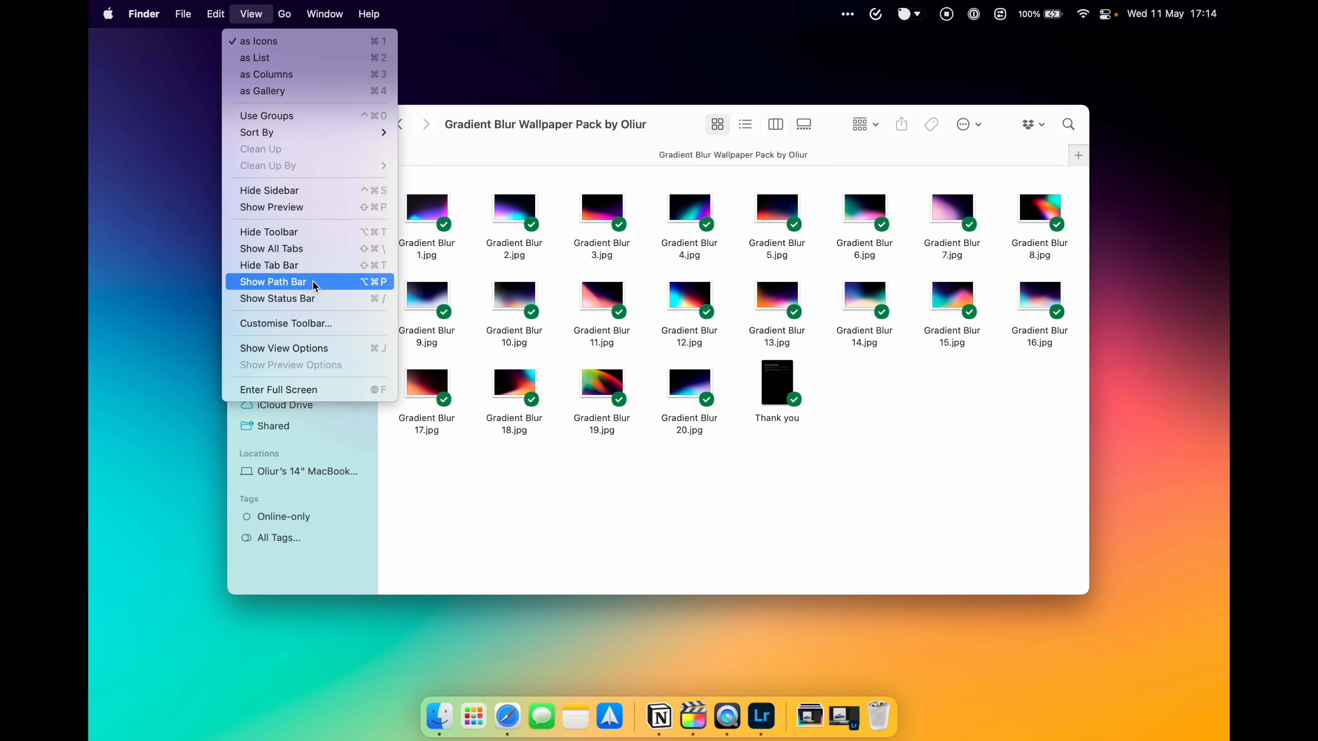
pyautogui.click(272, 281)
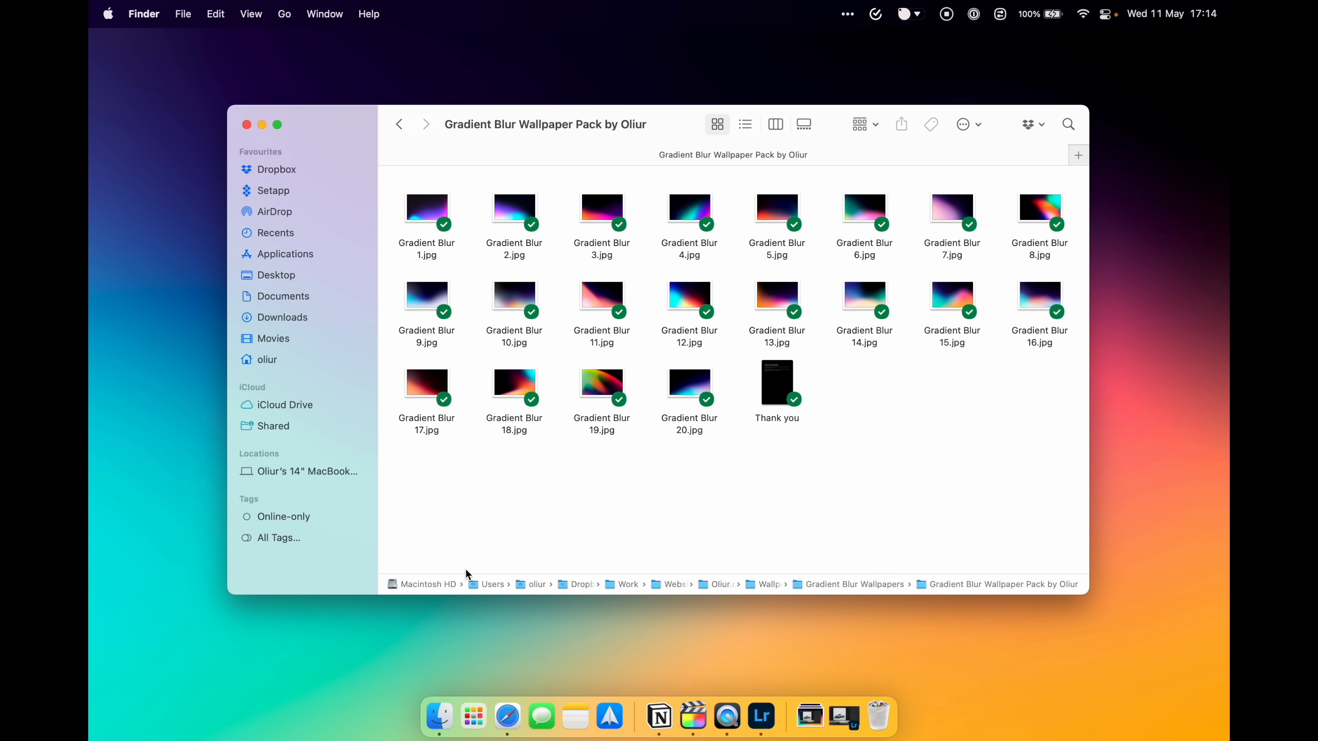
pyautogui.moveTo(766, 496)
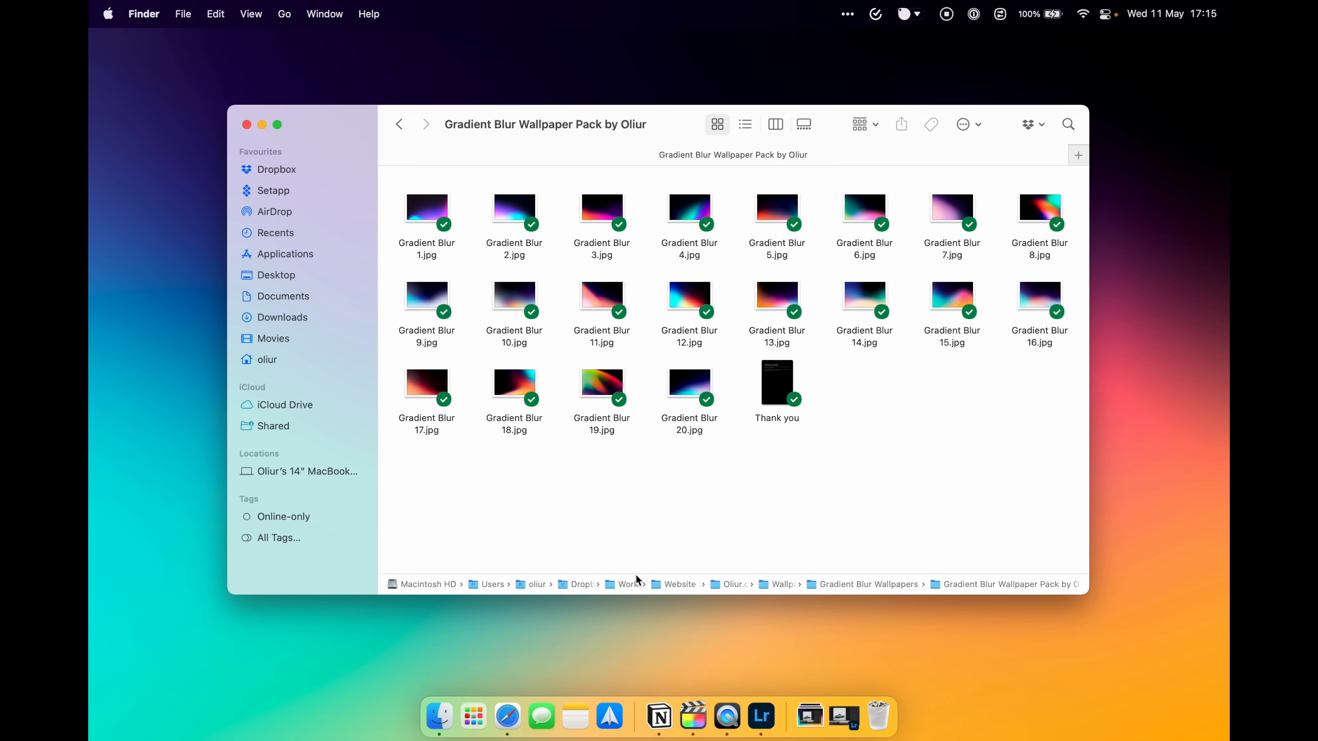
pyautogui.click(250, 14)
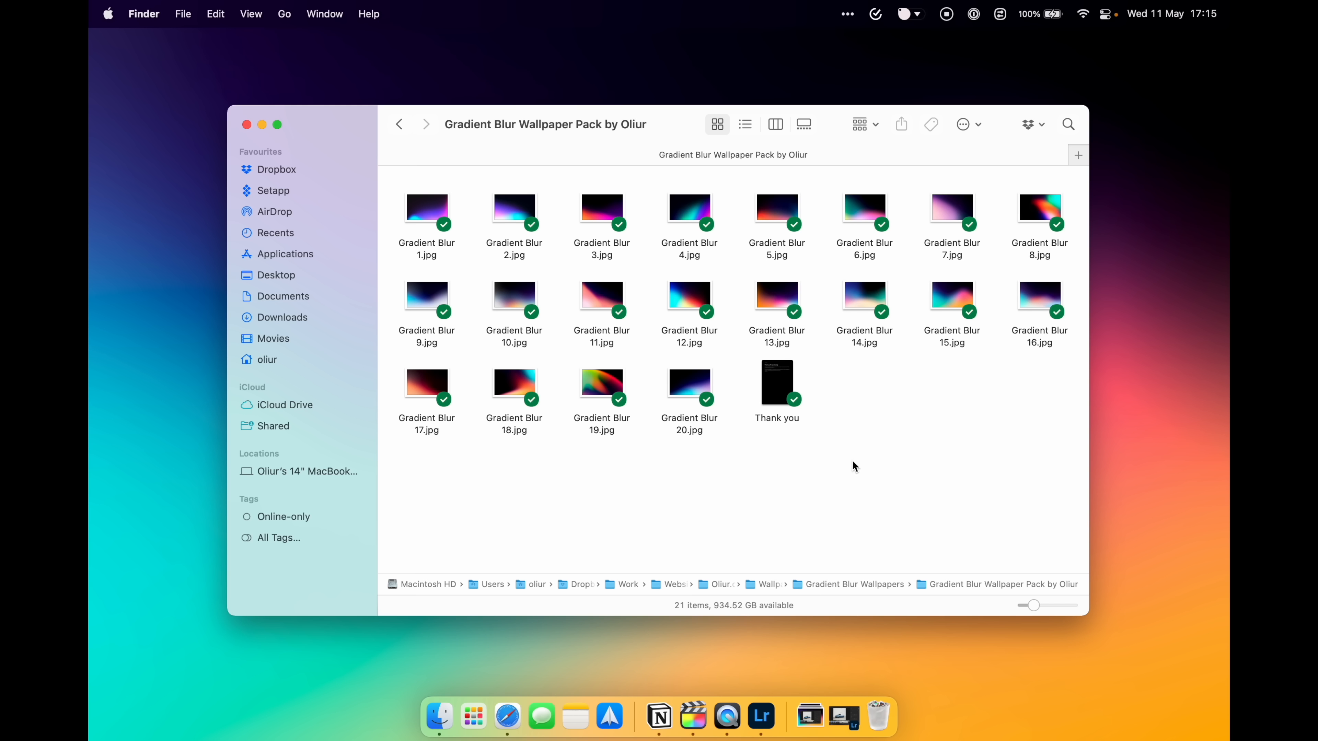
pyautogui.moveTo(738, 613)
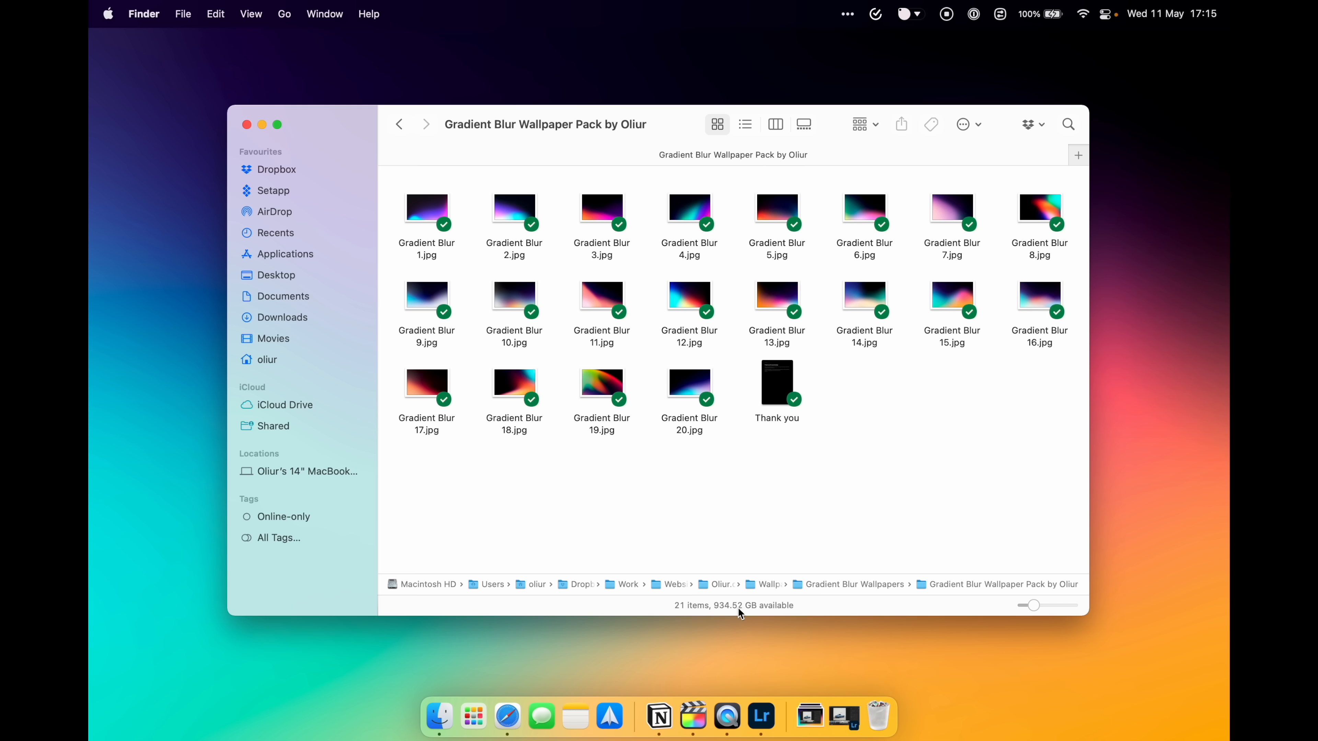
pyautogui.moveTo(659, 478)
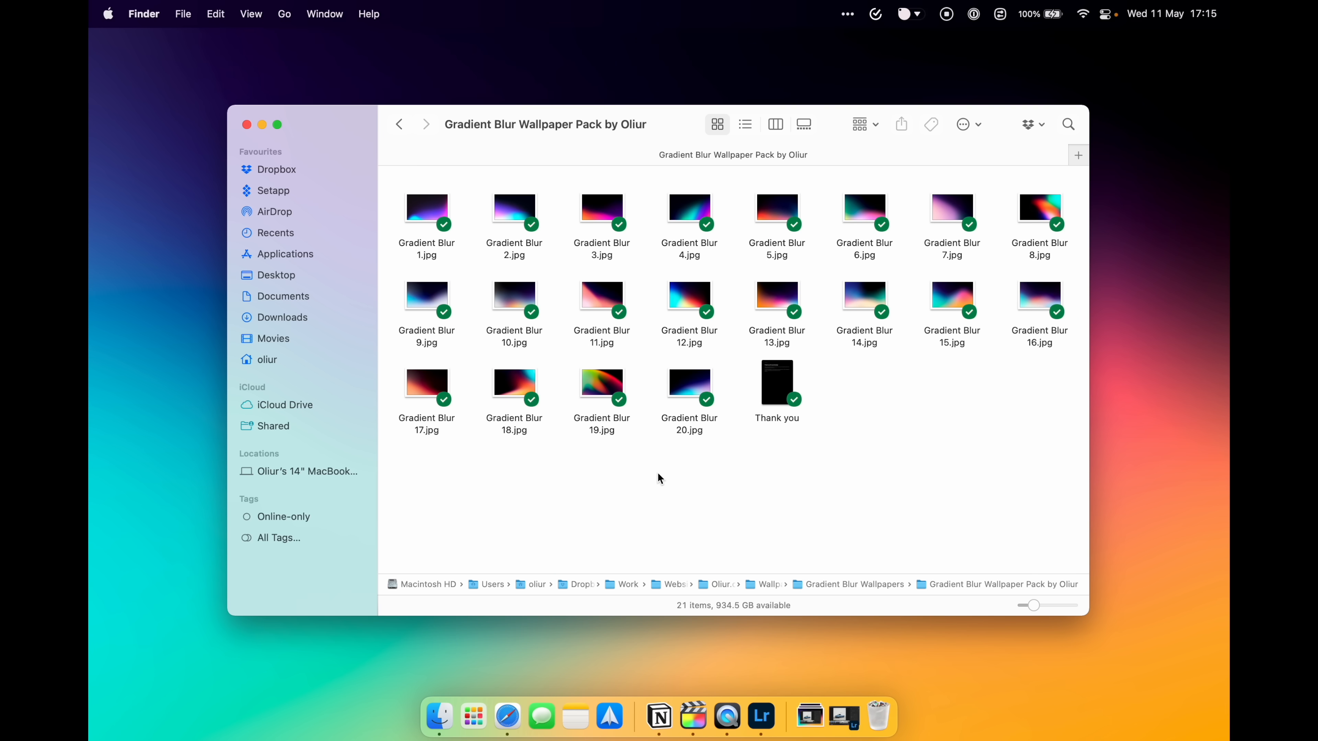
pyautogui.moveTo(537, 313)
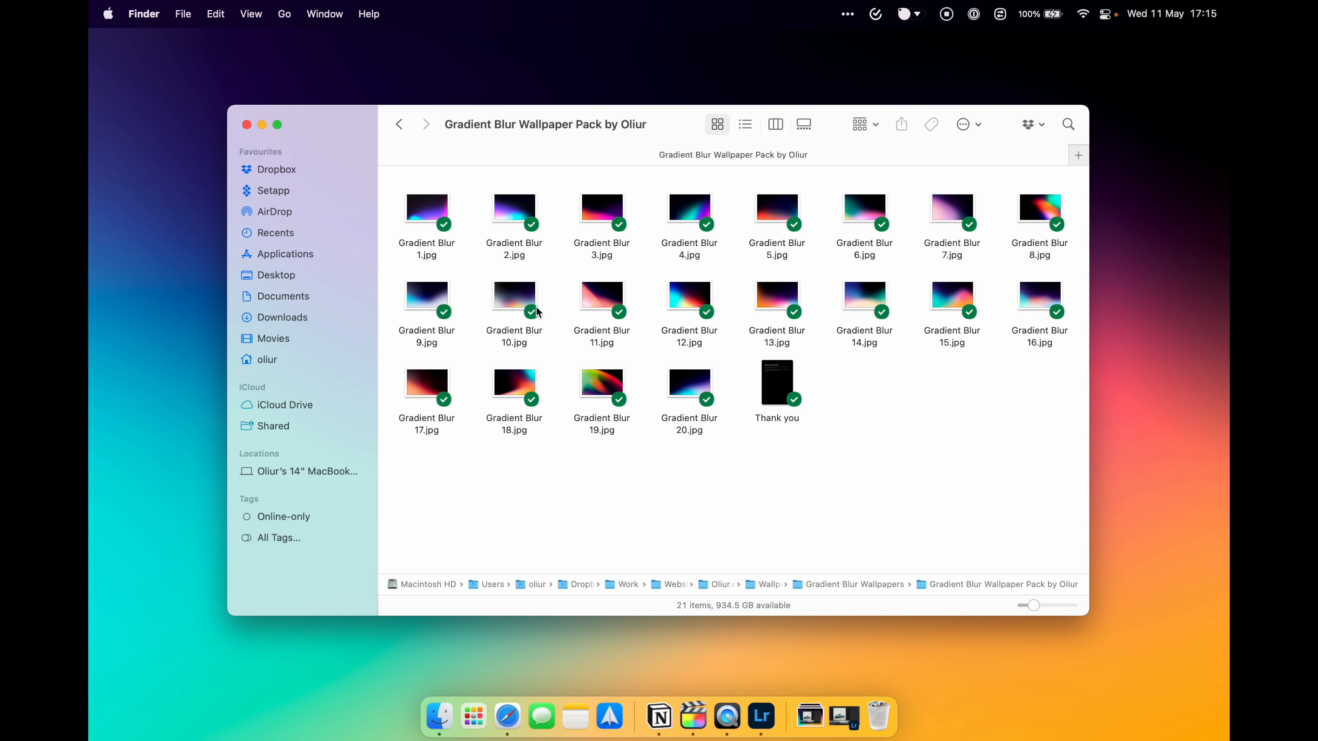
# Step: Move through the Gradient Blur images and enlarge a Quick Look preview of Gradient Blur 11.jpg
pyautogui.click(602, 387)
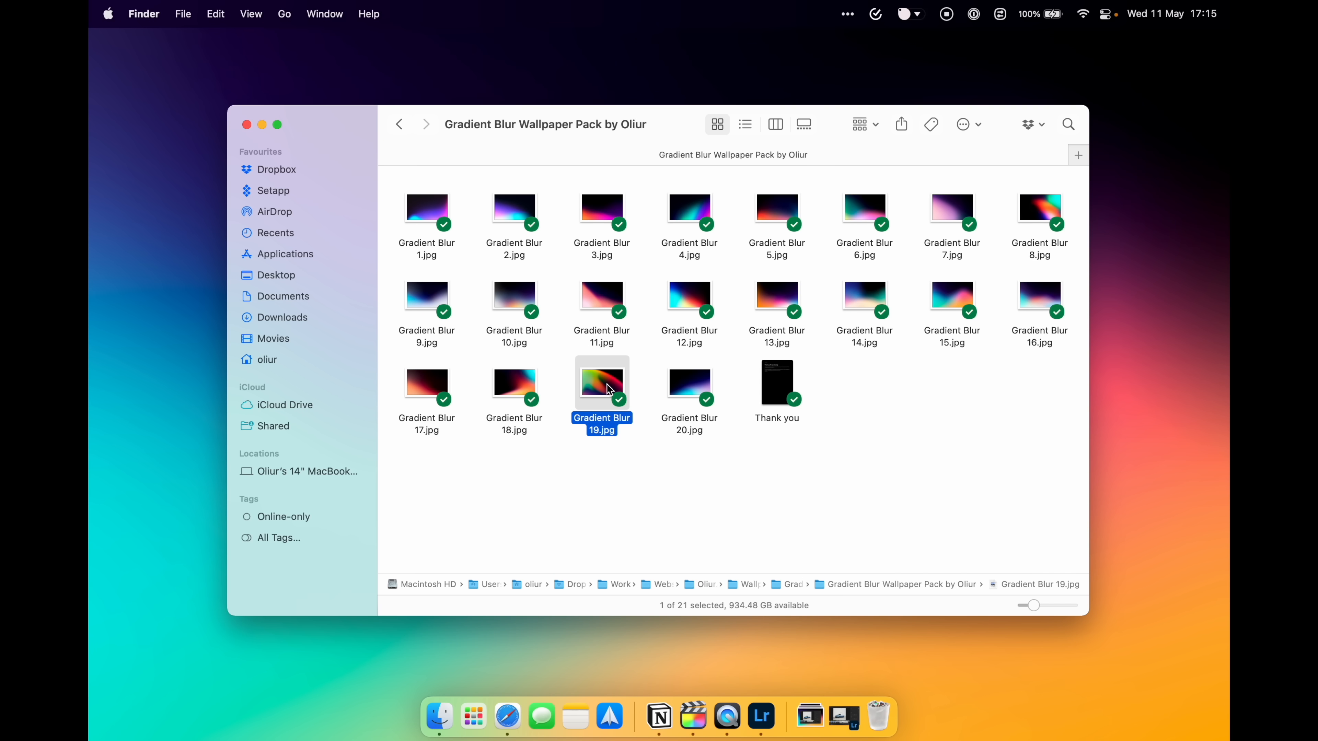
pyautogui.press('space')
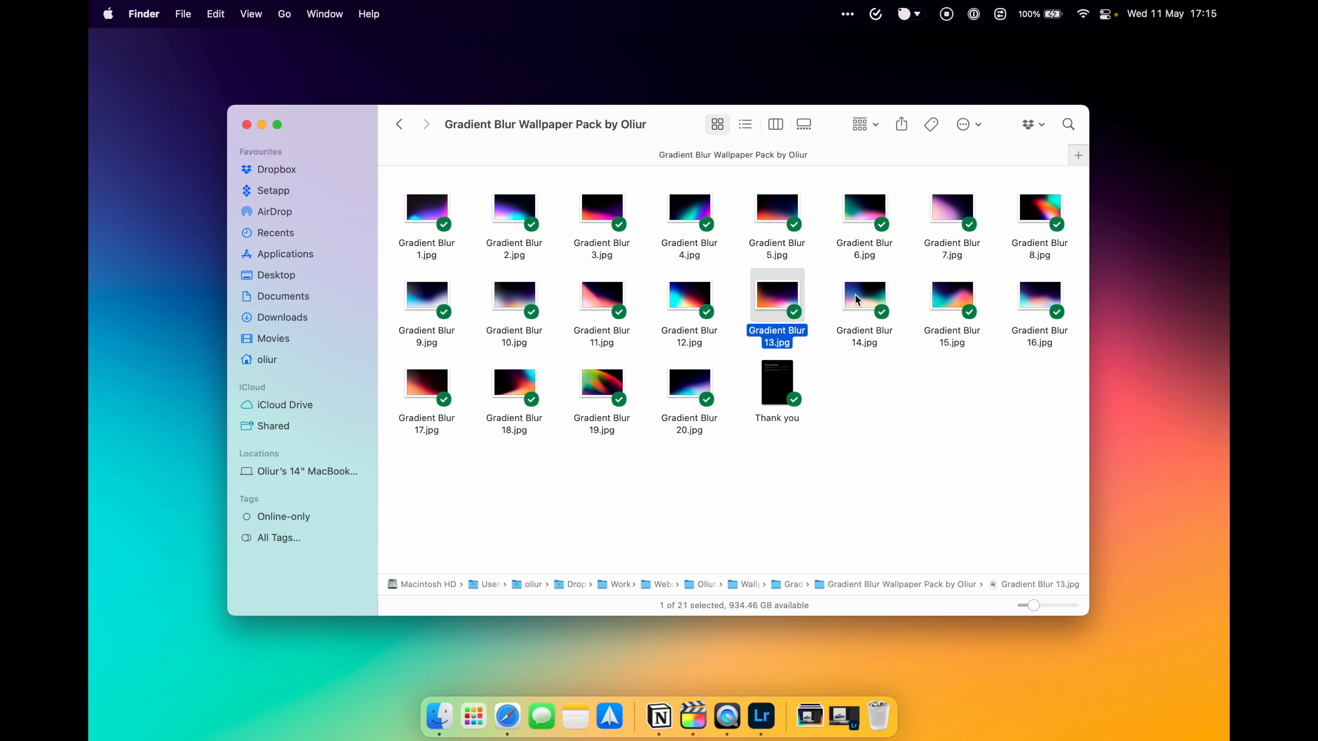
pyautogui.press('space')
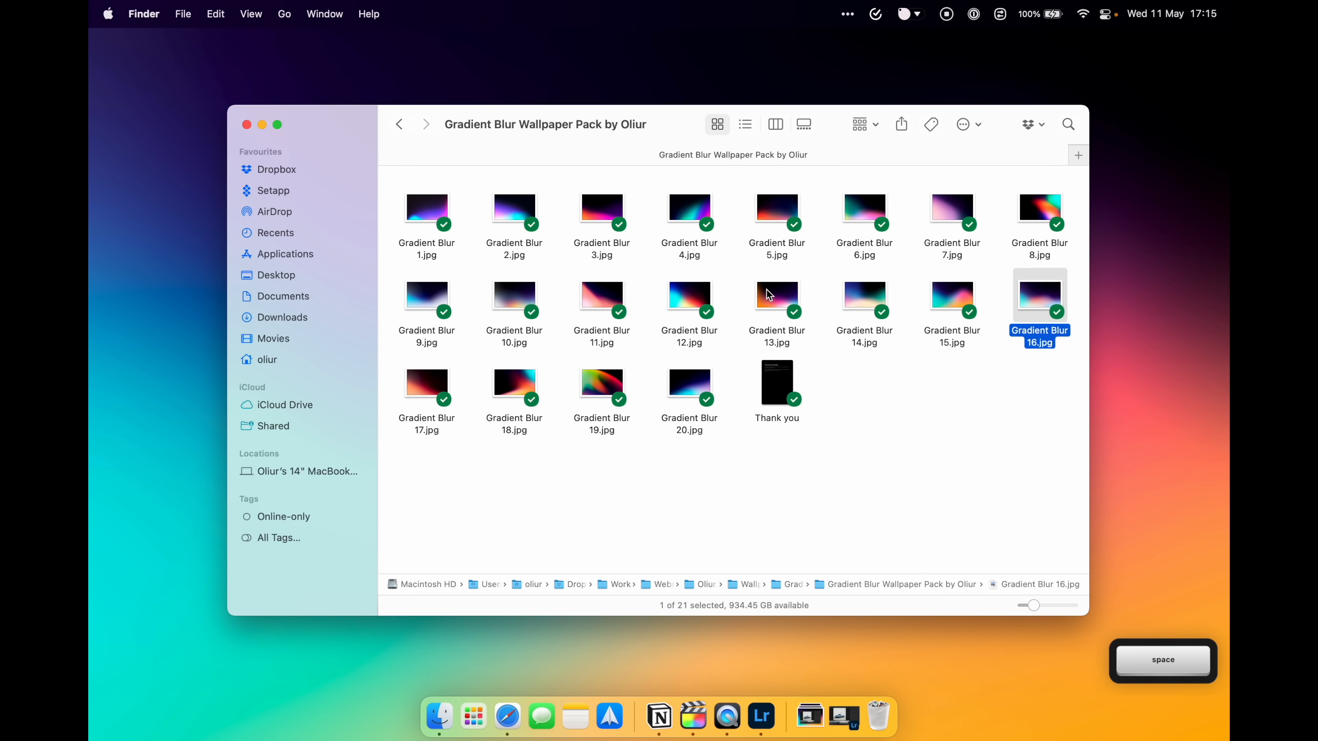
pyautogui.press('space')
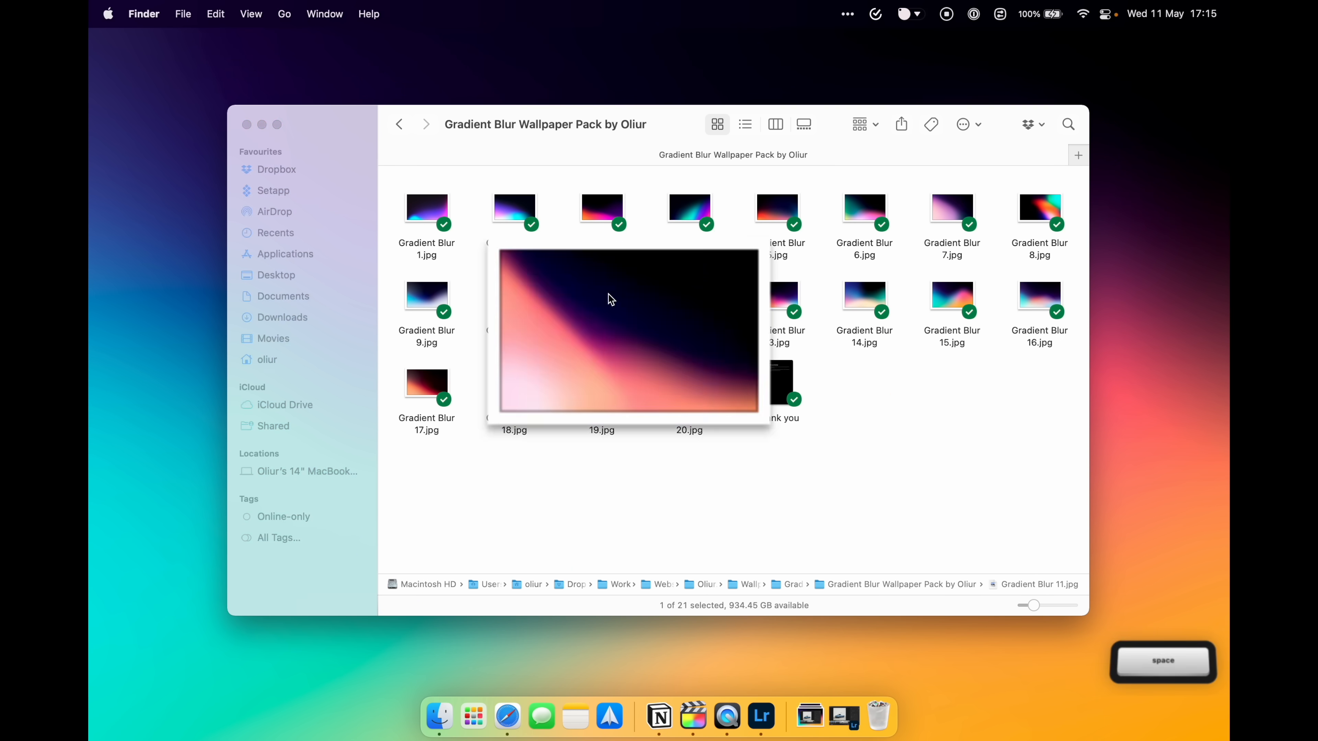
pyautogui.press('space')
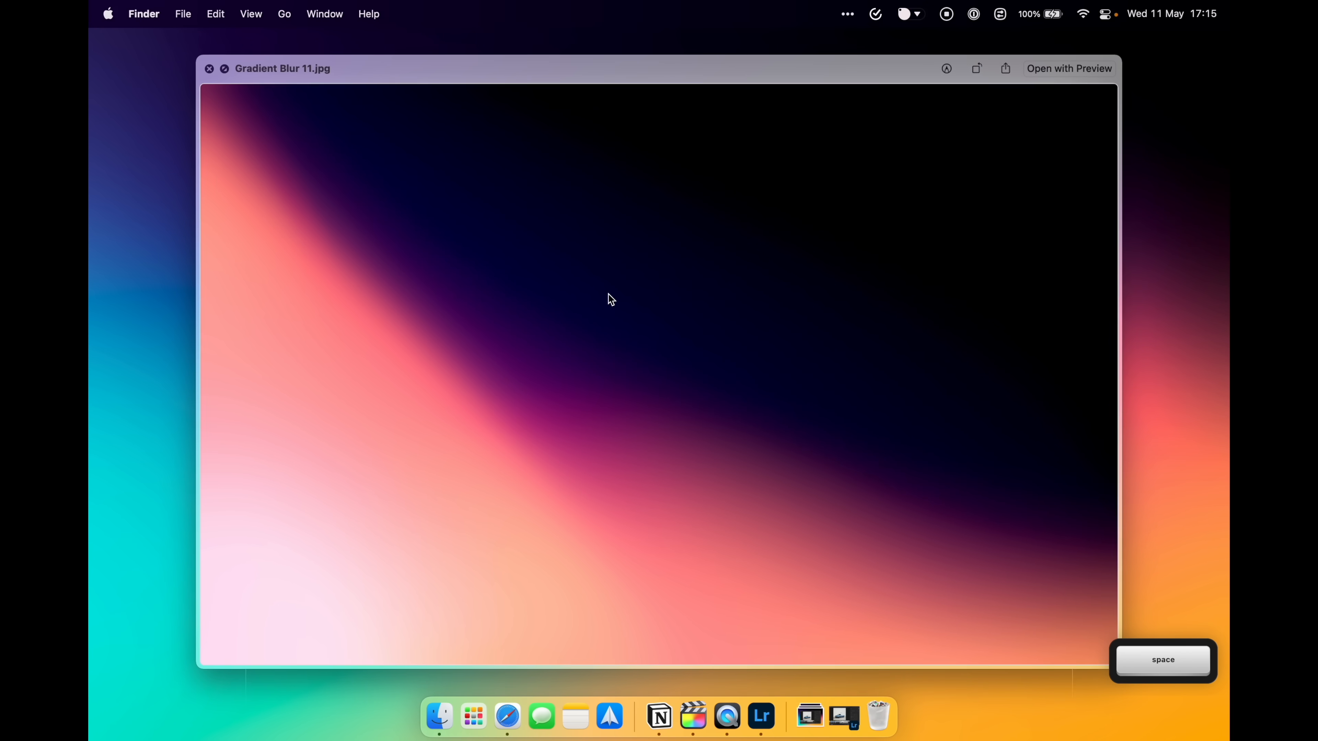
pyautogui.press('space')
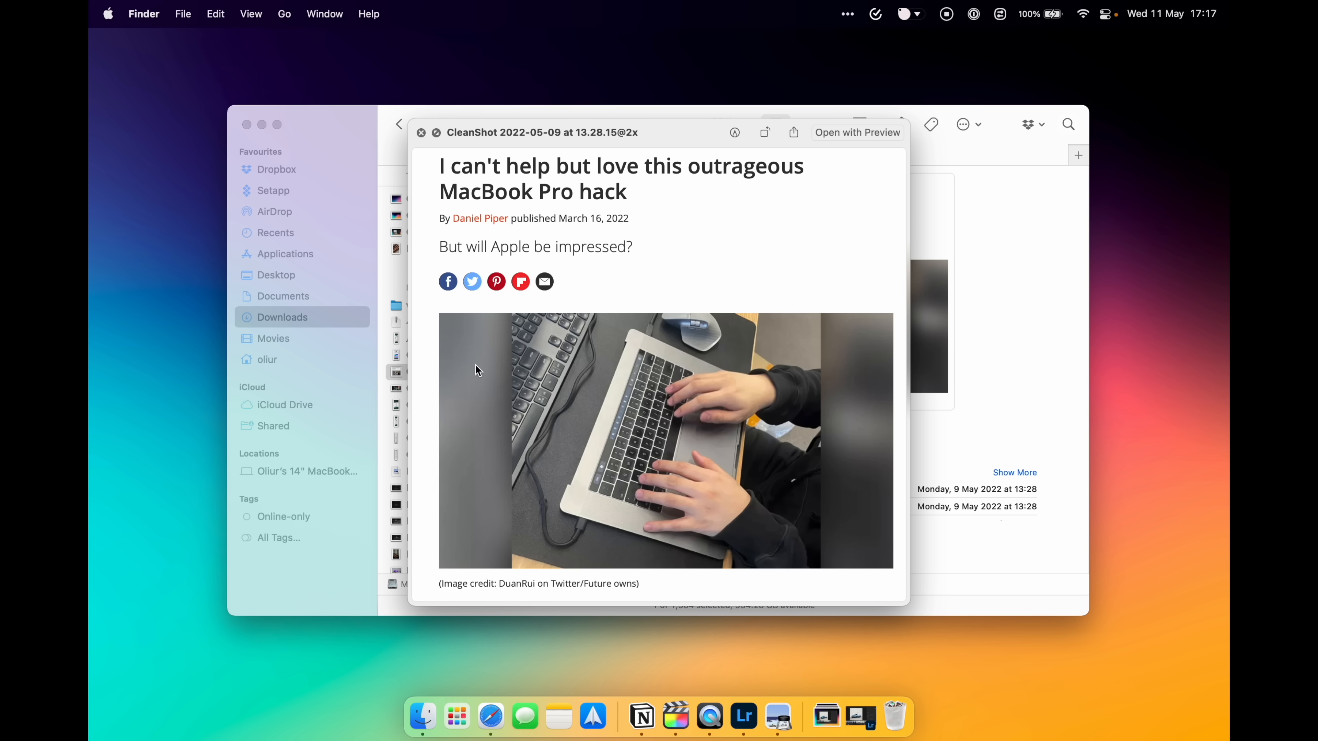
pyautogui.moveTo(494, 207)
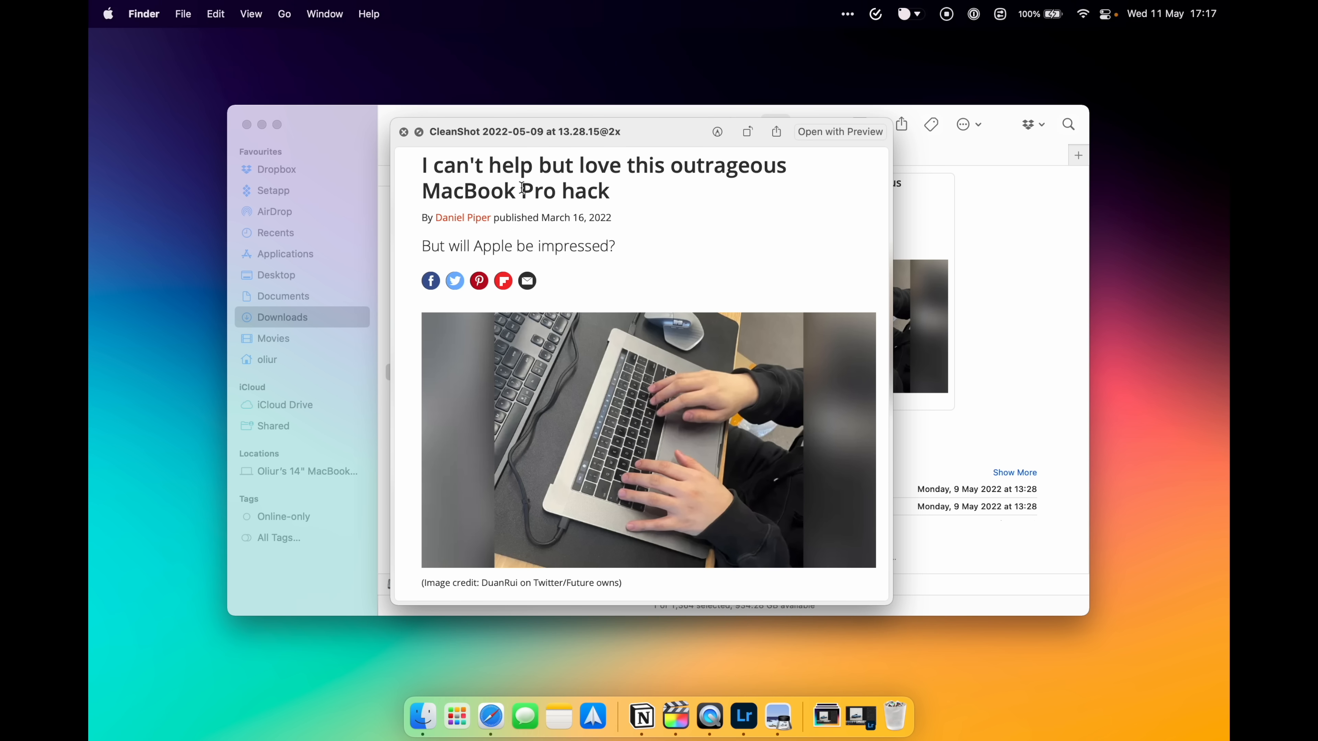
pyautogui.moveTo(414, 161)
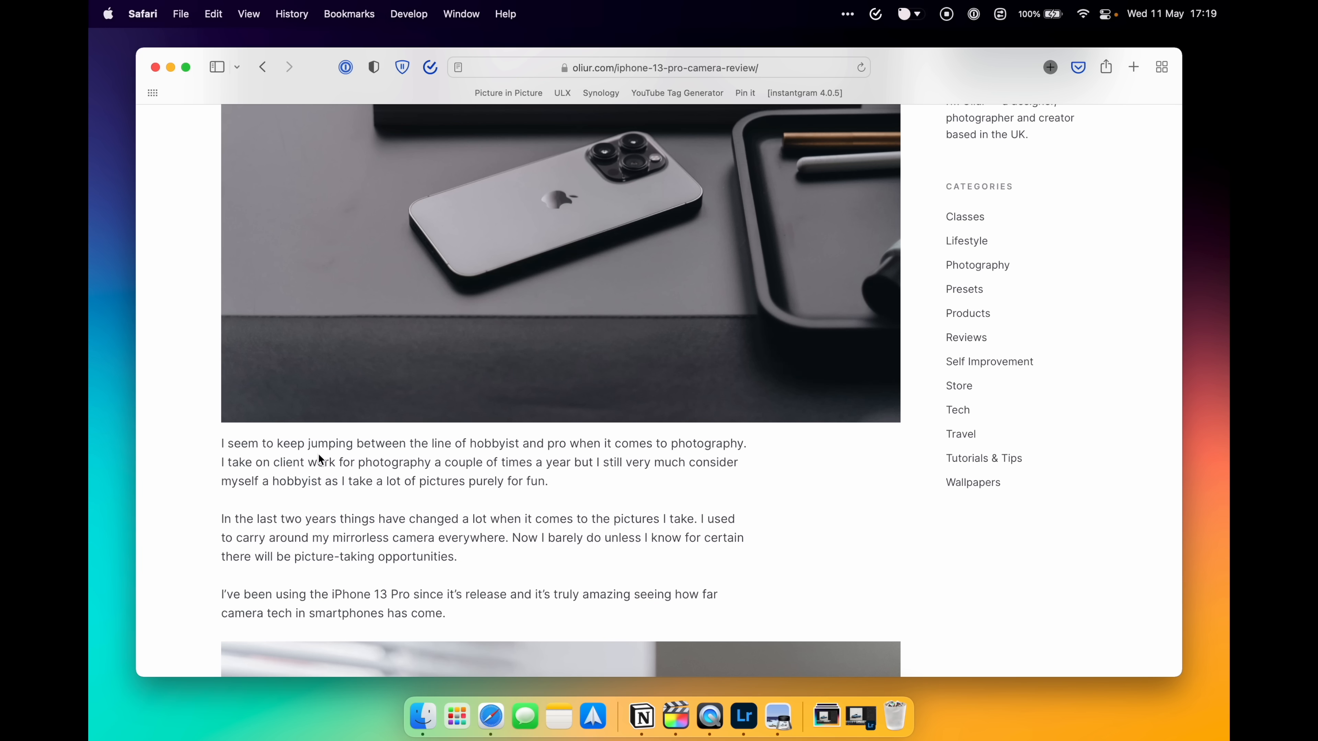
# Step: Select the hobbyist-versus-pro photography sentence and write it into a new Quick Note
pyautogui.moveTo(263, 442); pyautogui.dragTo(404, 462)
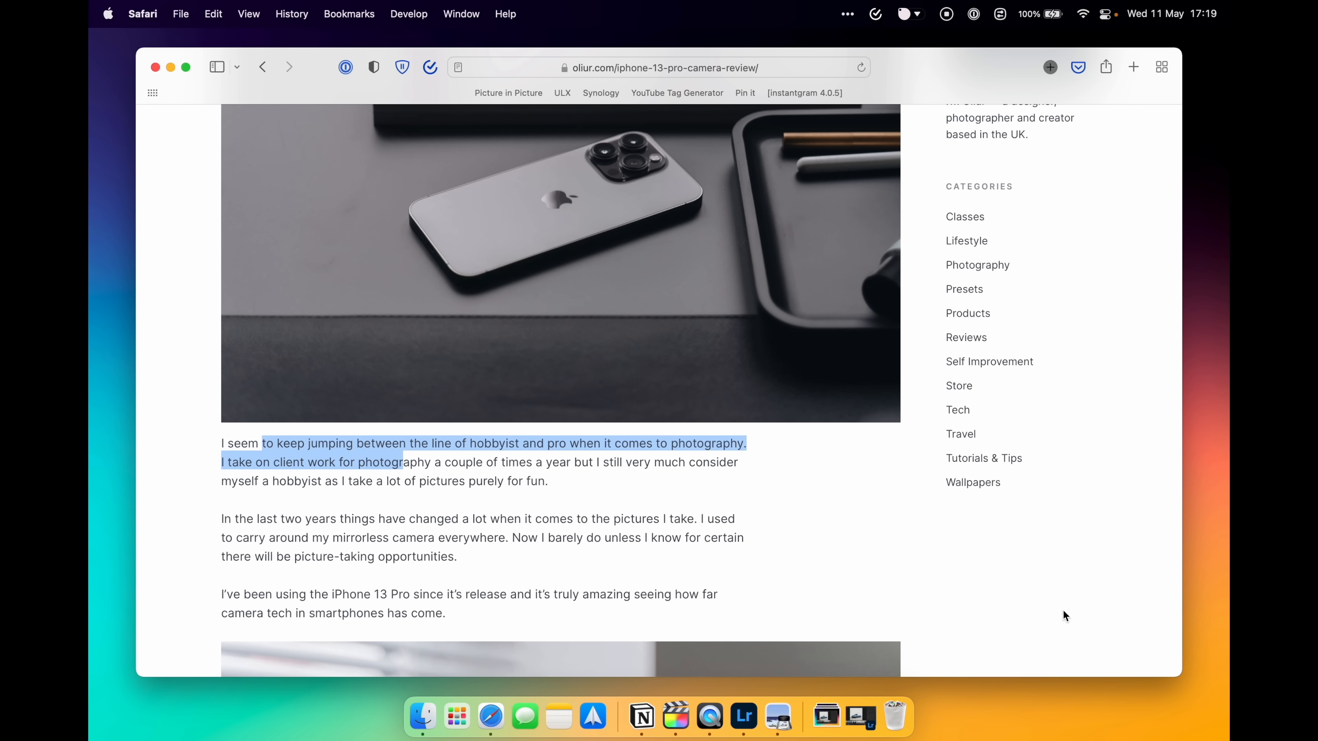
pyautogui.moveTo(1219, 733)
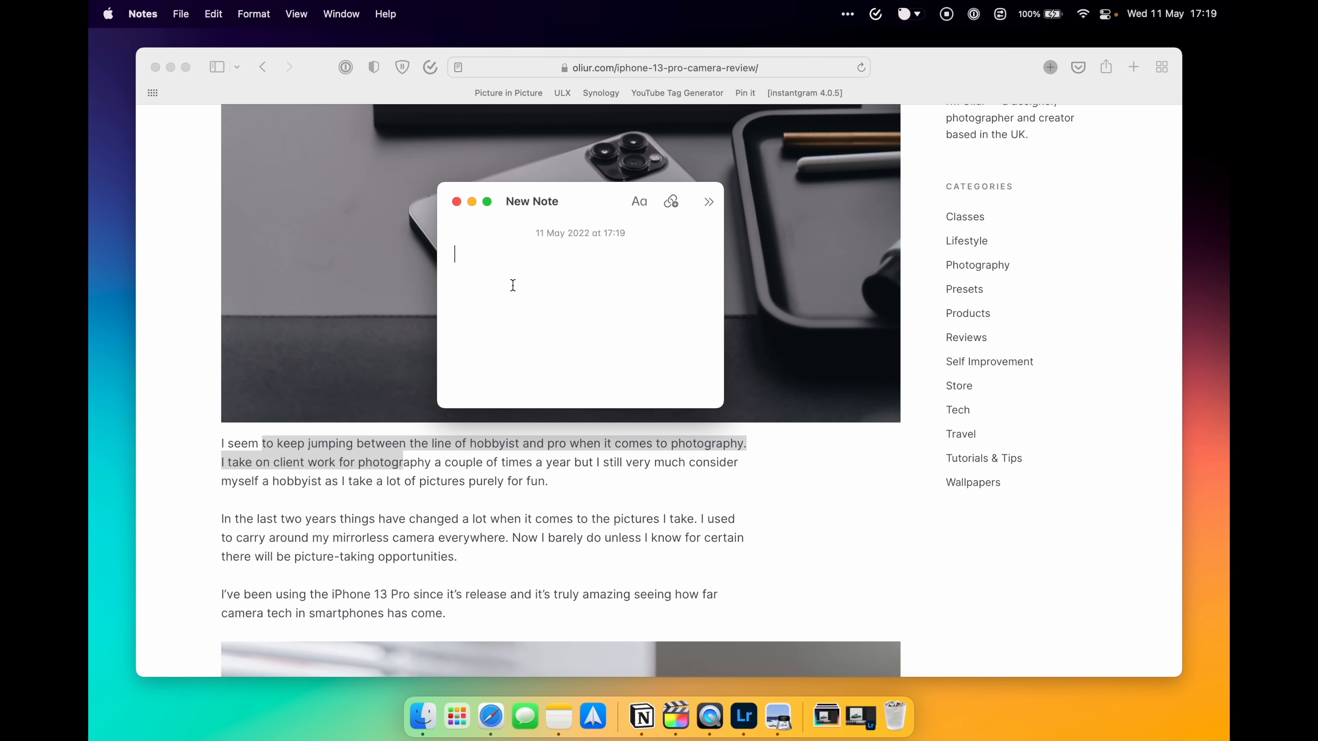
pyautogui.write('to keep jumping between the line of hobbyist and pro when it comes to photography. I take on client work for photogr')
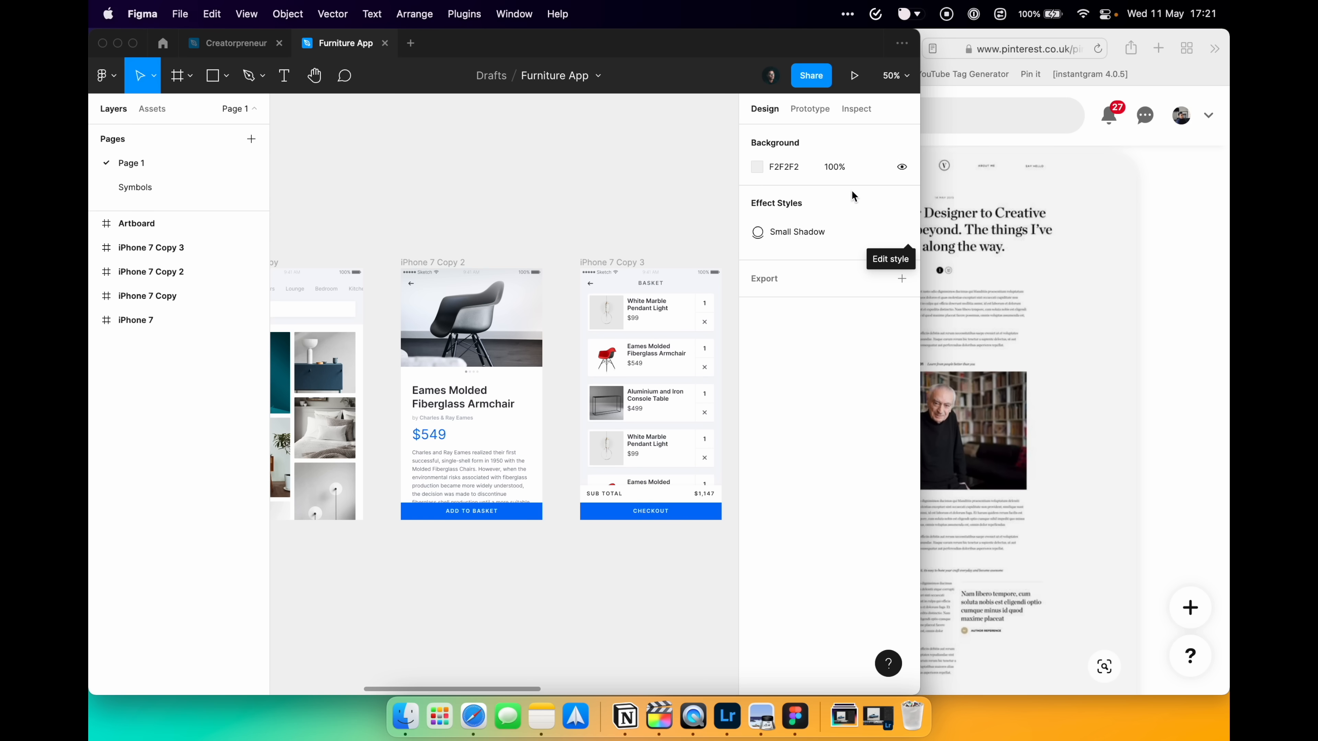
pyautogui.moveTo(1019, 237)
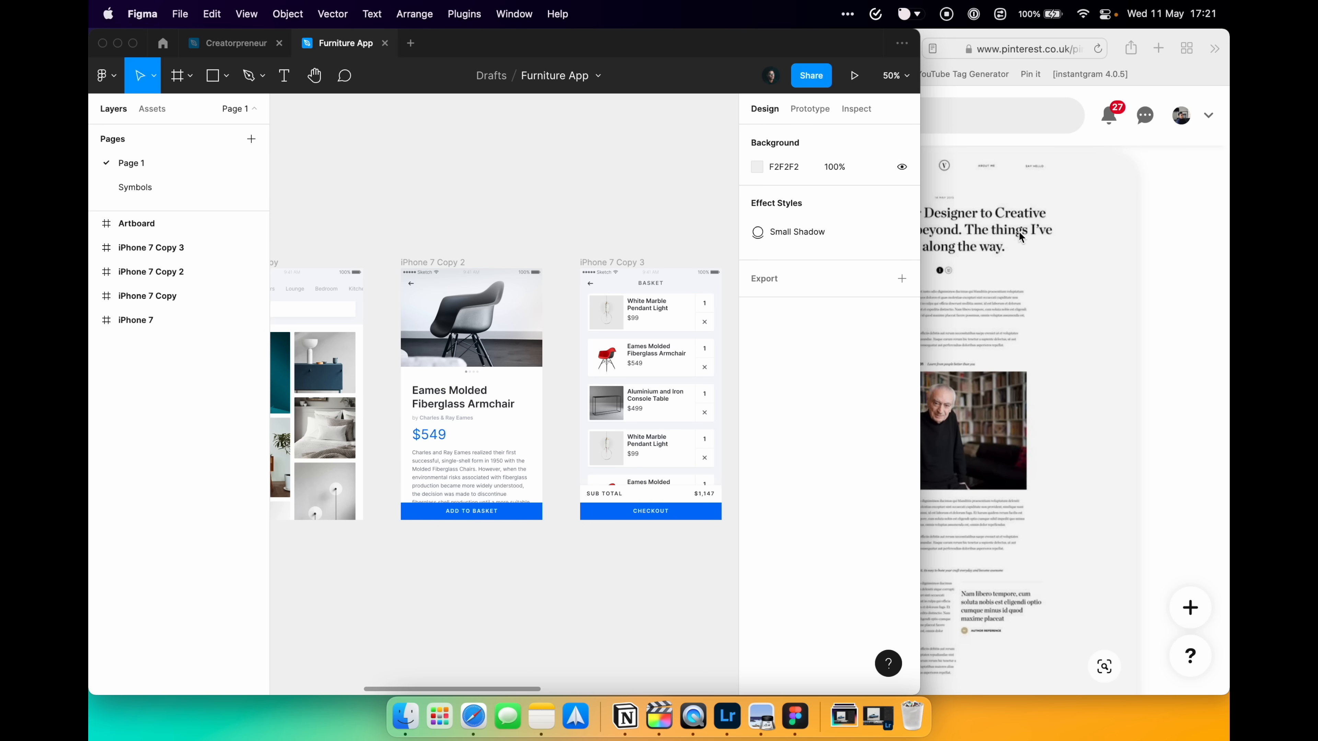
pyautogui.moveTo(1130, 221)
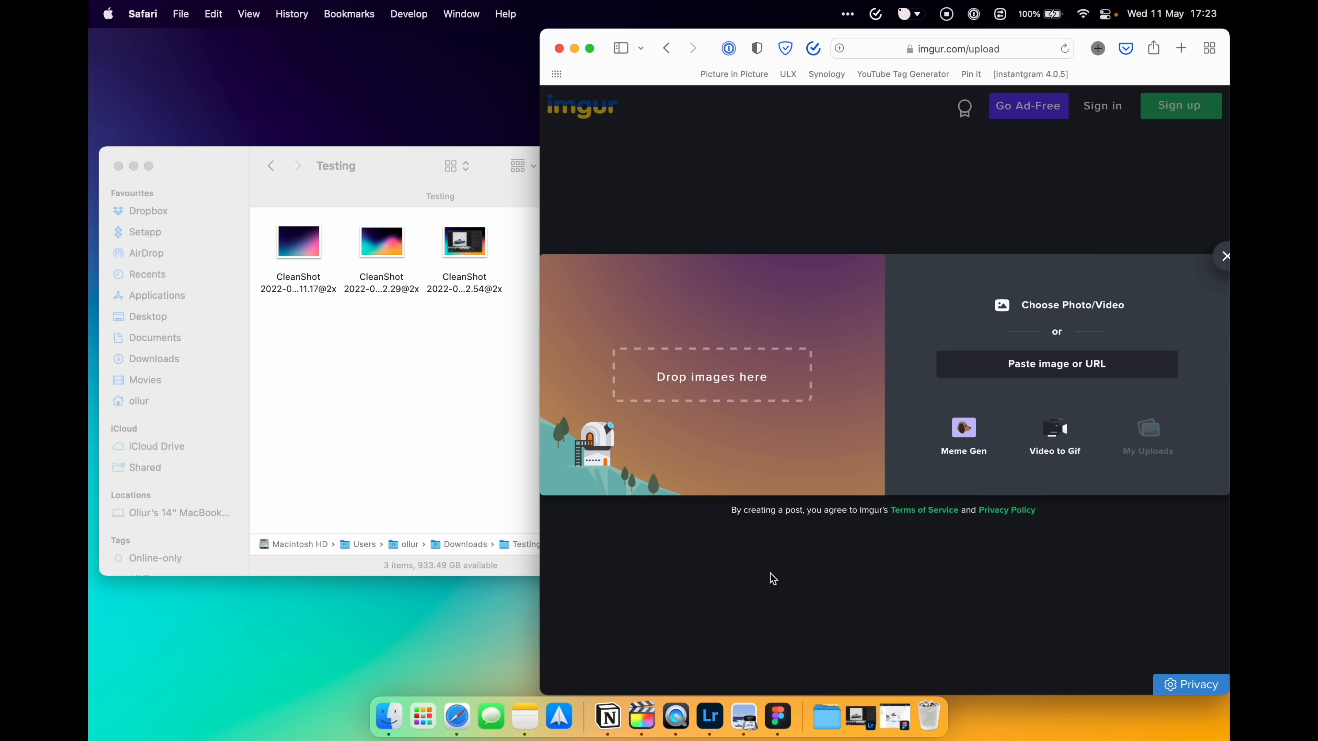
pyautogui.moveTo(700, 423)
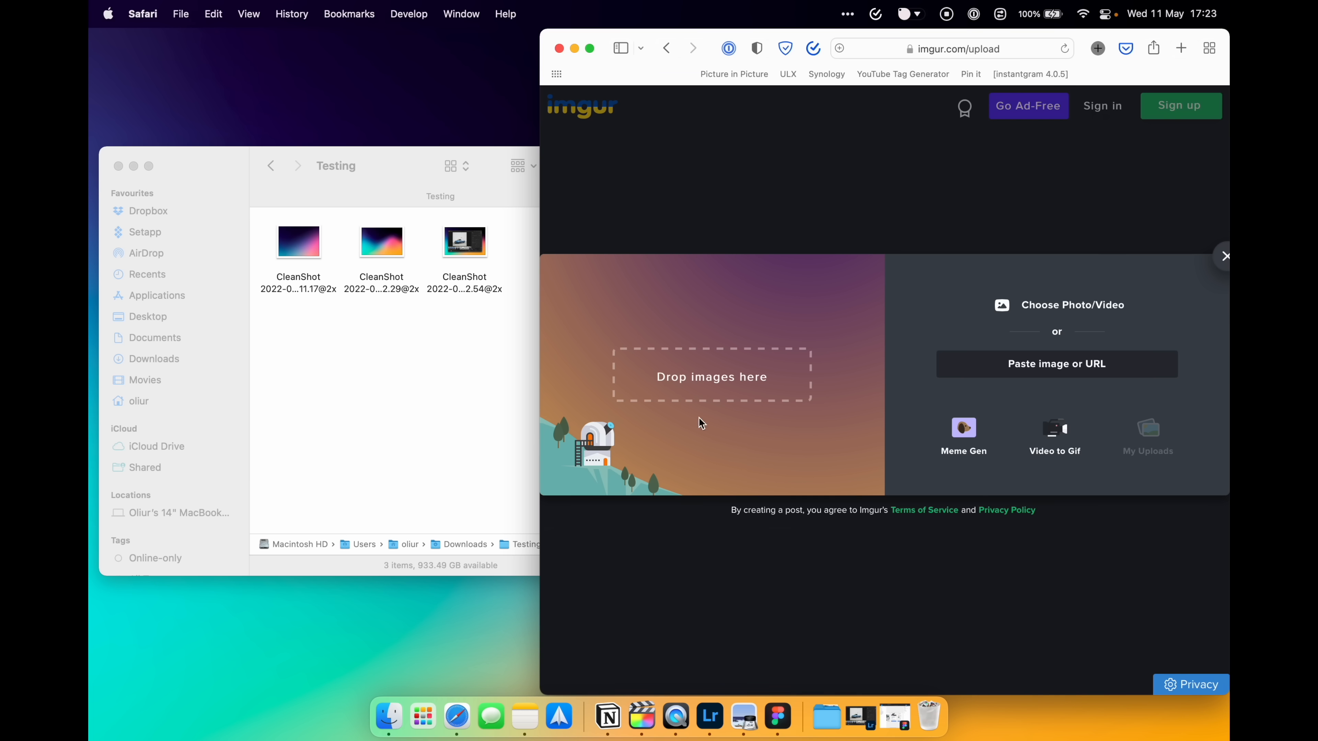
pyautogui.moveTo(666, 397)
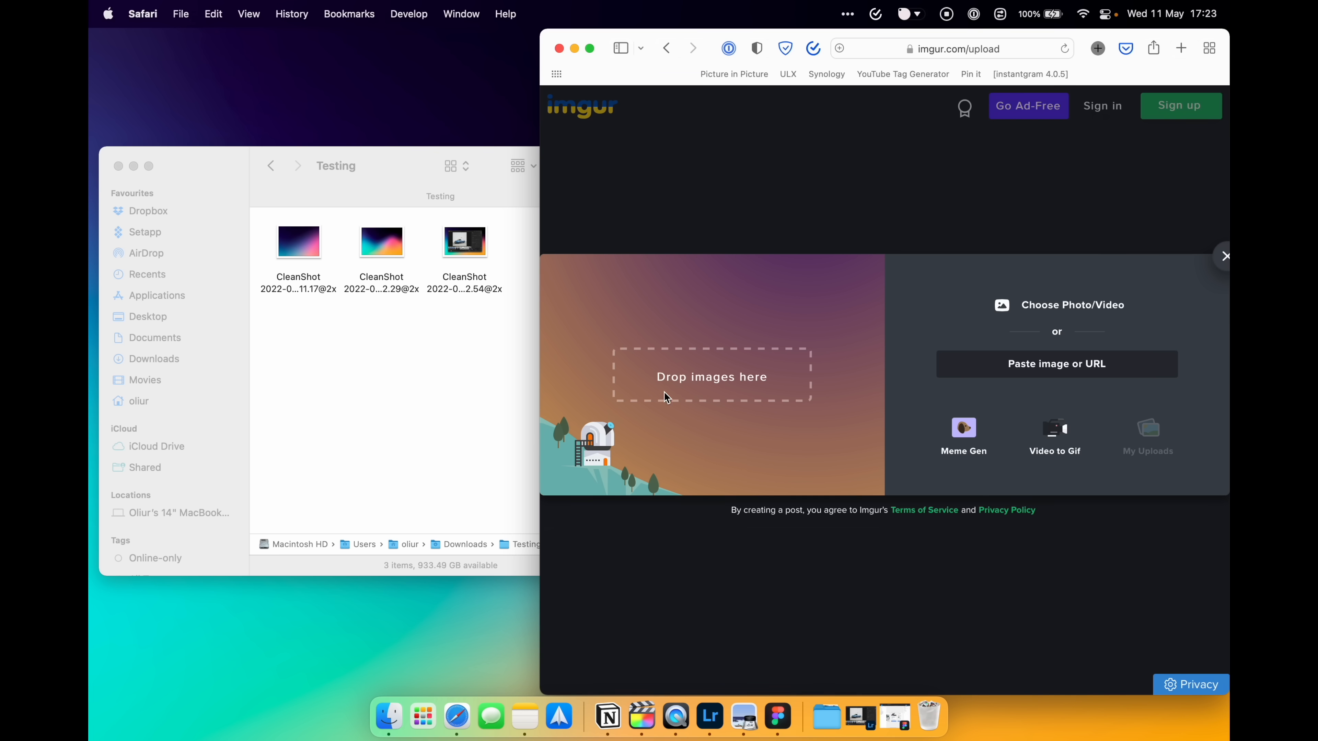
pyautogui.moveTo(808, 356)
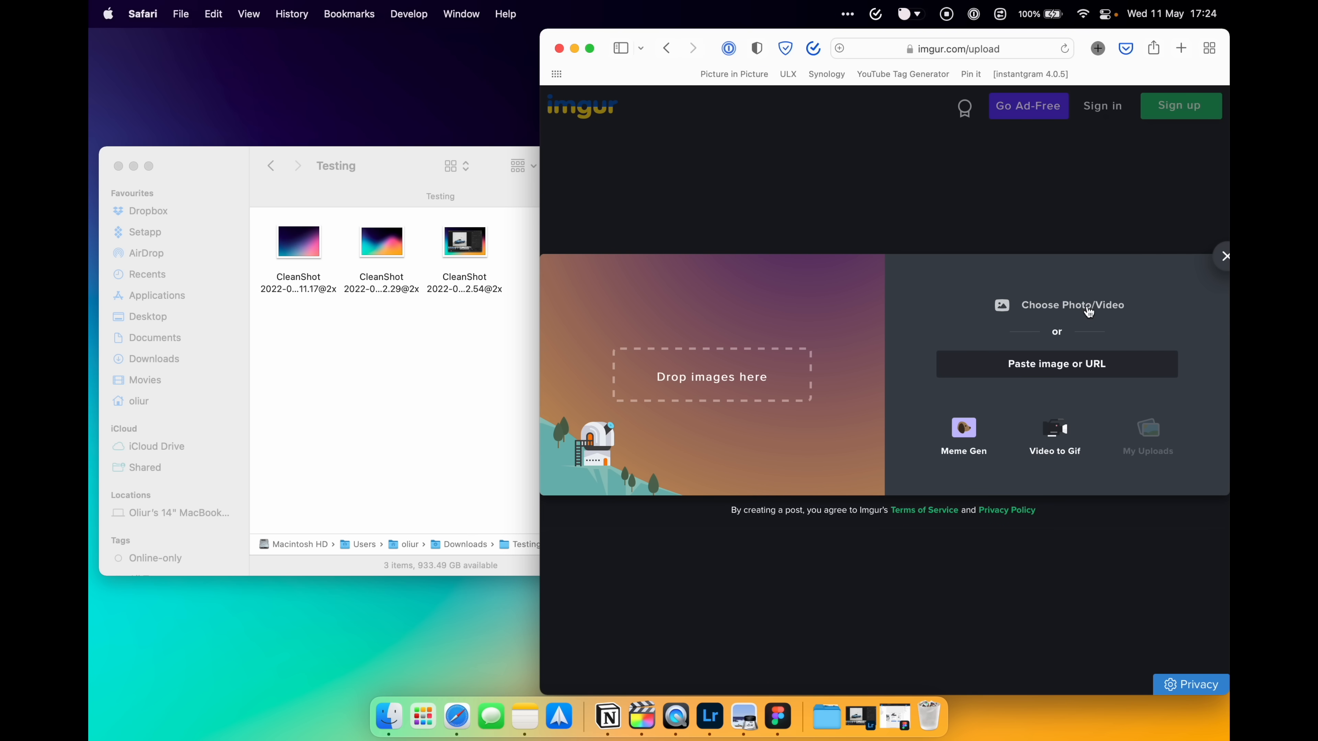
# Step: Start Imgur's Choose Photo/Video picker and point it at the Testing folder's CleanShot screenshots
pyautogui.click(1072, 304)
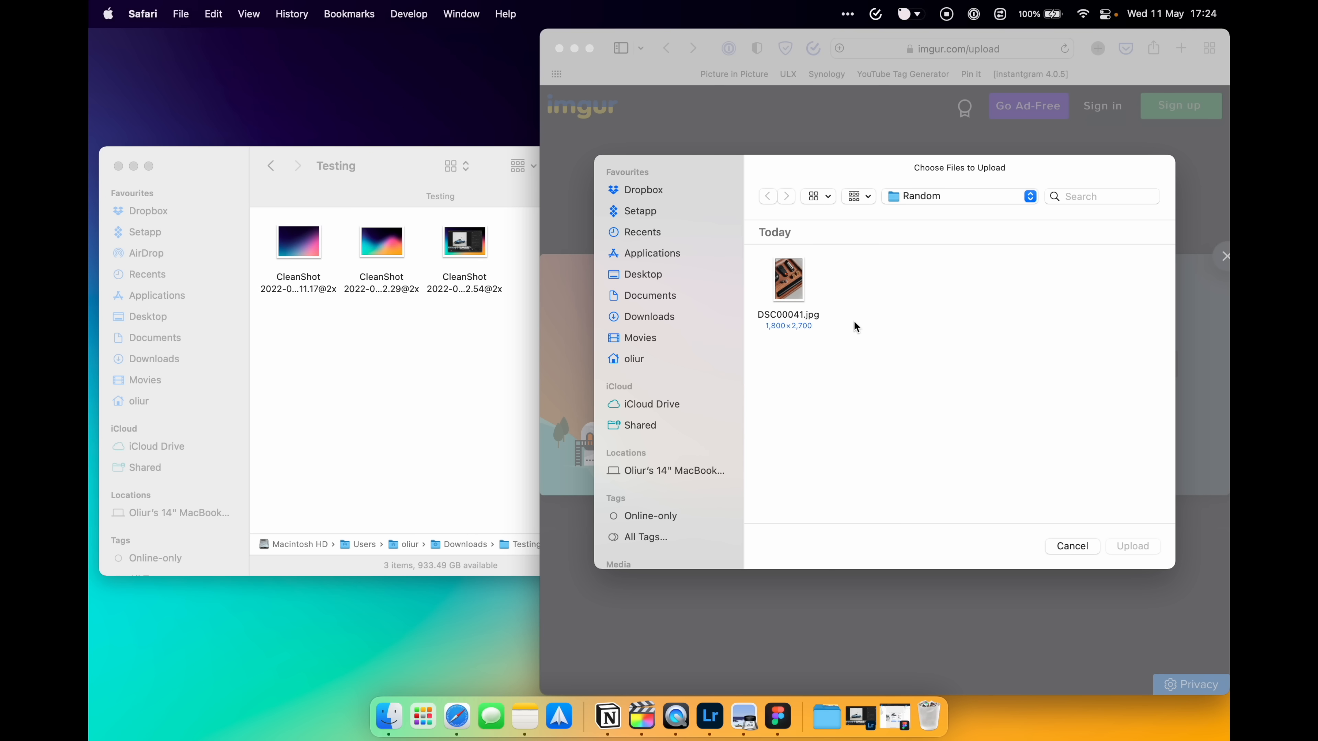
pyautogui.moveTo(454, 352)
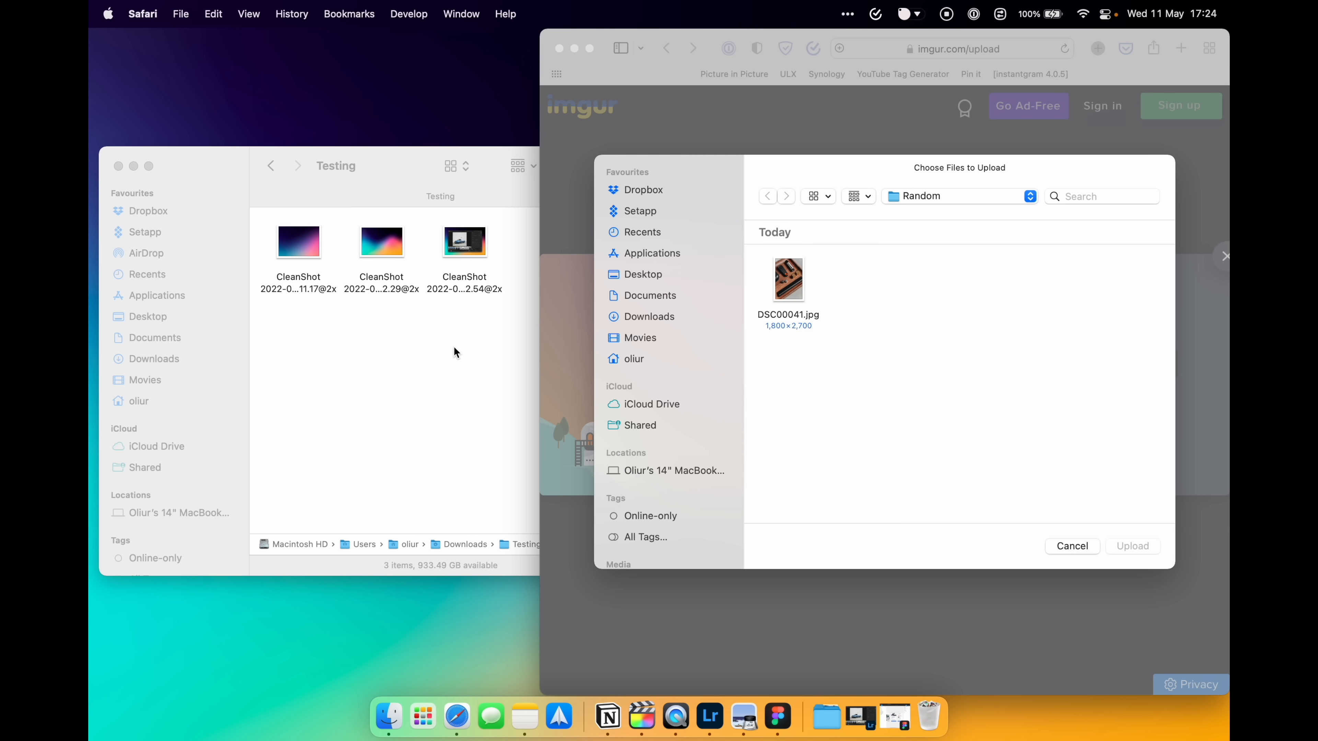
pyautogui.click(382, 242)
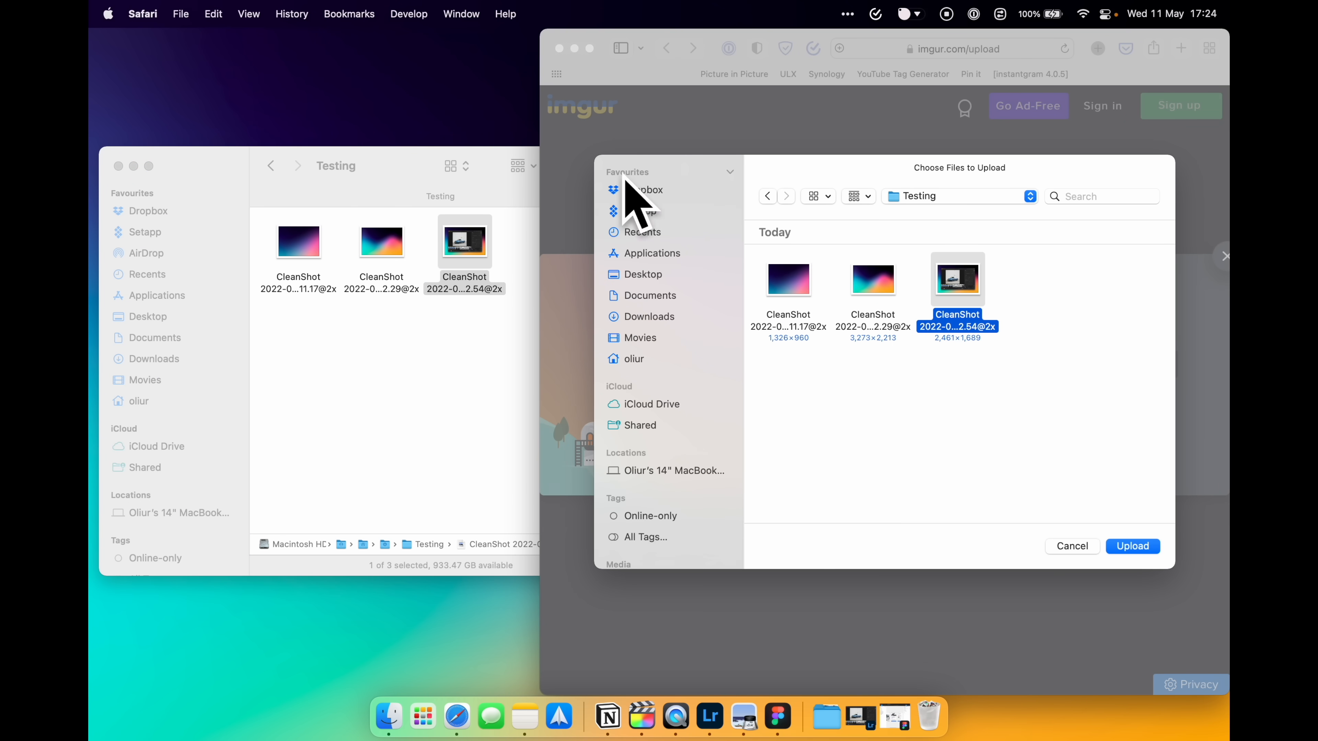
pyautogui.moveTo(971, 371)
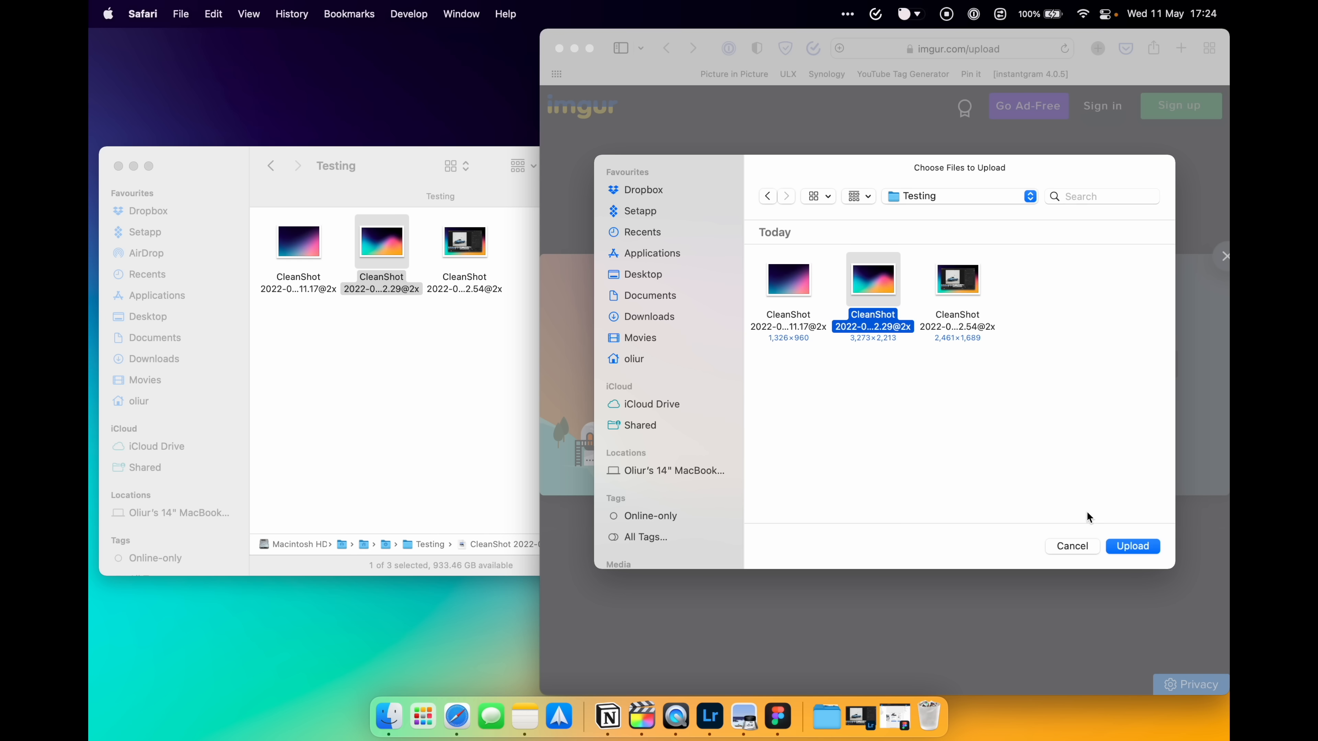
pyautogui.moveTo(930, 465)
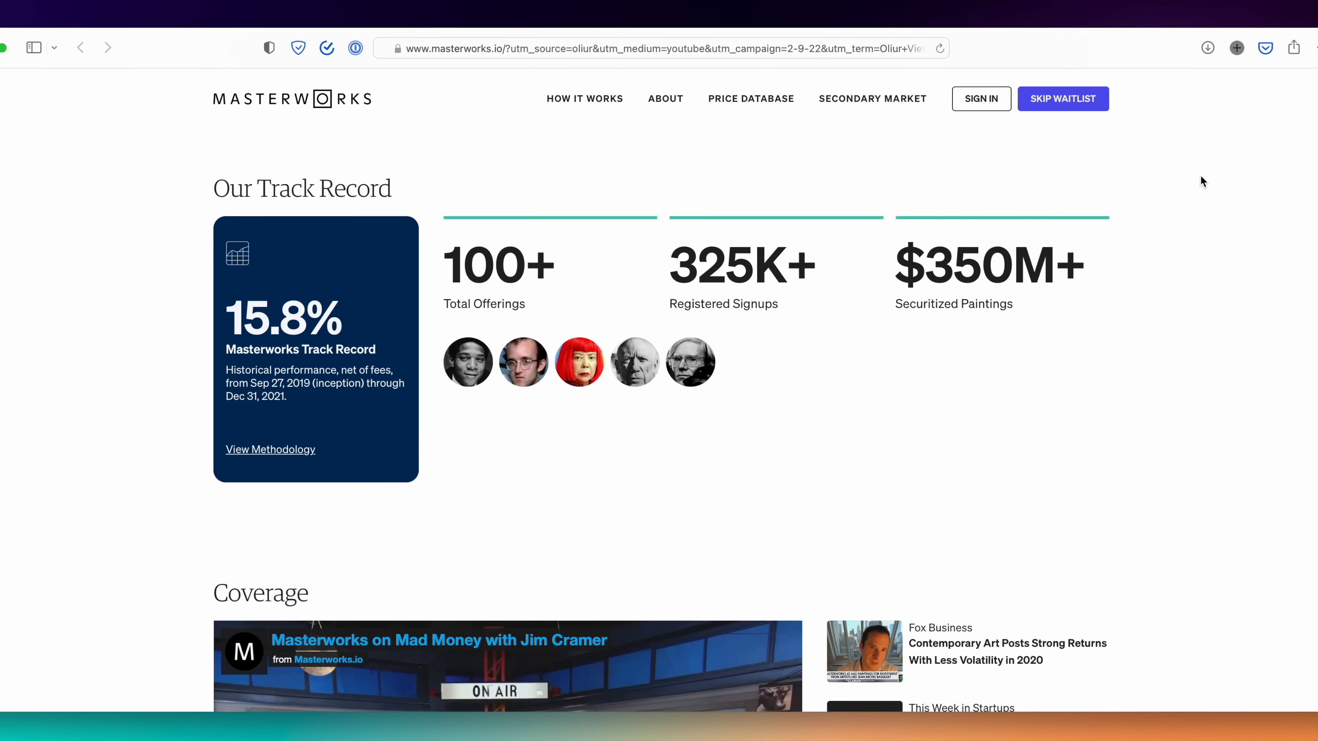
pyautogui.scroll(-3)
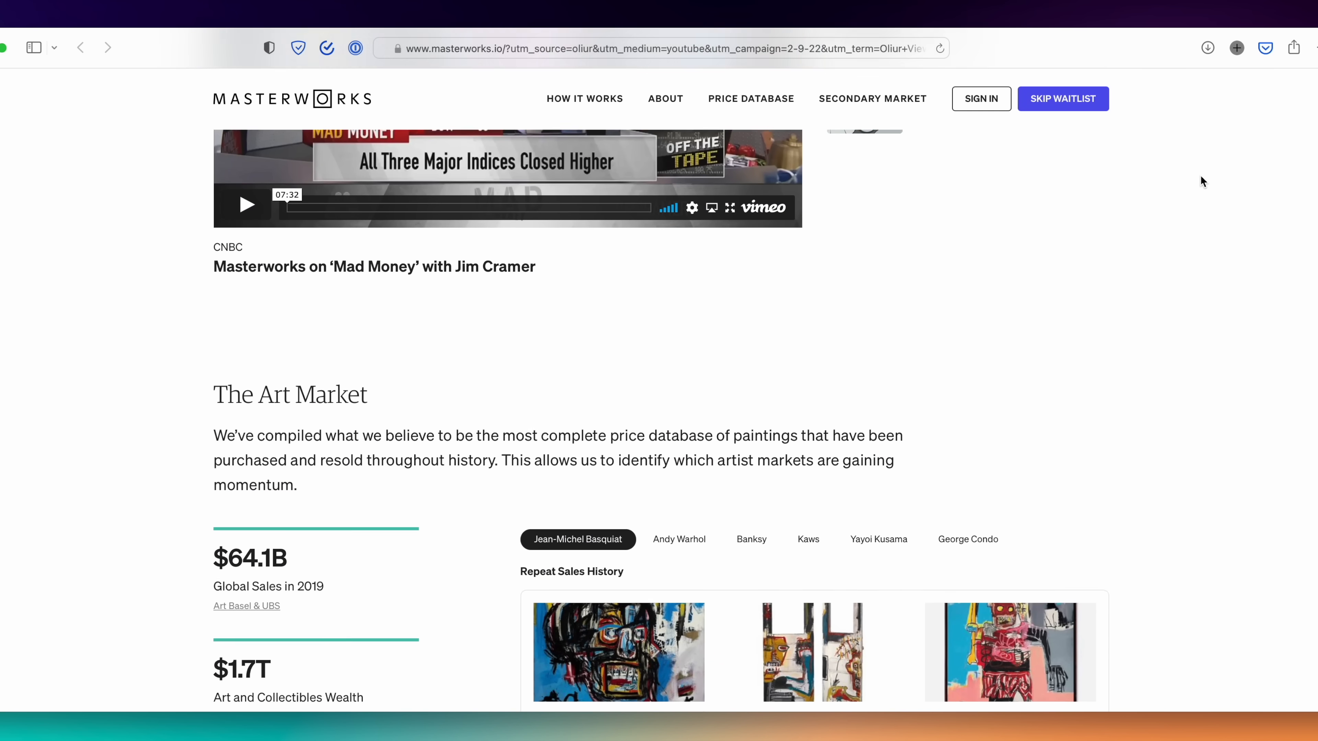
pyautogui.scroll(-3)
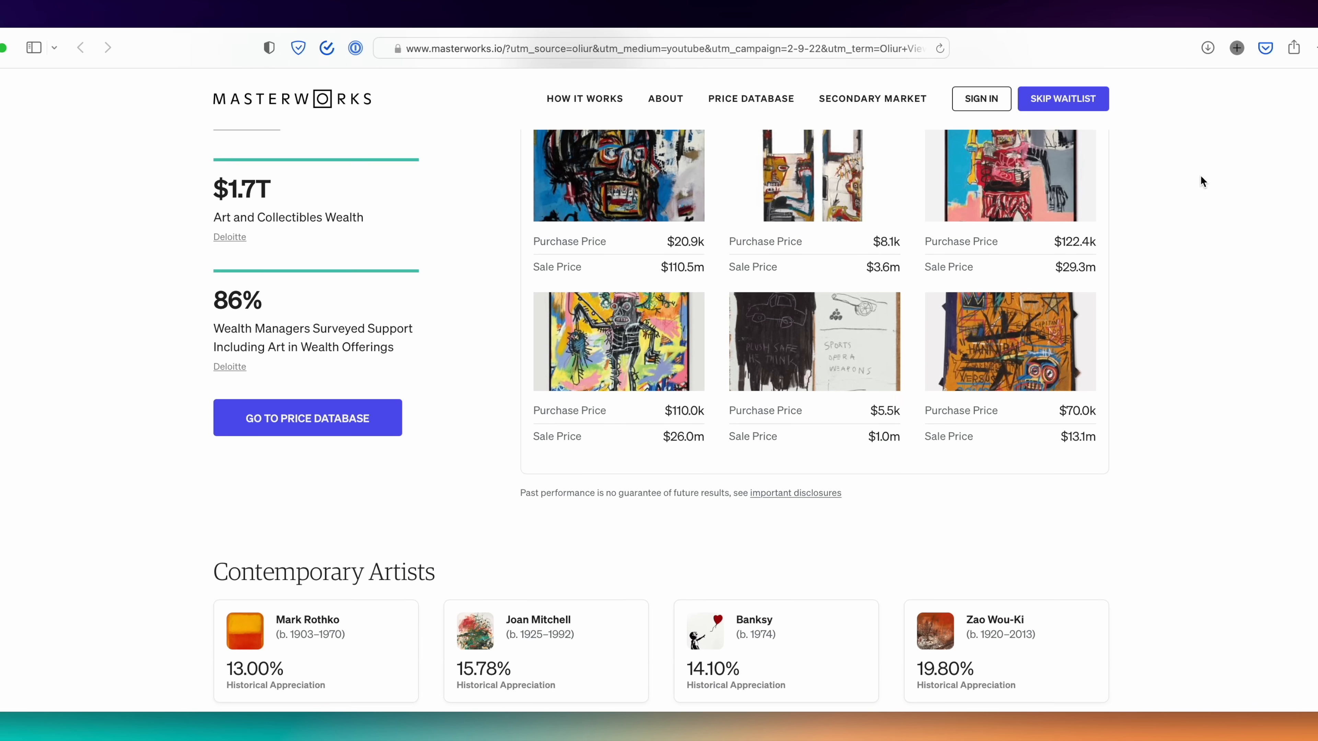
pyautogui.scroll(-3)
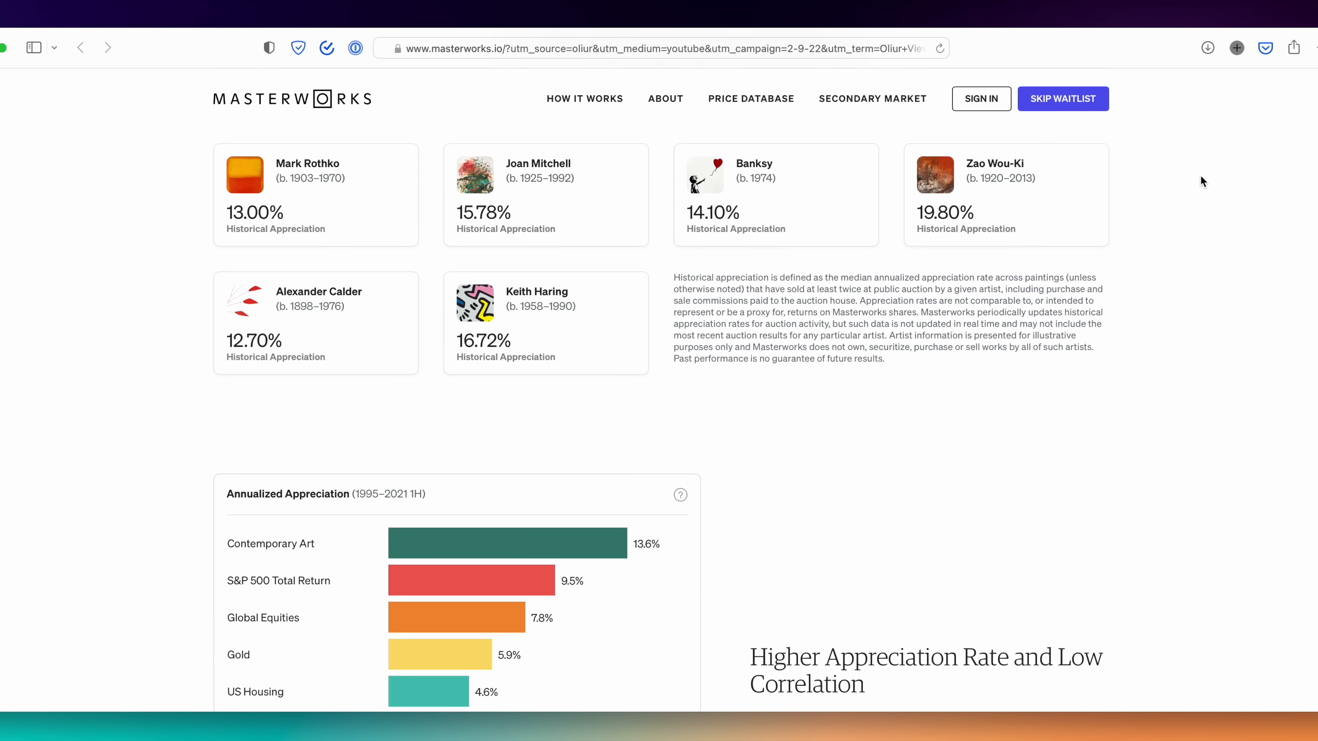
pyautogui.scroll(-3)
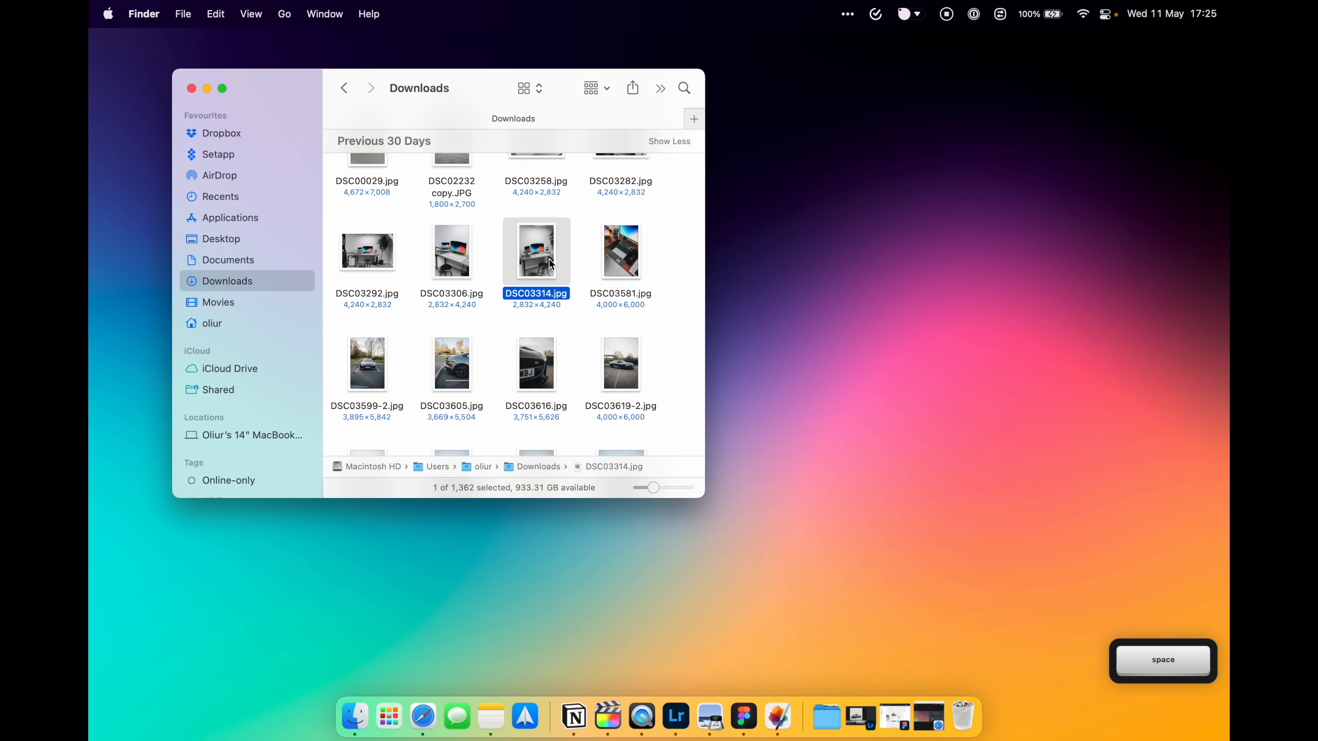
# Step: Send DSC03581.jpg from Downloads to Pixelmator Pro via the Dock, then hide its window
pyautogui.rightClick(536, 252)
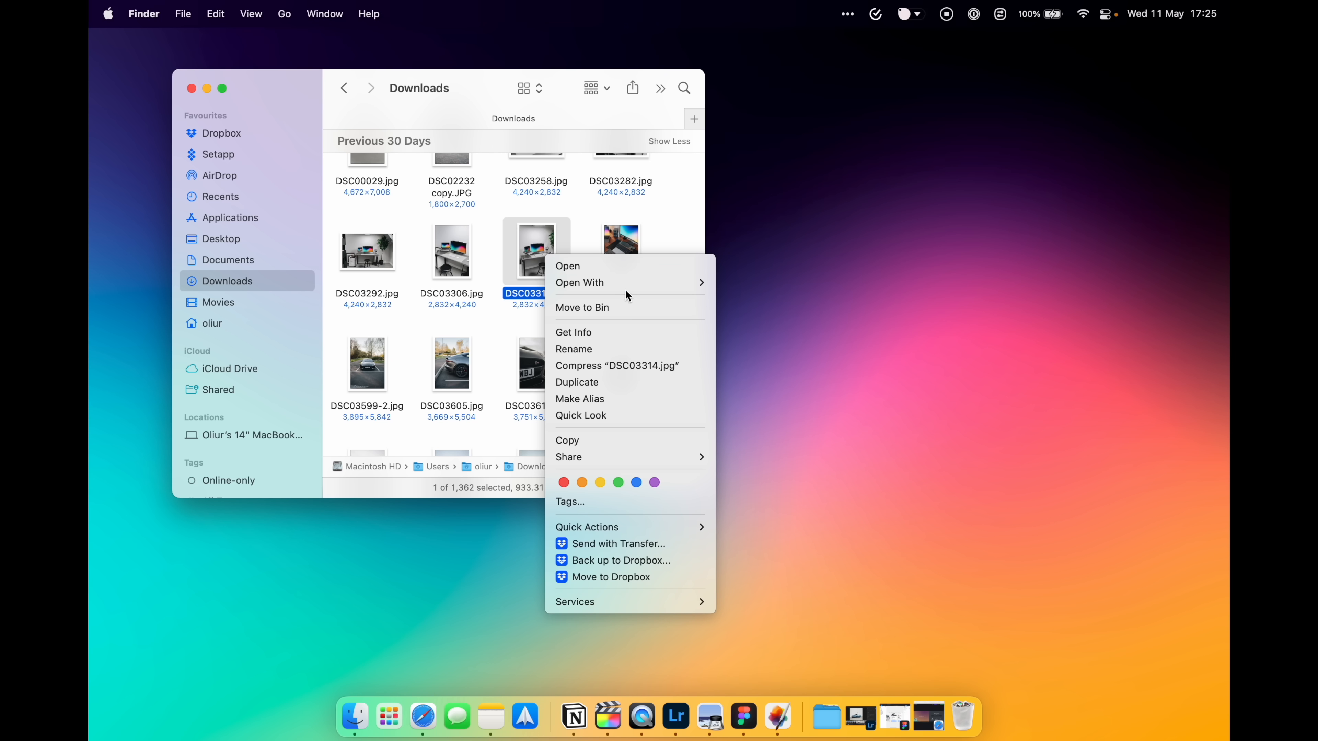
pyautogui.click(580, 281)
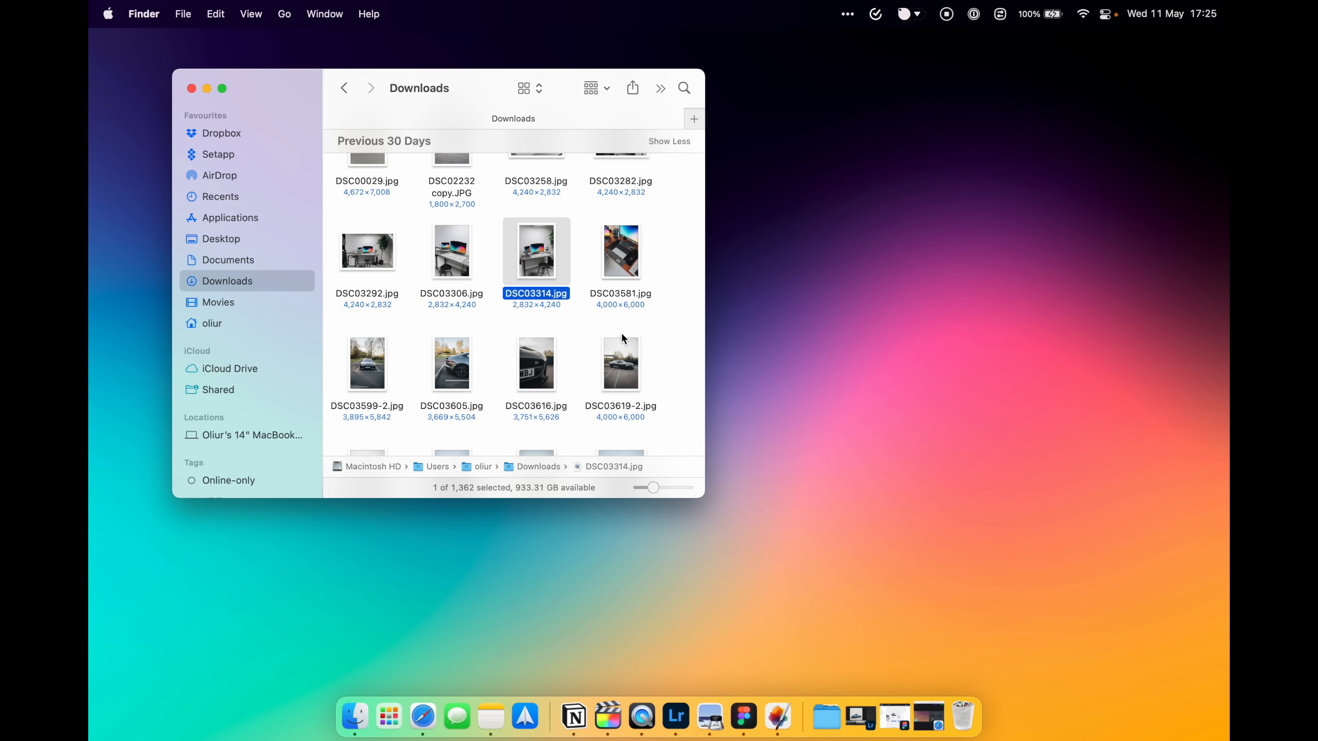
pyautogui.moveTo(629, 249)
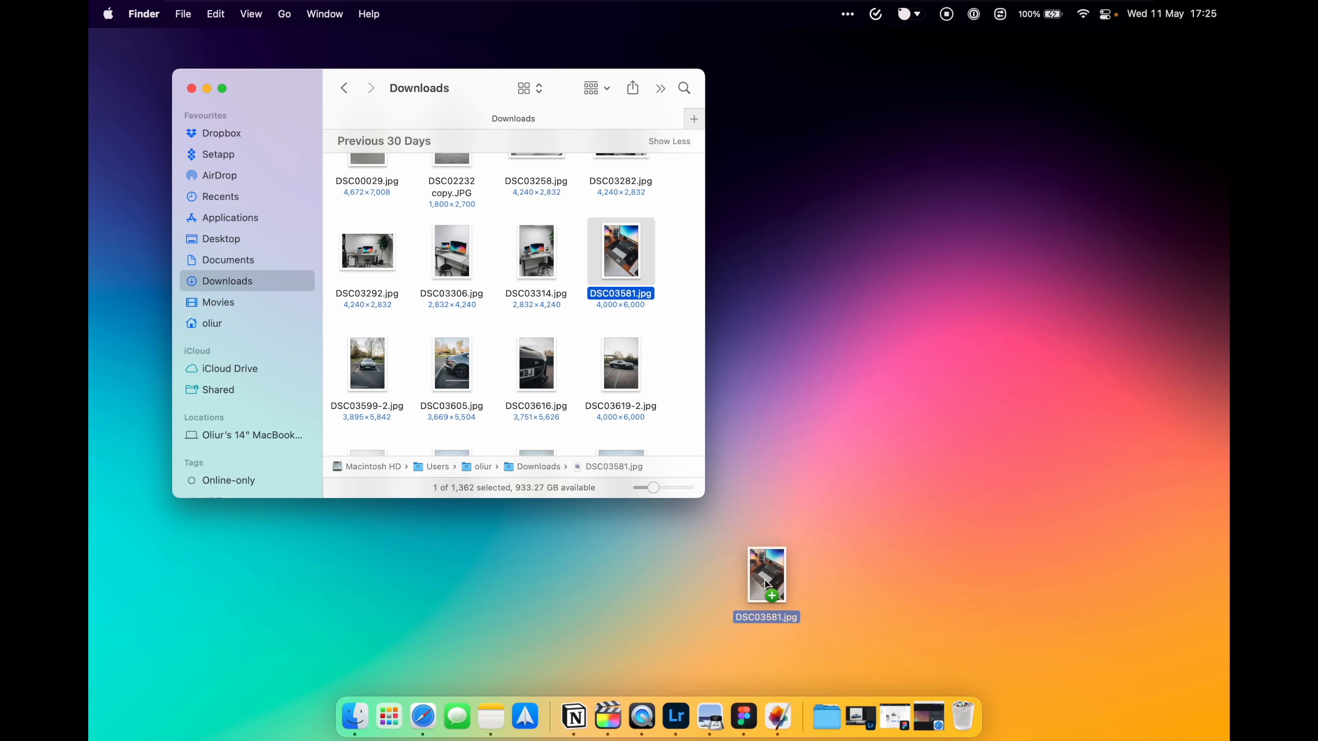
pyautogui.click(776, 716)
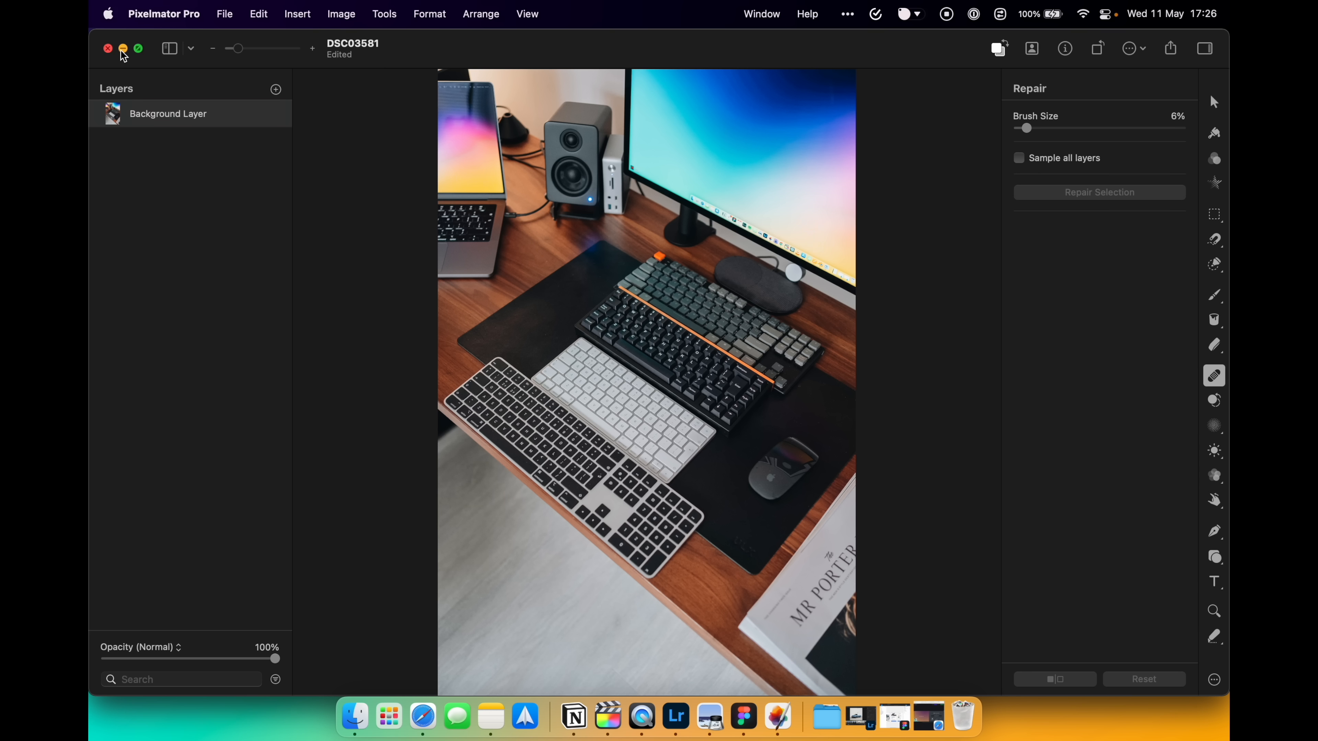
pyautogui.click(388, 716)
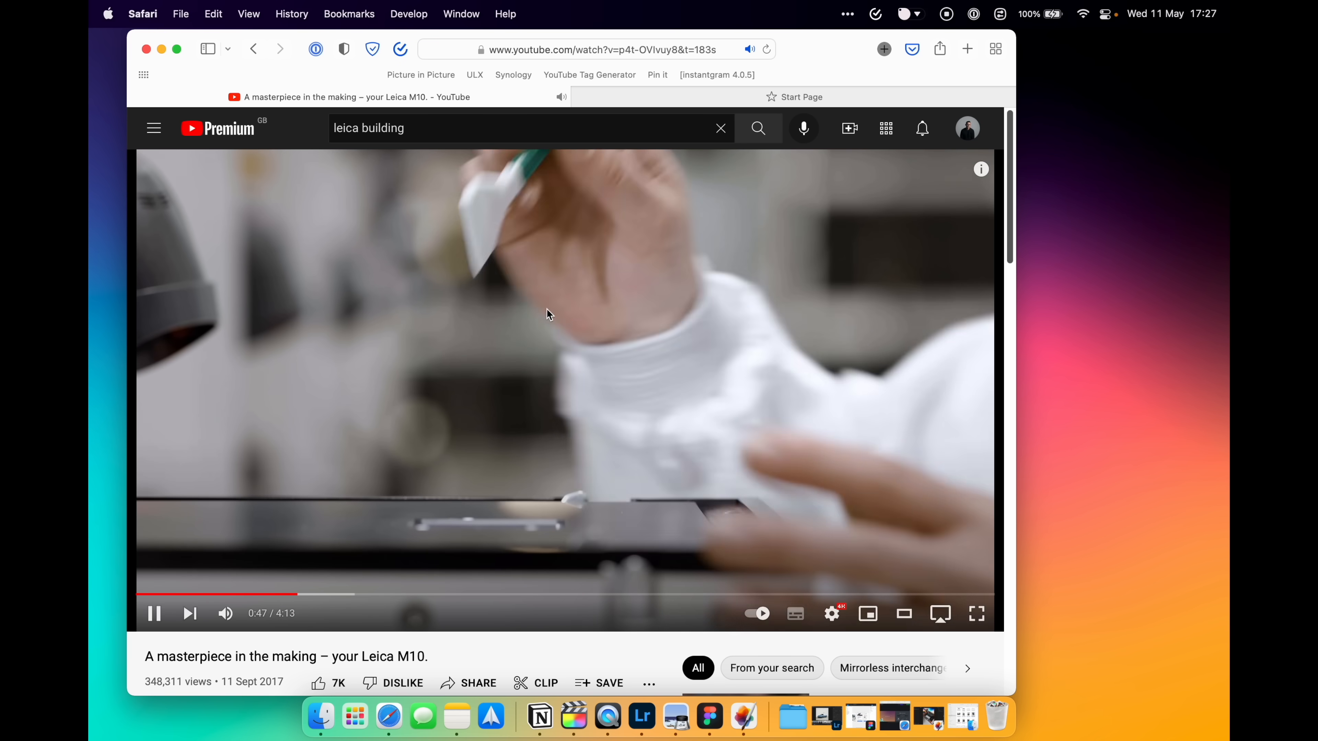
# Step: Choose Enter Picture in Picture from the Leica M10 video's right-click menu, then resume playback
pyautogui.rightClick(547, 314)
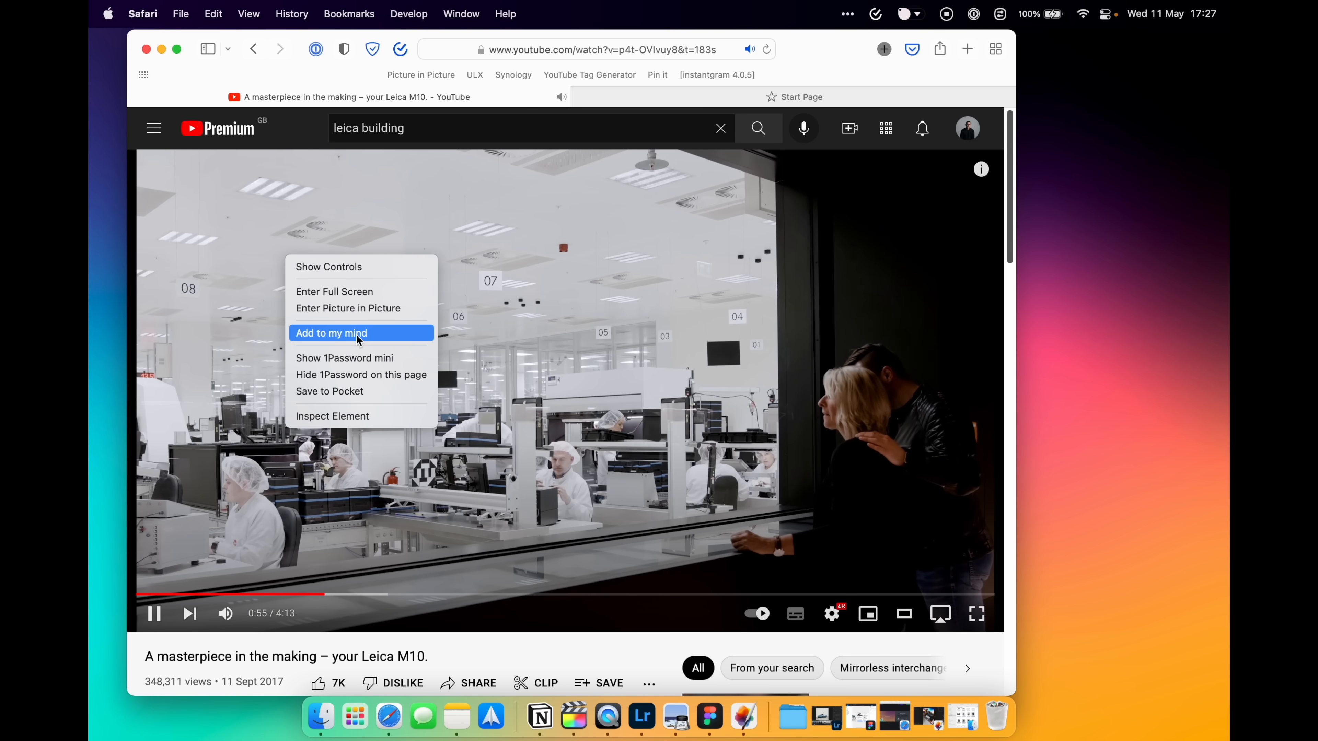
pyautogui.moveTo(379, 315)
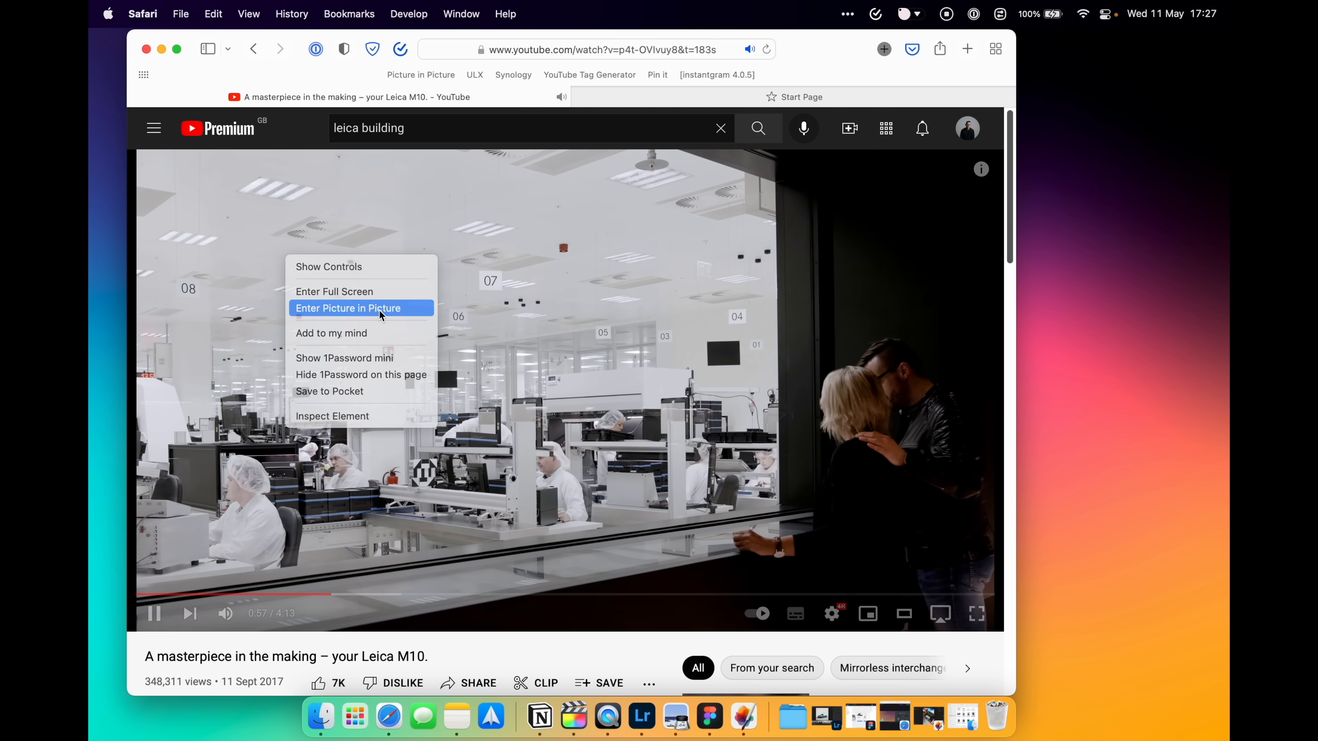
pyautogui.click(347, 308)
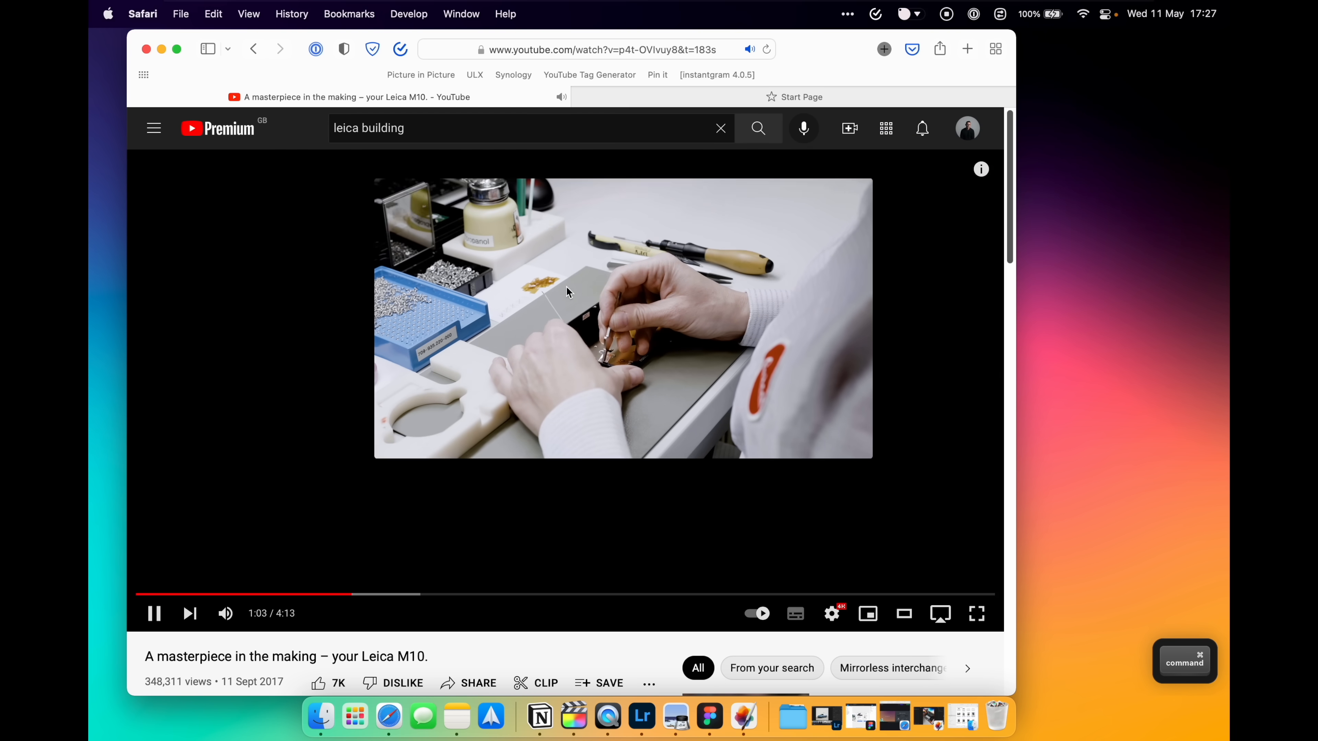
pyautogui.click(902, 613)
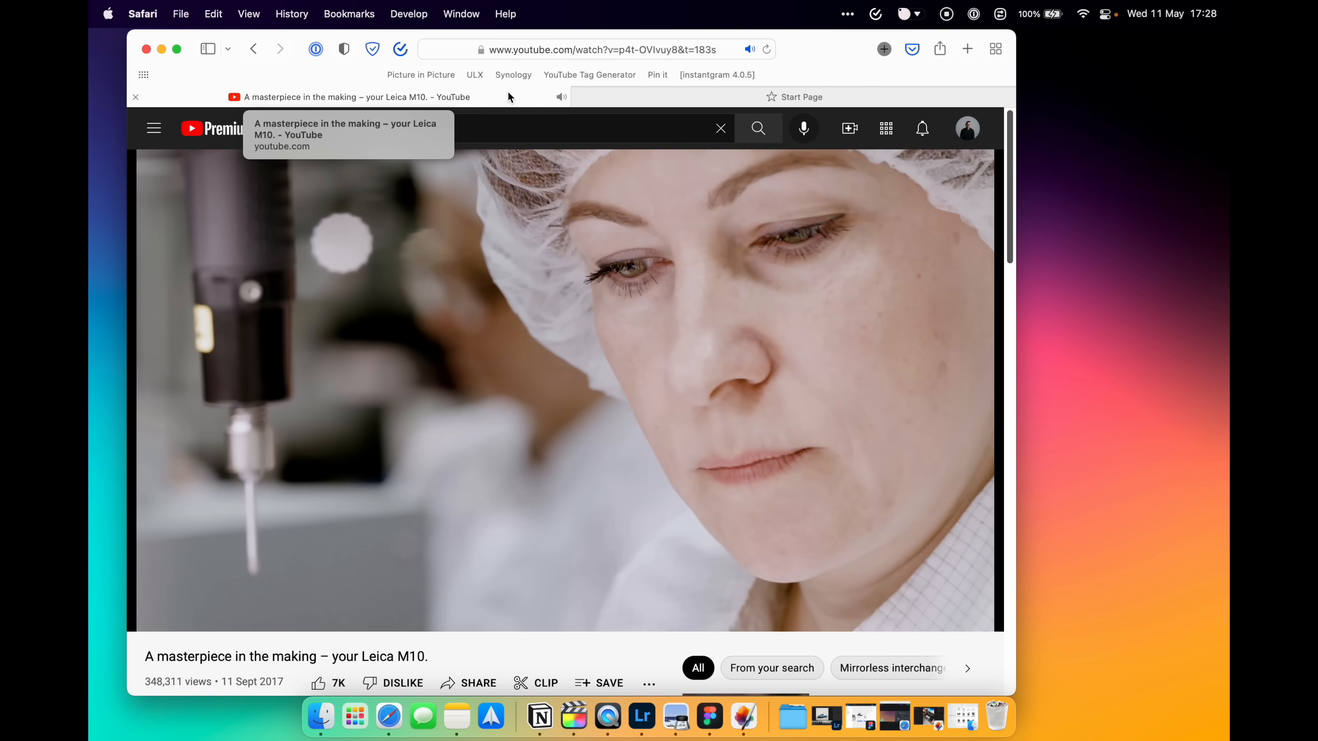
# Step: Show the YouTube tab's mute and picture-in-picture options and search 'leica building'
pyautogui.click(561, 97)
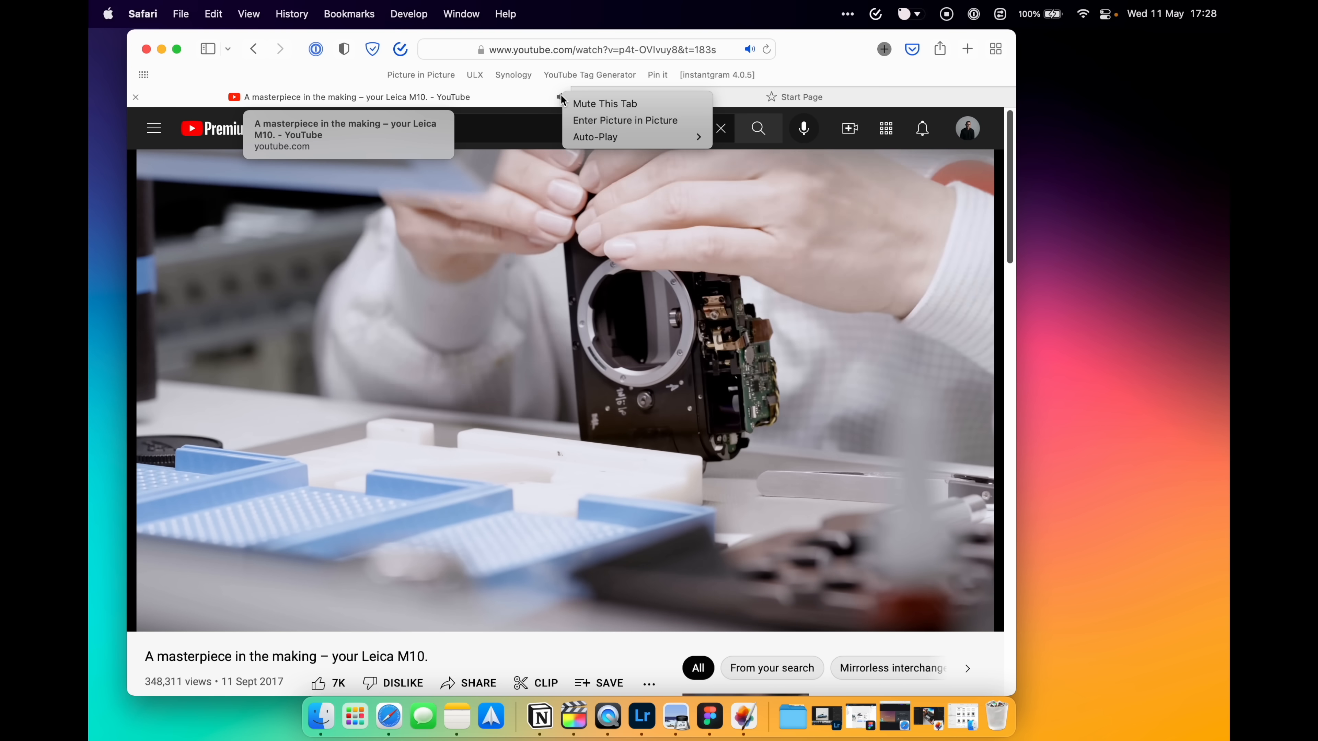
pyautogui.write('leica building')
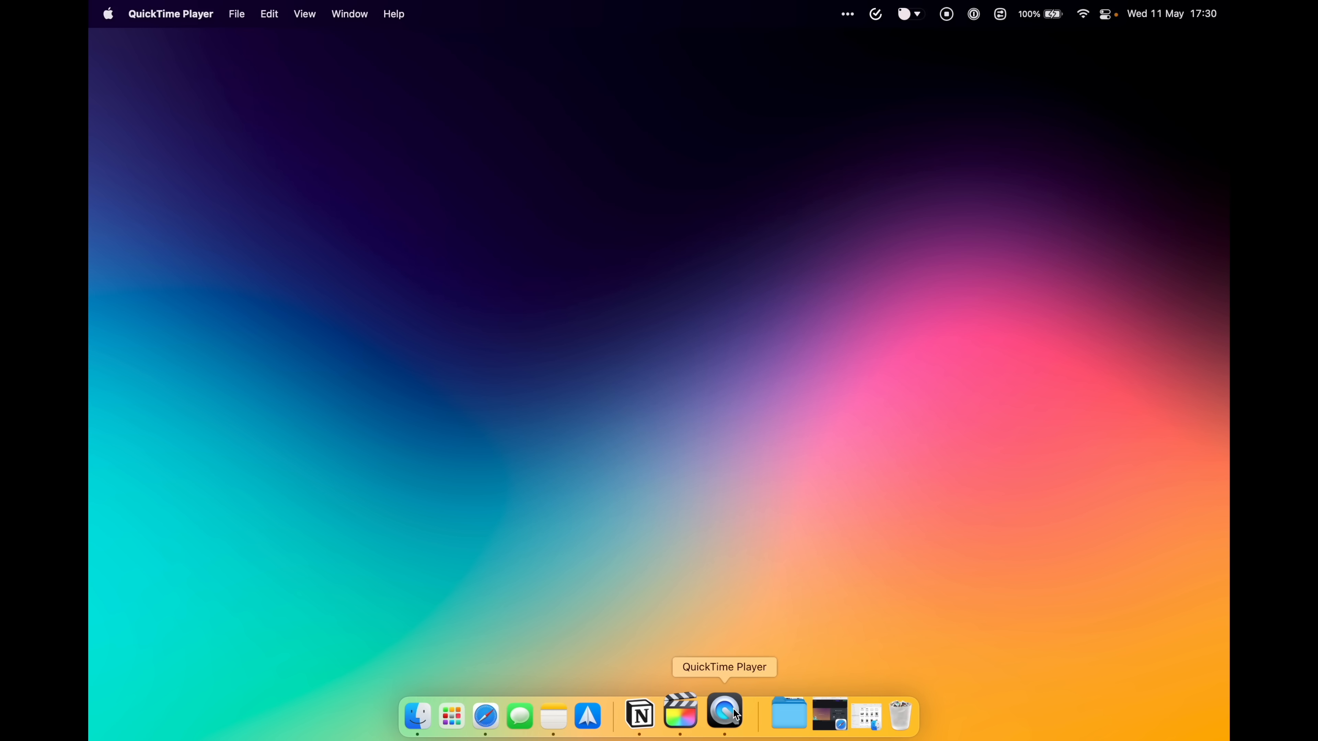
pyautogui.moveTo(295, 141)
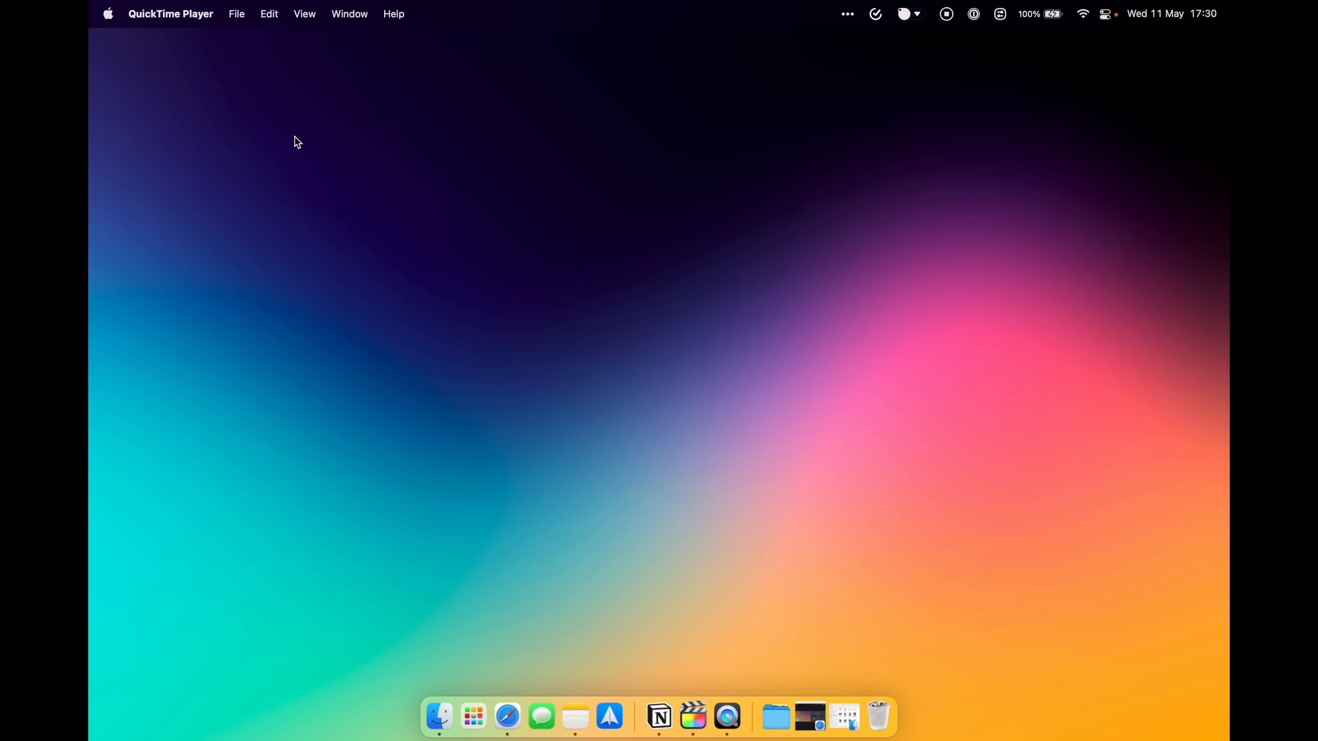
# Step: Start a New Screen Recording and frame a large rectangle over the middle of the desktop
pyautogui.click(236, 14)
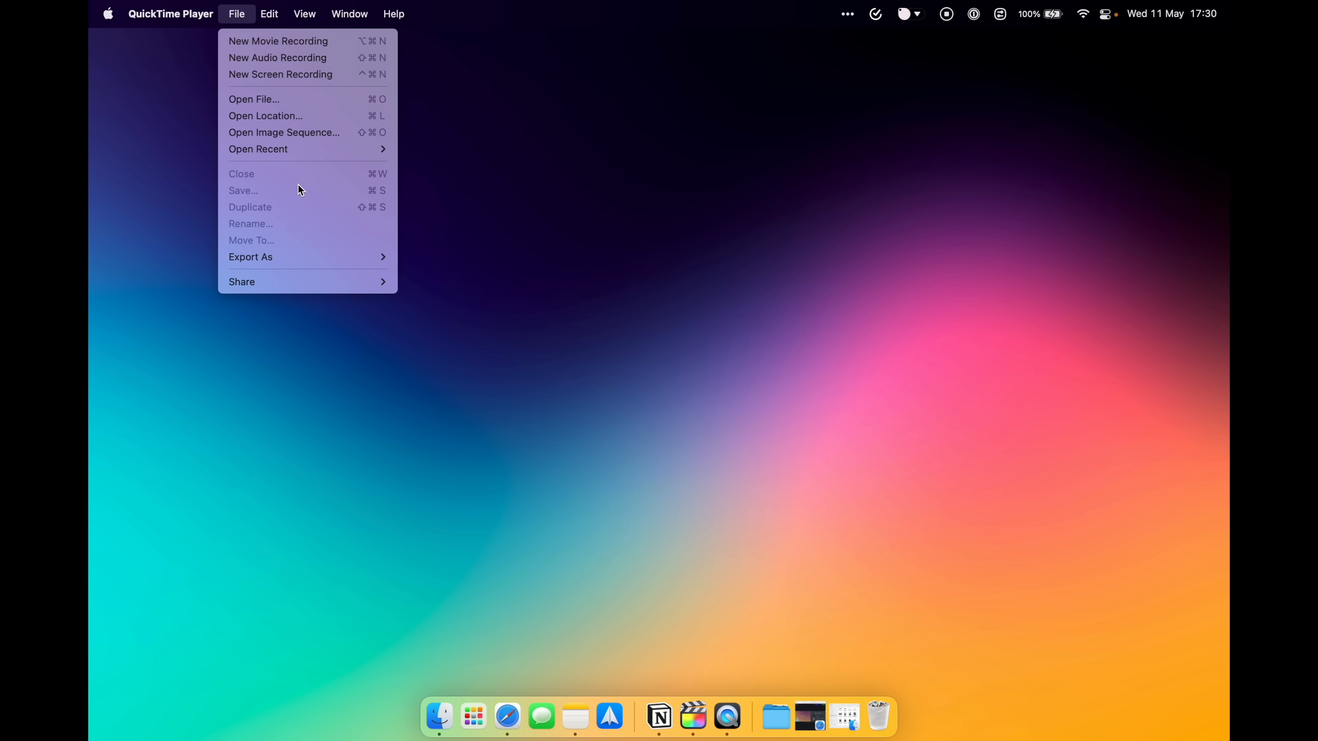
pyautogui.click(280, 75)
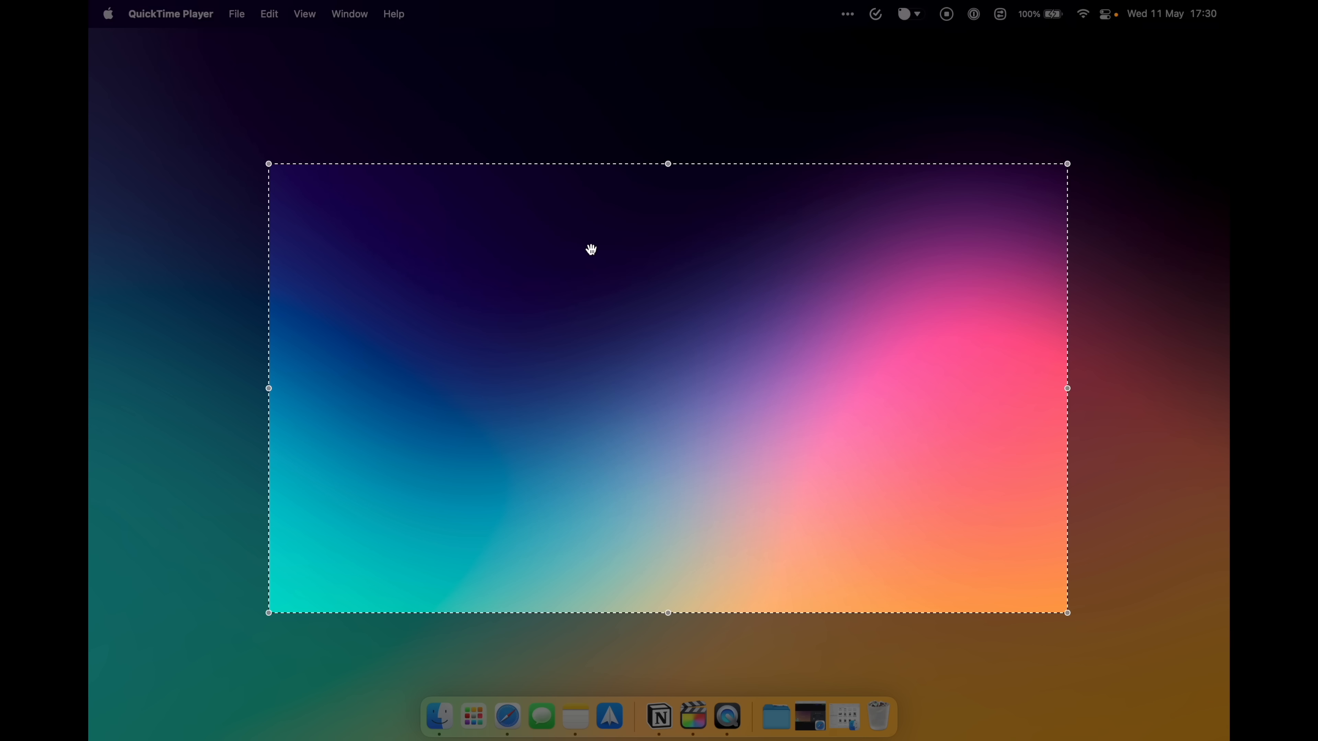
pyautogui.moveTo(591, 249); pyautogui.dragTo(625, 321)
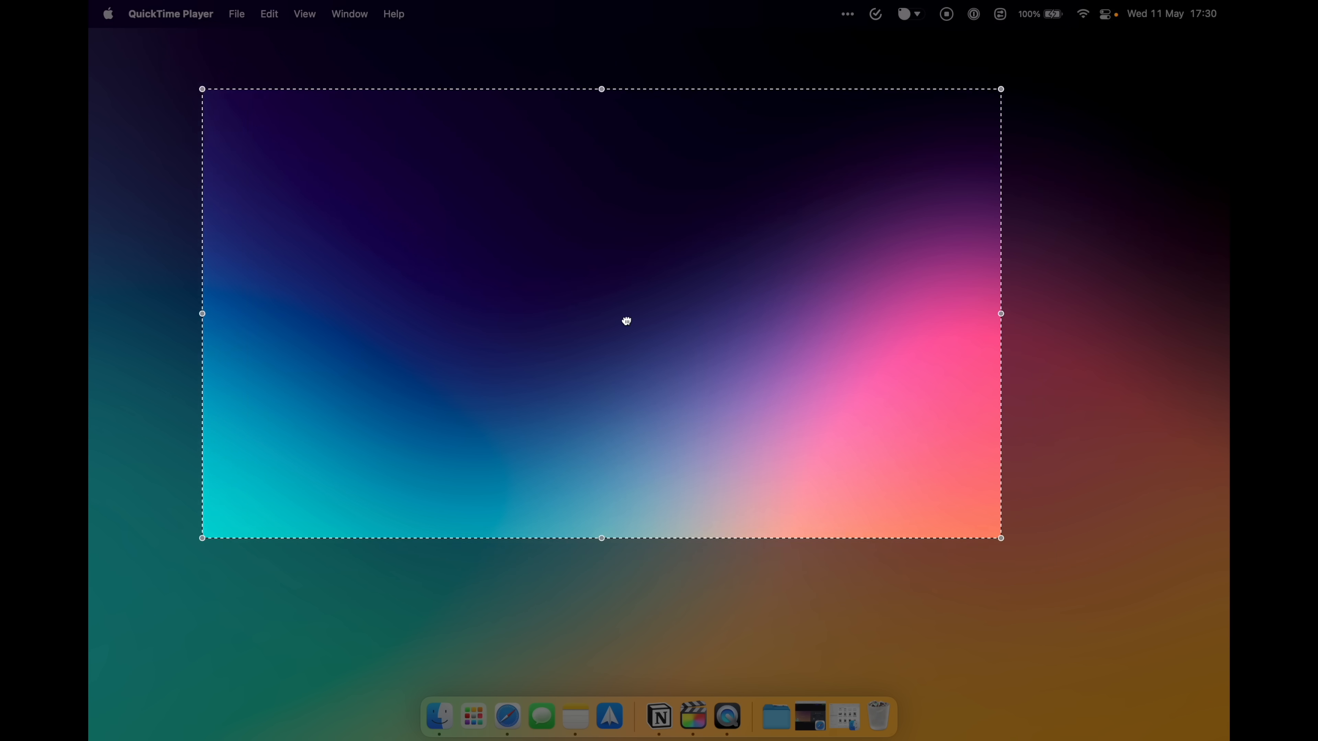
pyautogui.moveTo(1000, 538); pyautogui.dragTo(953, 595)
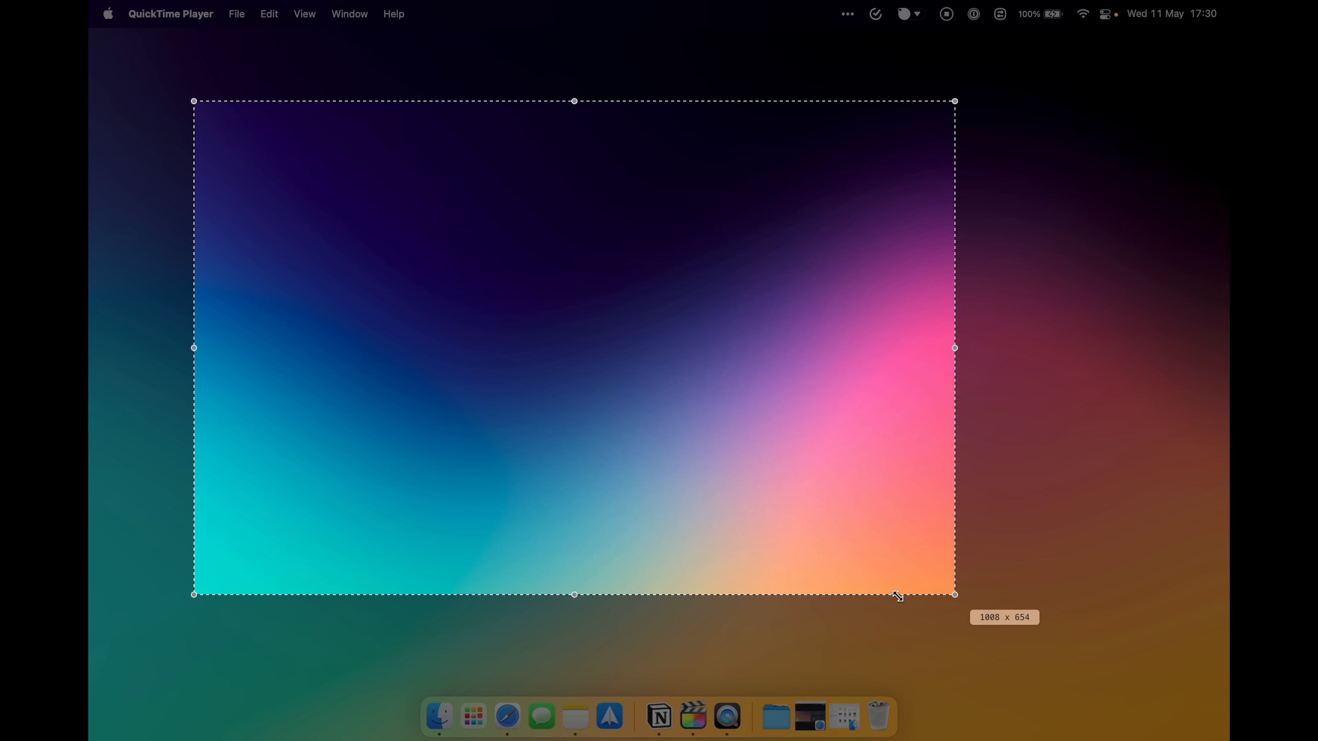
pyautogui.moveTo(895, 595); pyautogui.dragTo(1089, 621)
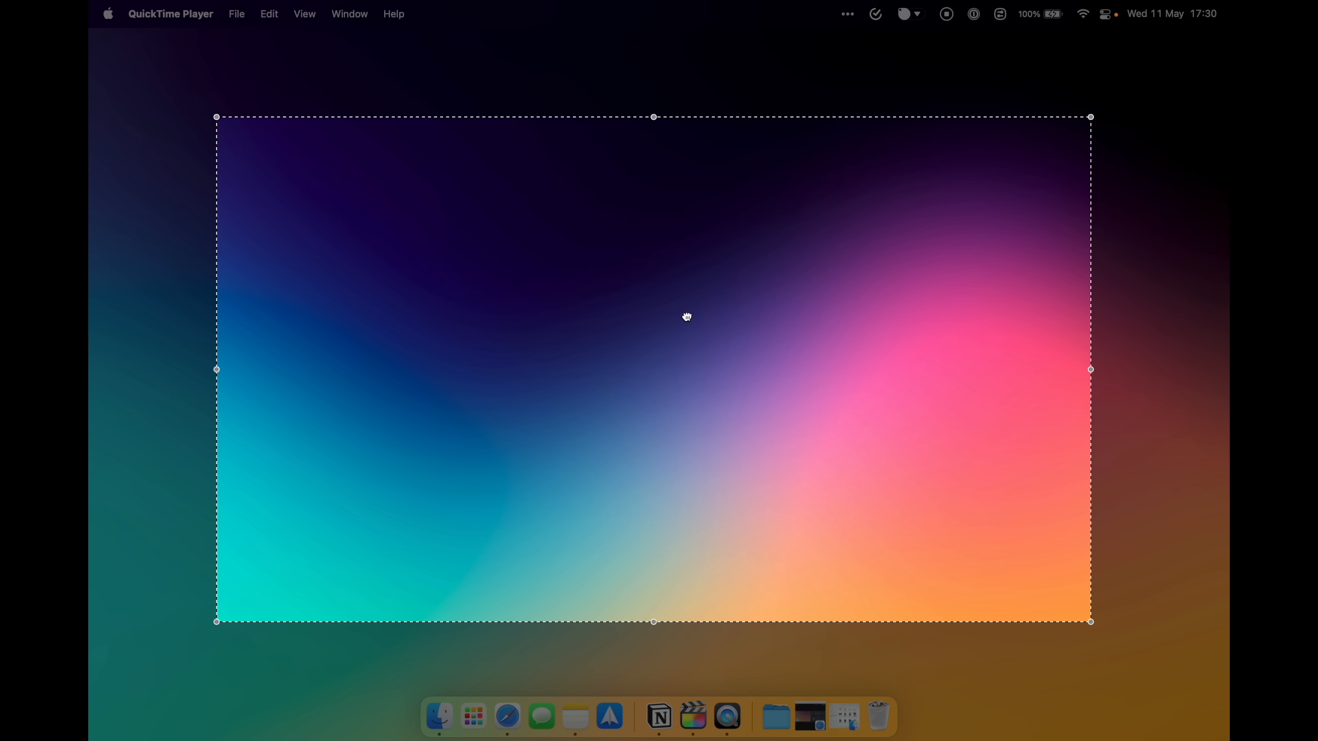
pyautogui.moveTo(687, 317); pyautogui.dragTo(701, 326)
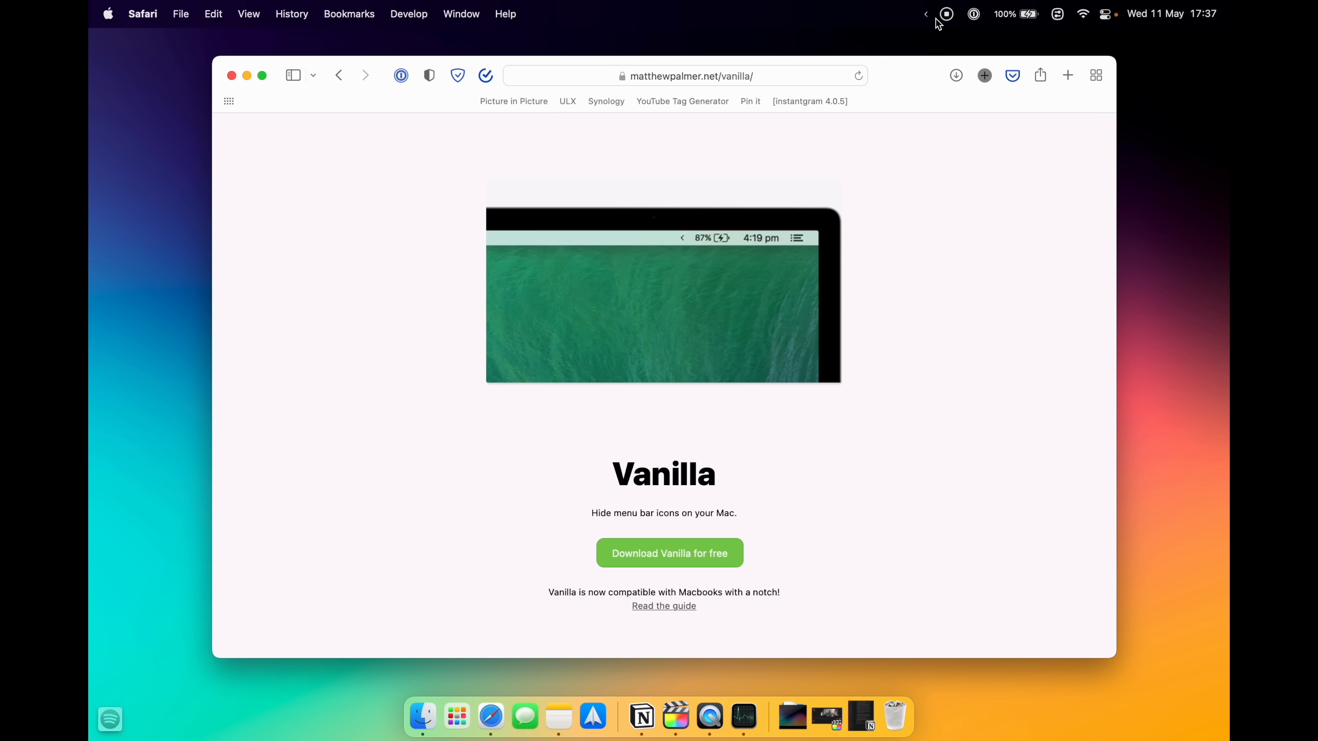
pyautogui.moveTo(831, 19)
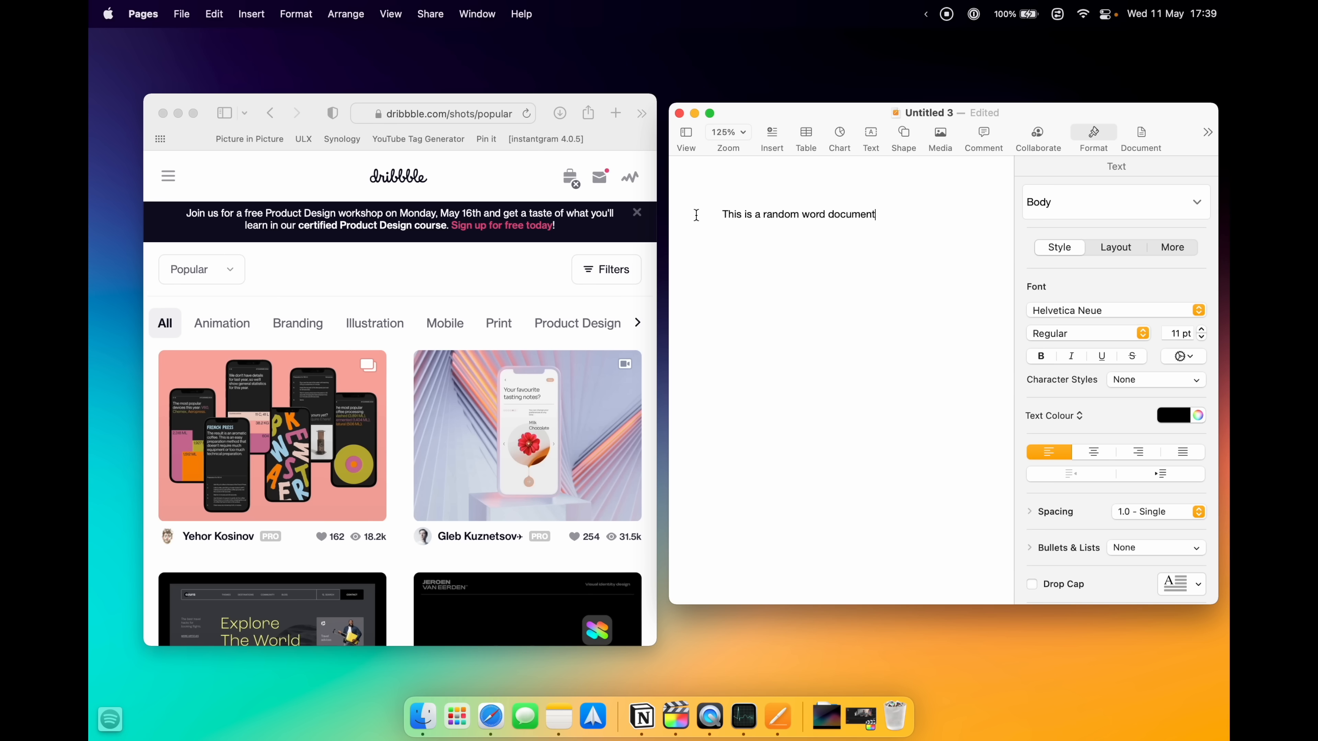
pyautogui.moveTo(614, 199)
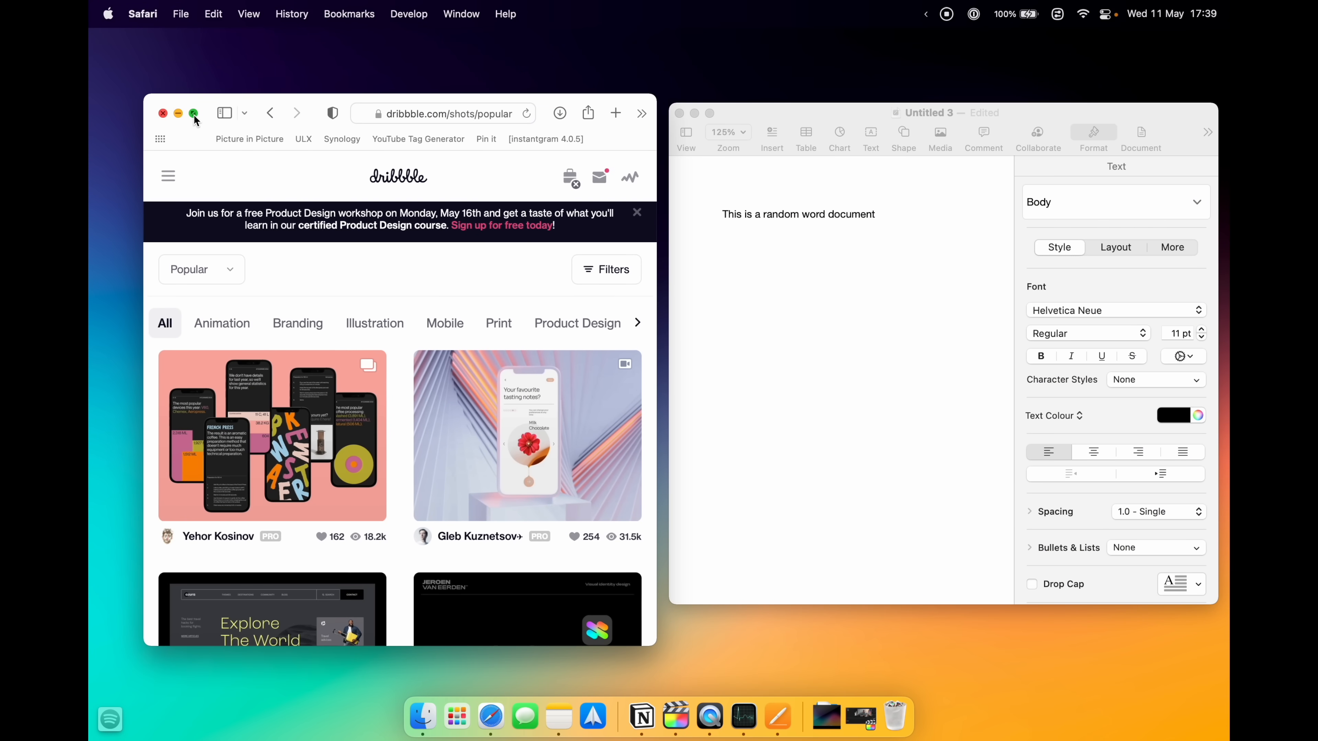
# Step: Tile Safari's Dribbble window to the left of the screen beside the Pages document
pyautogui.click(194, 112)
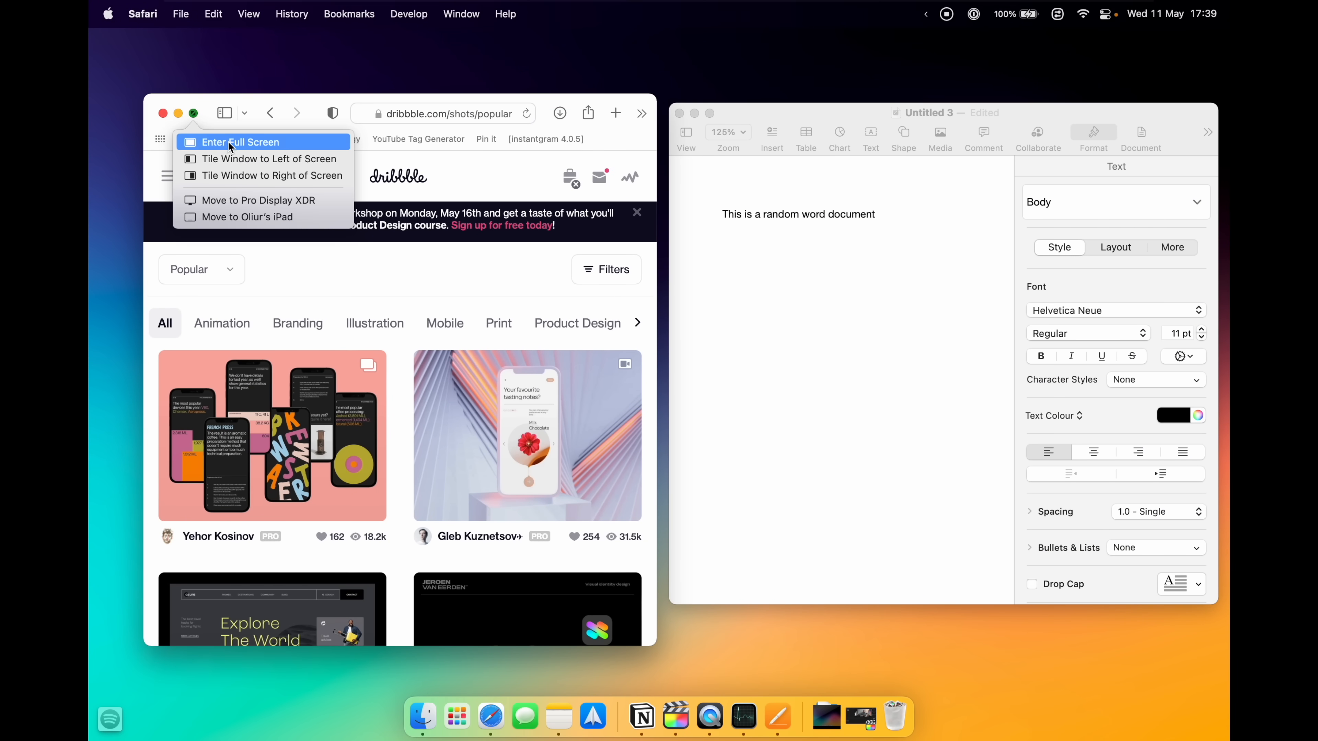
pyautogui.moveTo(265, 159)
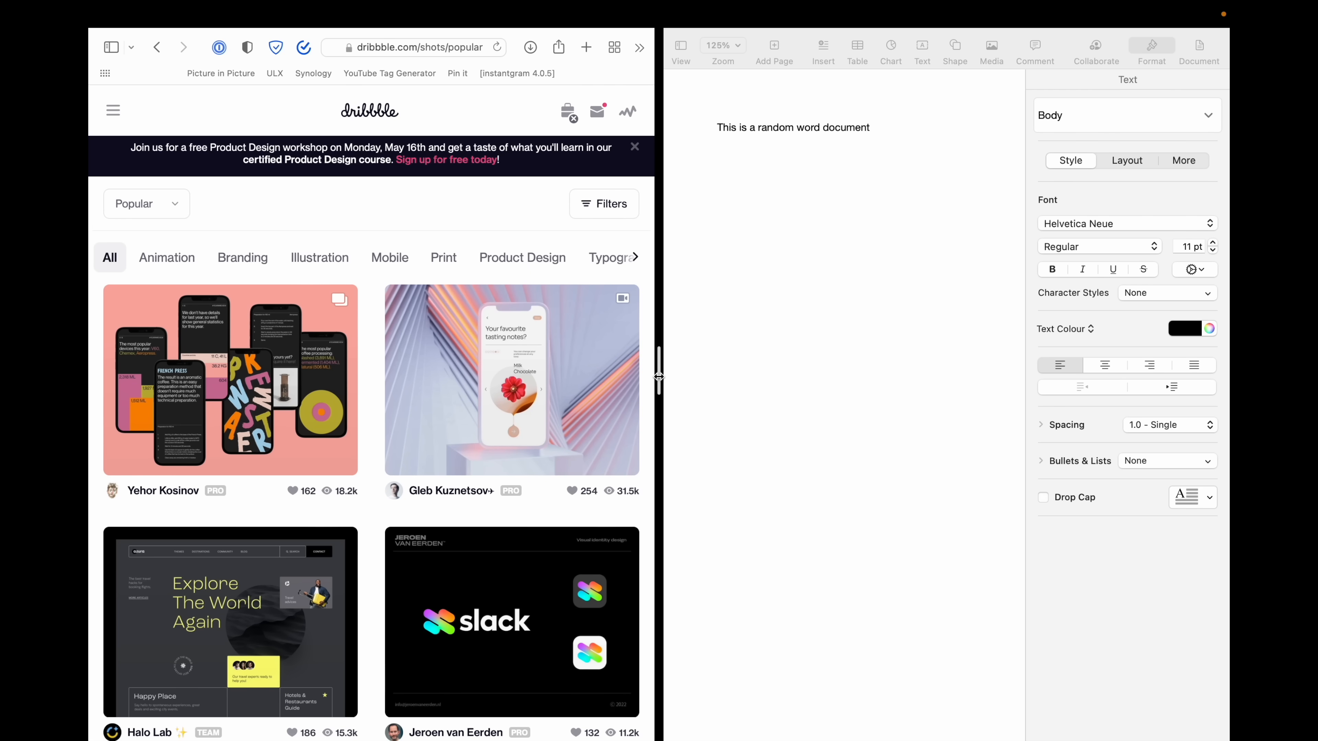
pyautogui.moveTo(654, 381)
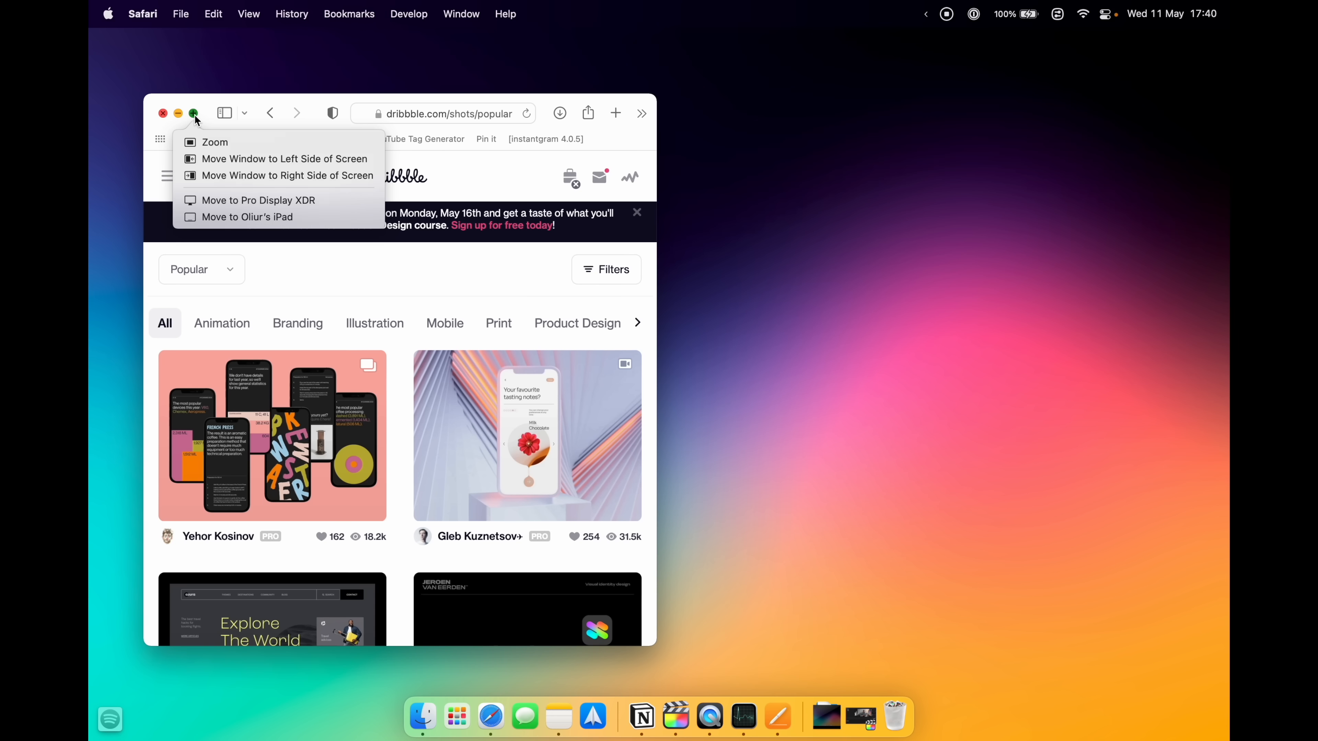
pyautogui.moveTo(243, 158)
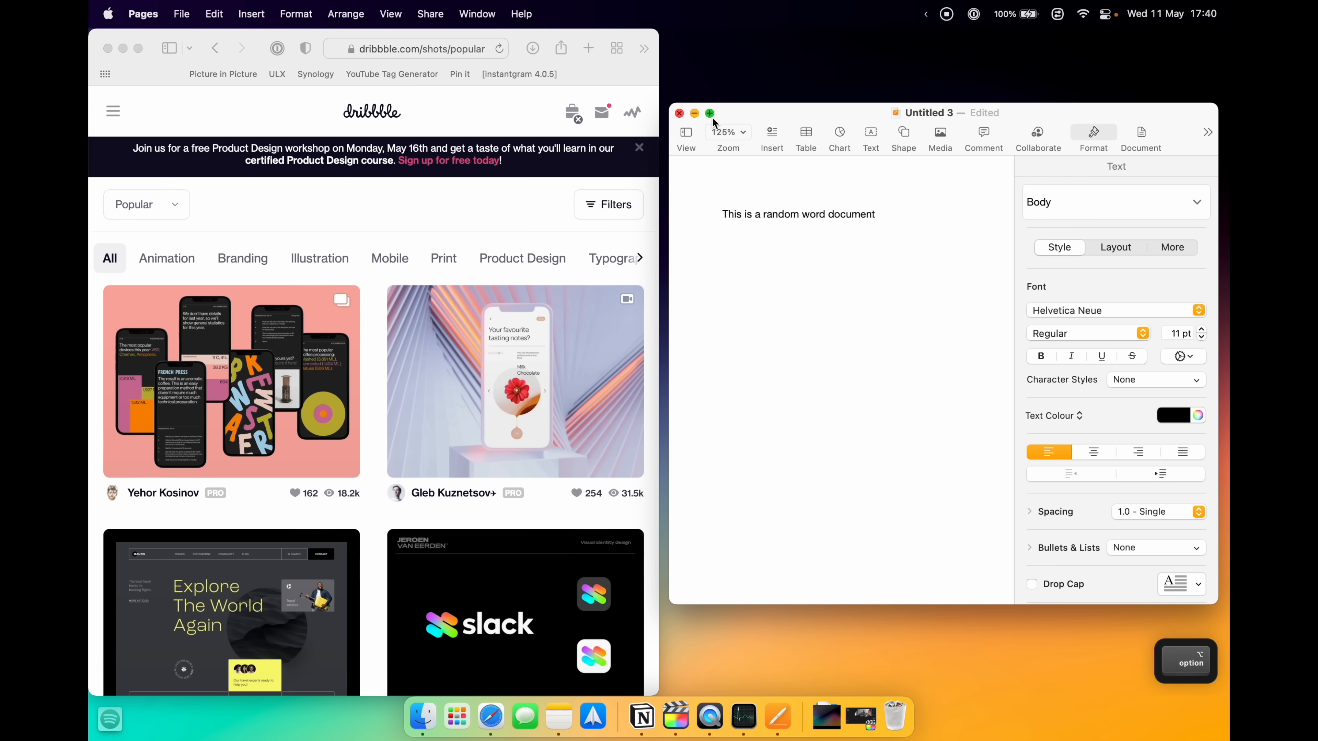
# Step: Tile the Pages document to the right half beside Dribbble, then move on to CopyClip's App Store preview
pyautogui.click(709, 114)
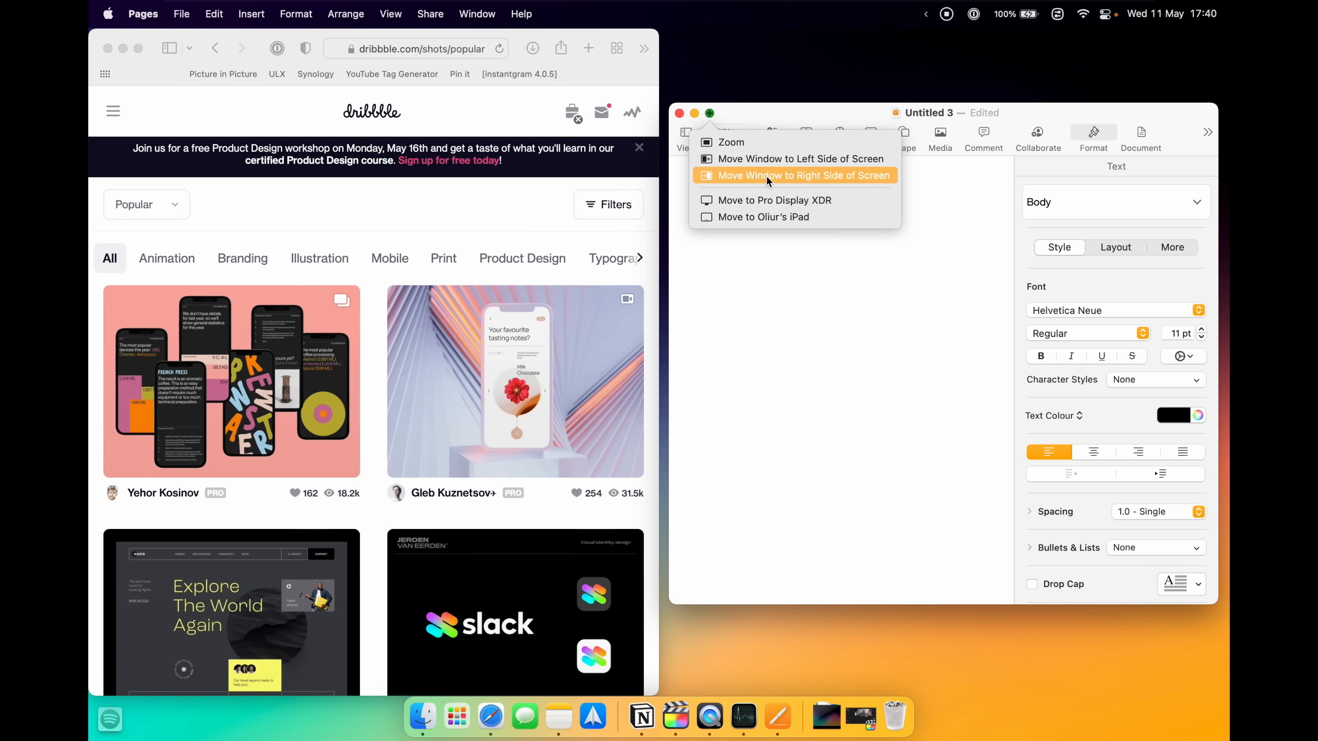
pyautogui.click(794, 175)
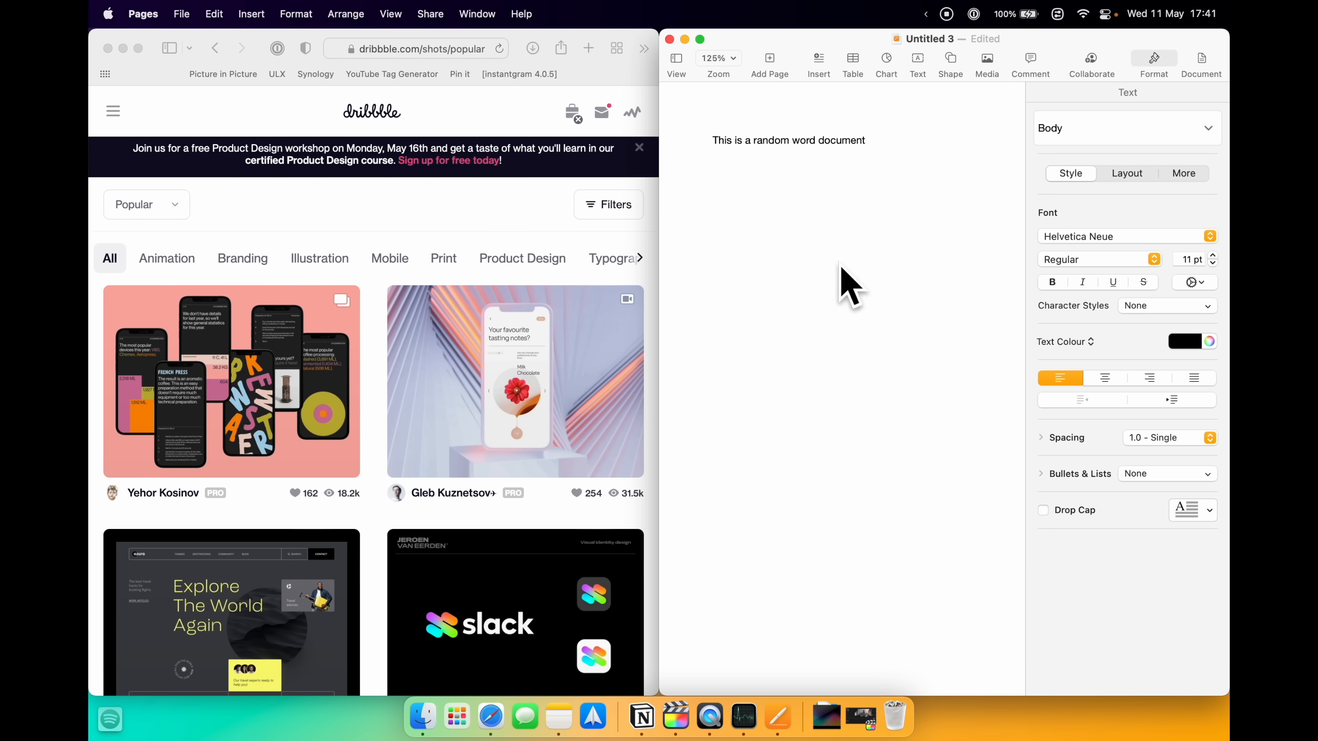
pyautogui.click(785, 45)
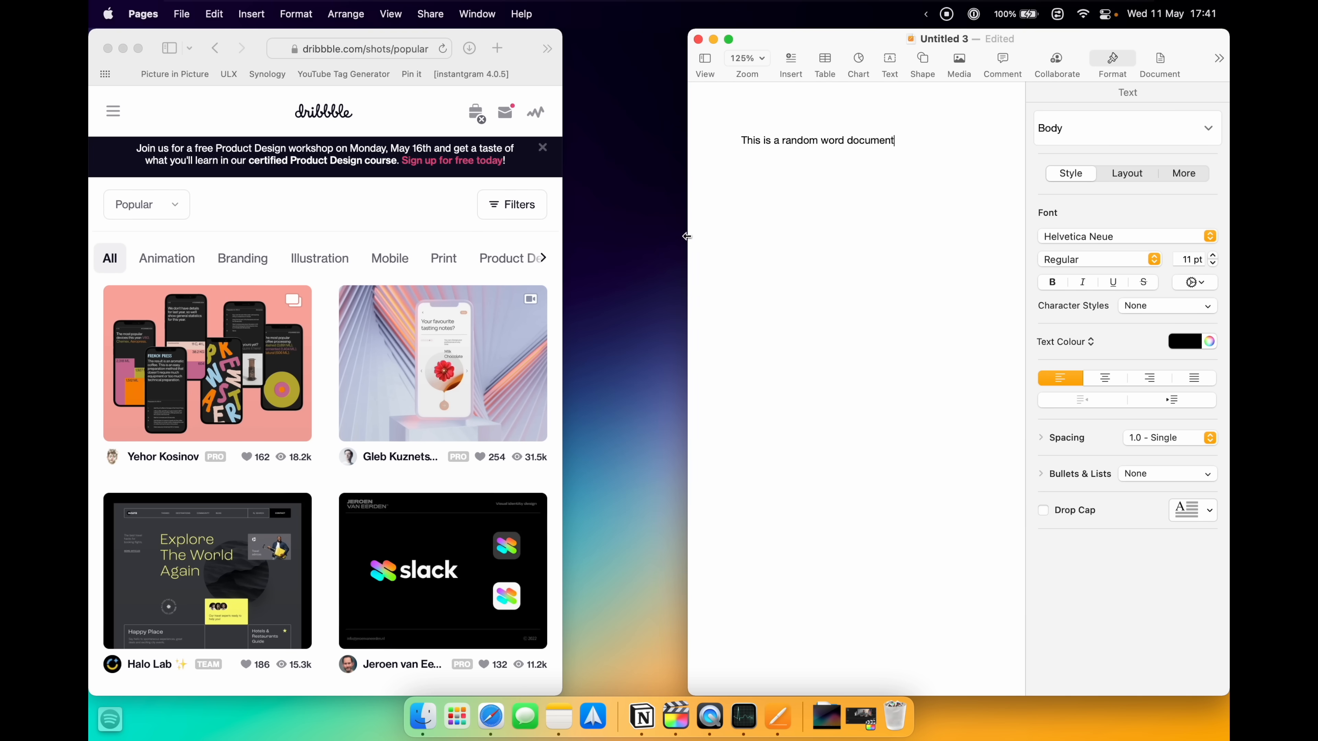
pyautogui.click(336, 337)
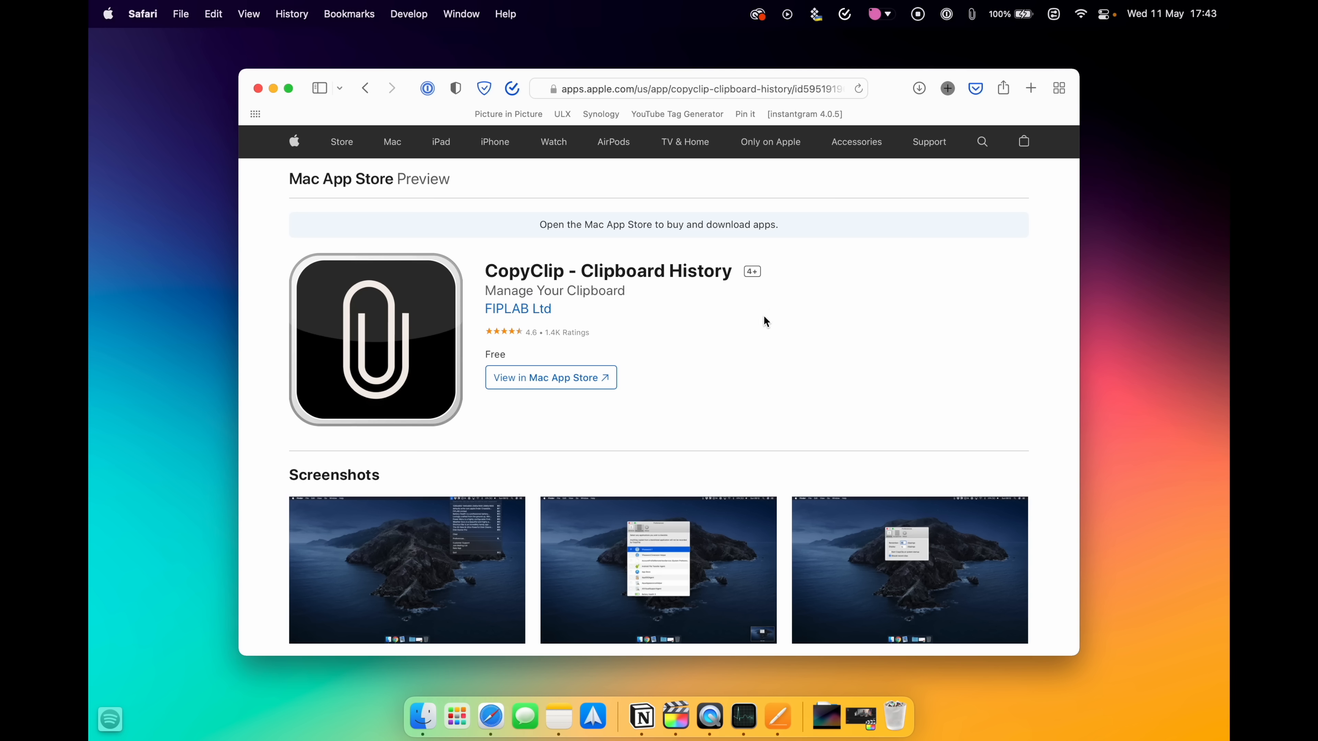
pyautogui.moveTo(494, 270)
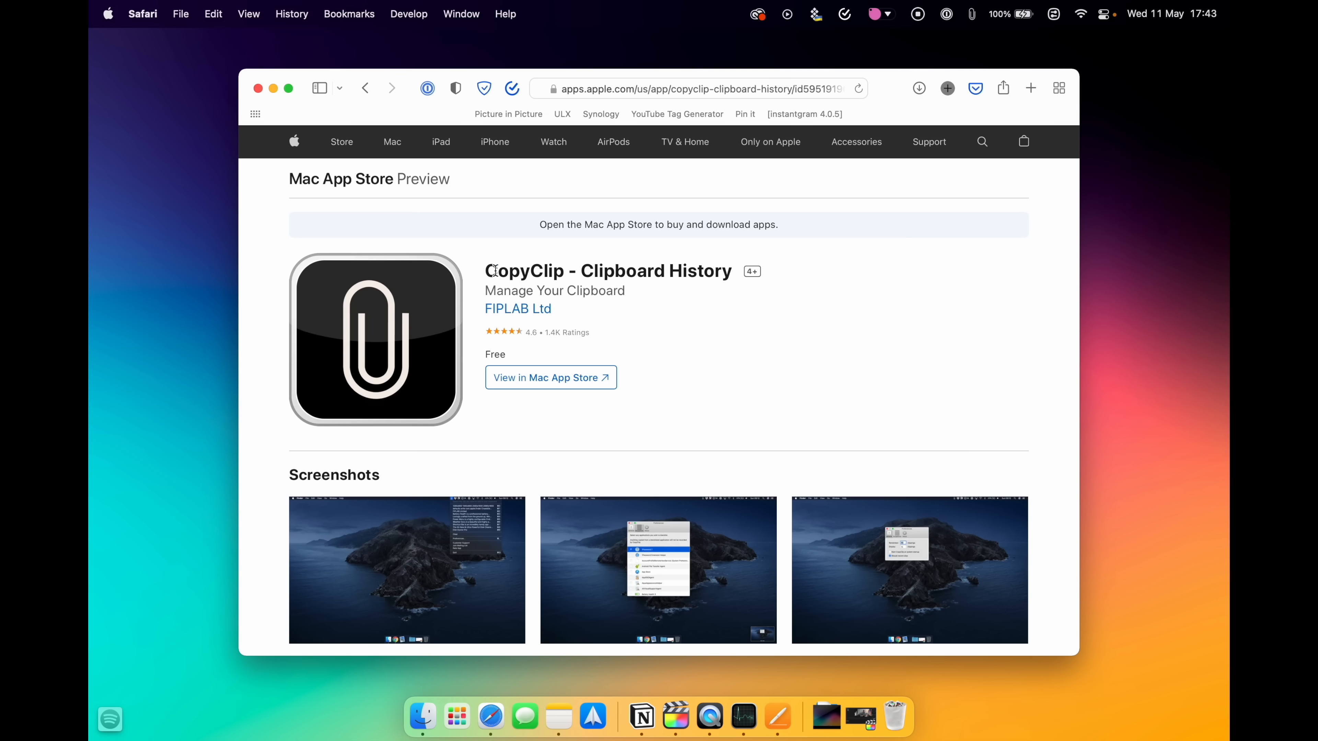
pyautogui.moveTo(975, 189)
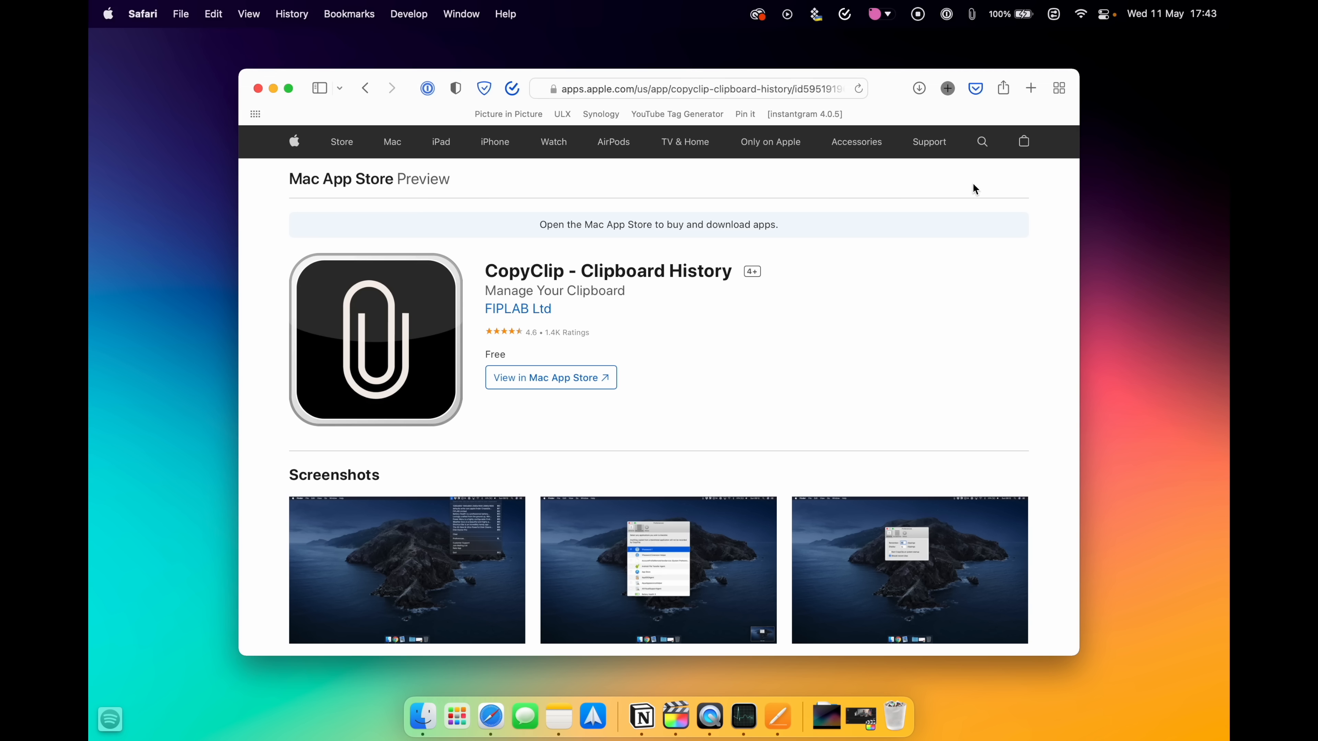
pyautogui.moveTo(975, 21)
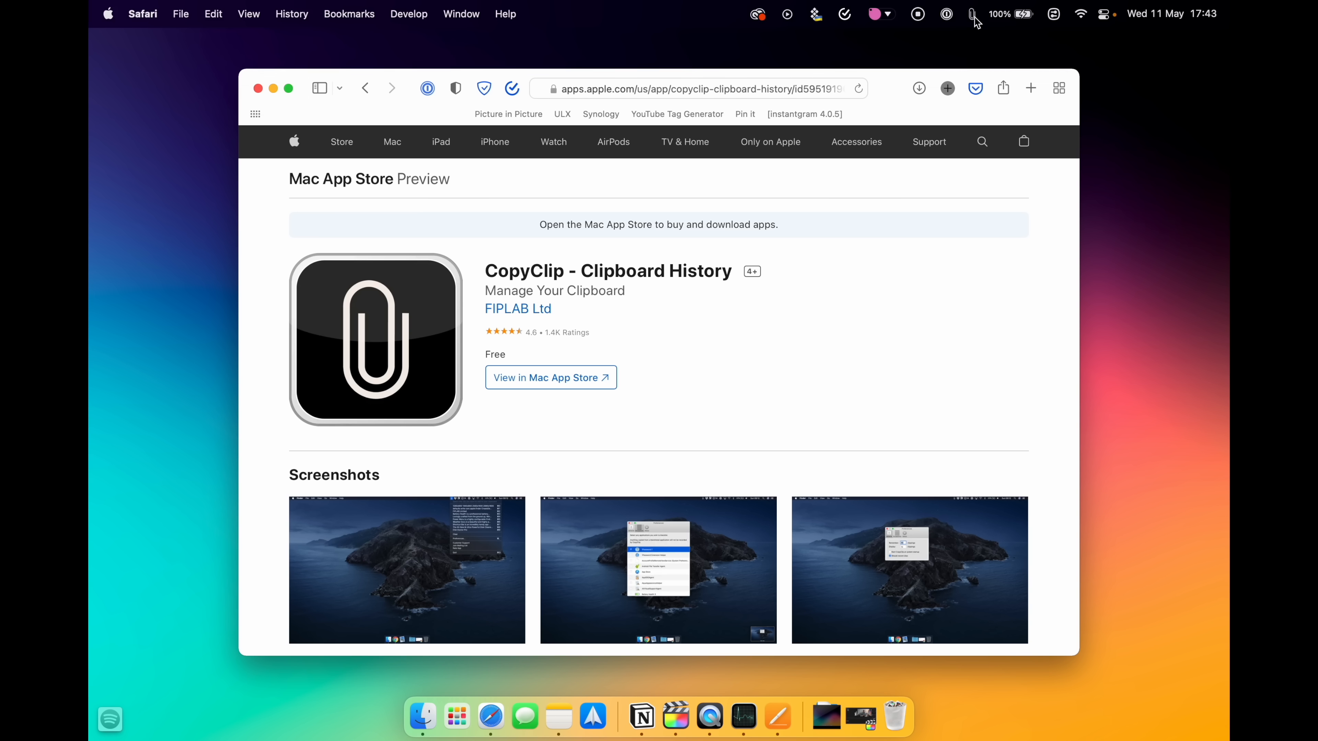
# Step: Show CopyClip's clip history from its menu bar paperclip, listing the saved clip #e172bd
pyautogui.click(972, 14)
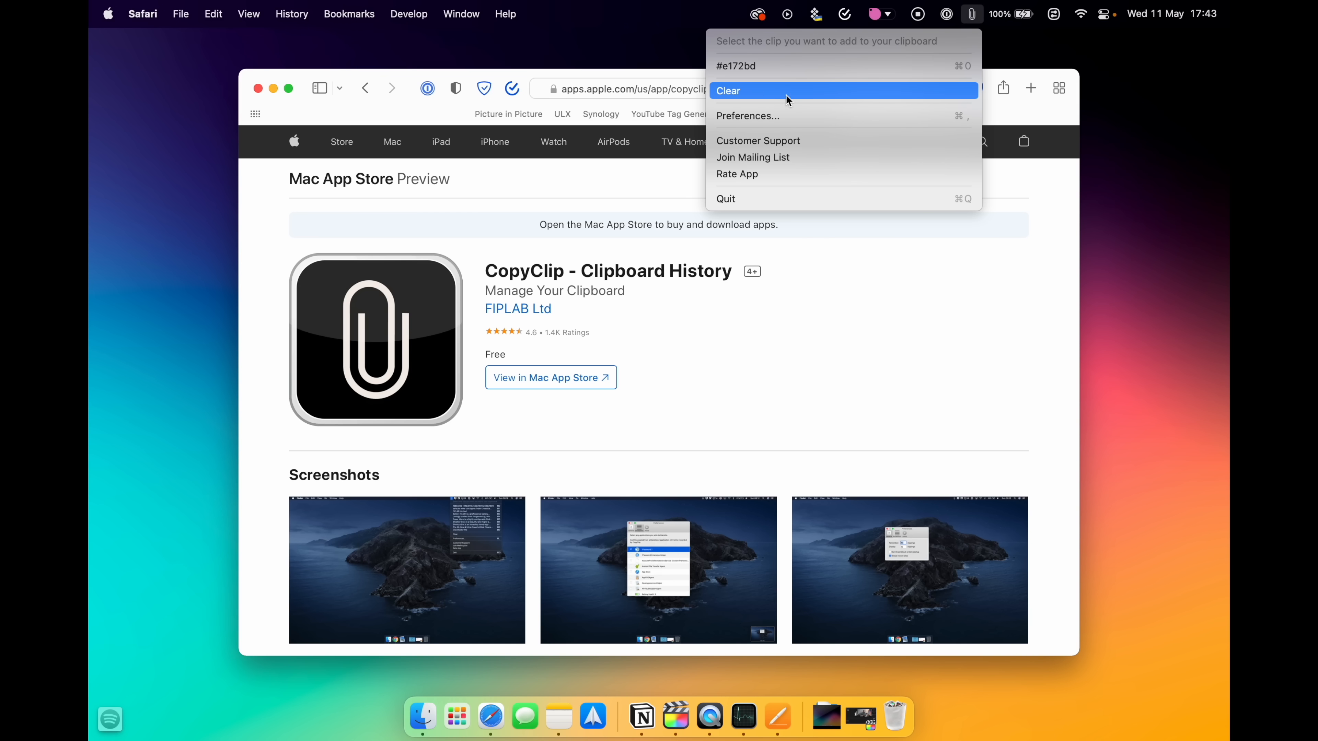
pyautogui.moveTo(822, 135)
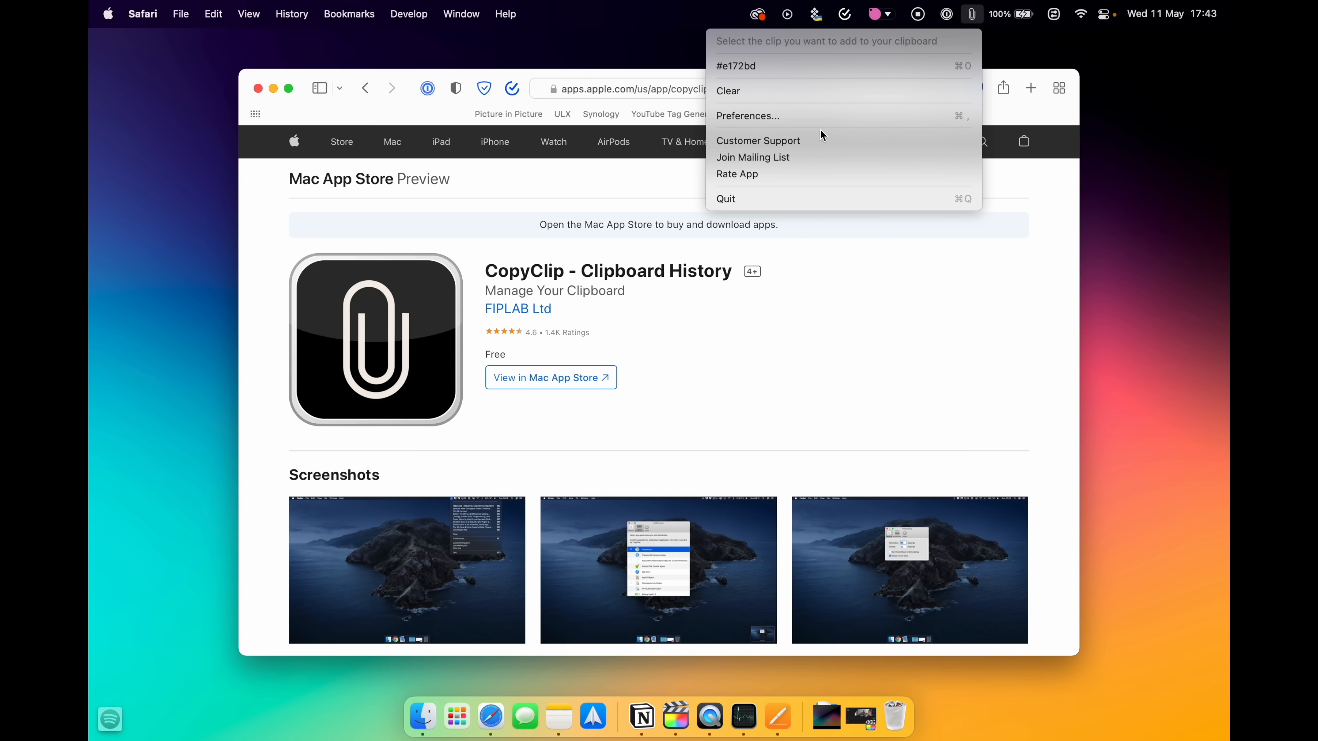
pyautogui.moveTo(822, 115)
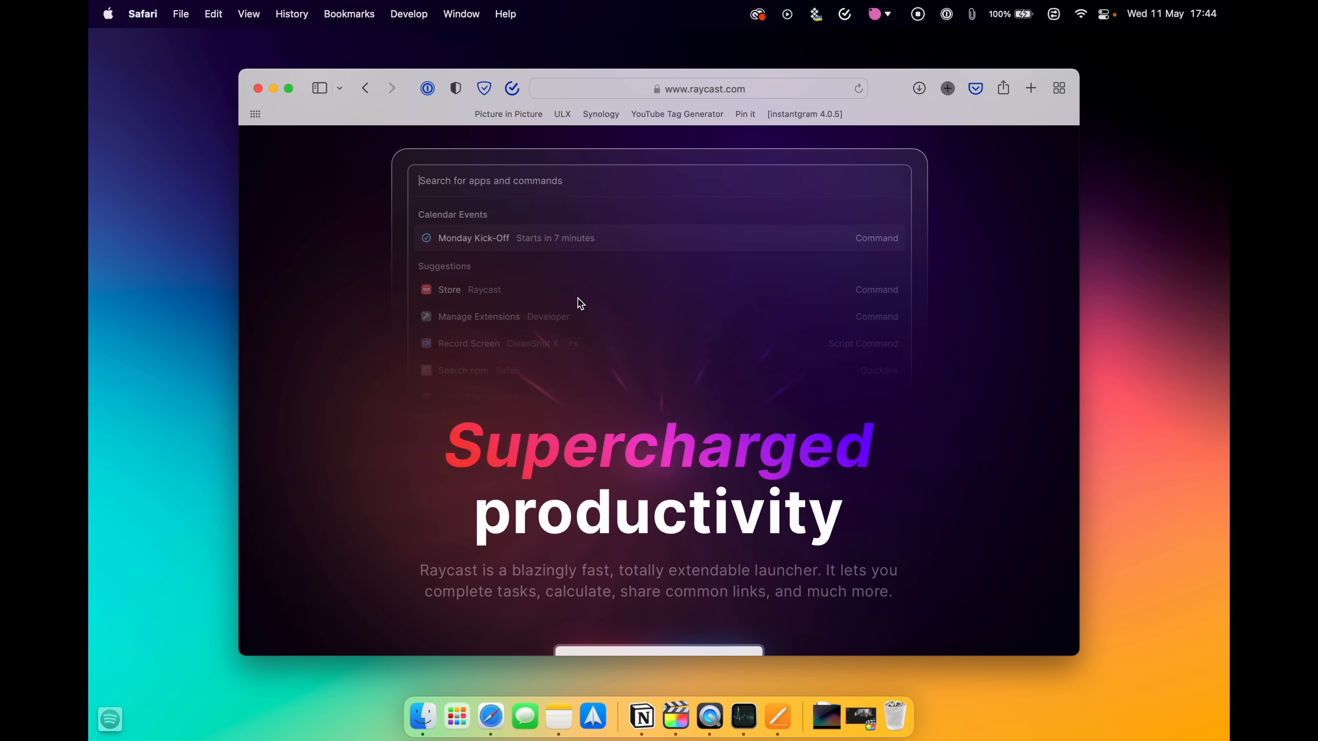
# Step: Scroll the raycast.com homepage down to the open source community section and back up
pyautogui.scroll(-3)
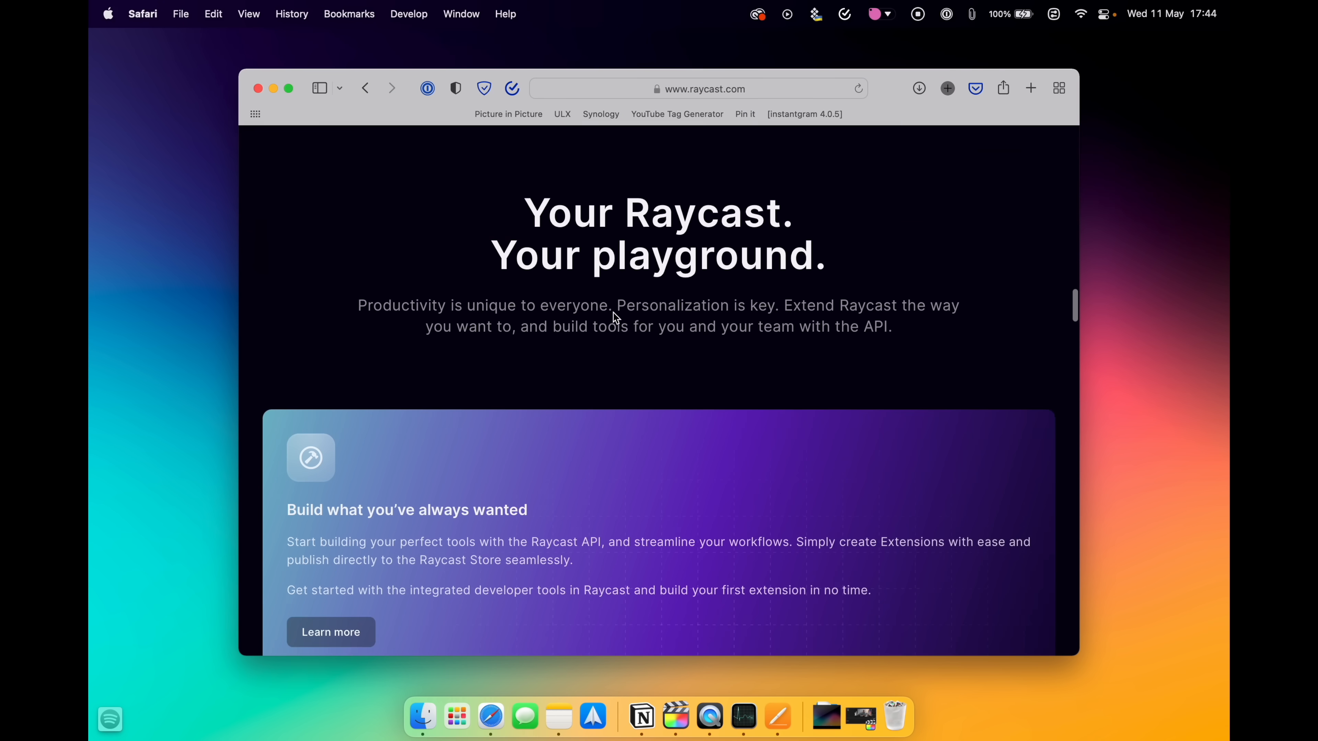
pyautogui.scroll(-3)
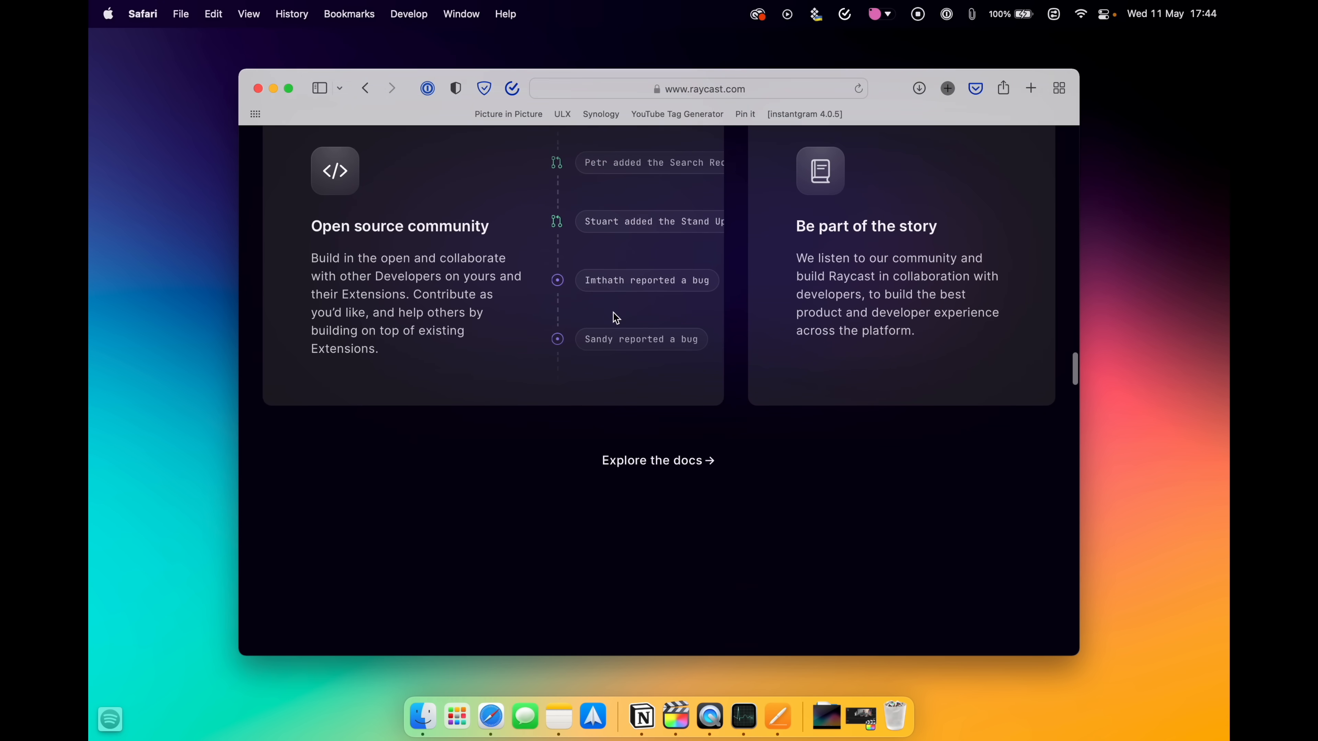
pyautogui.scroll(3)
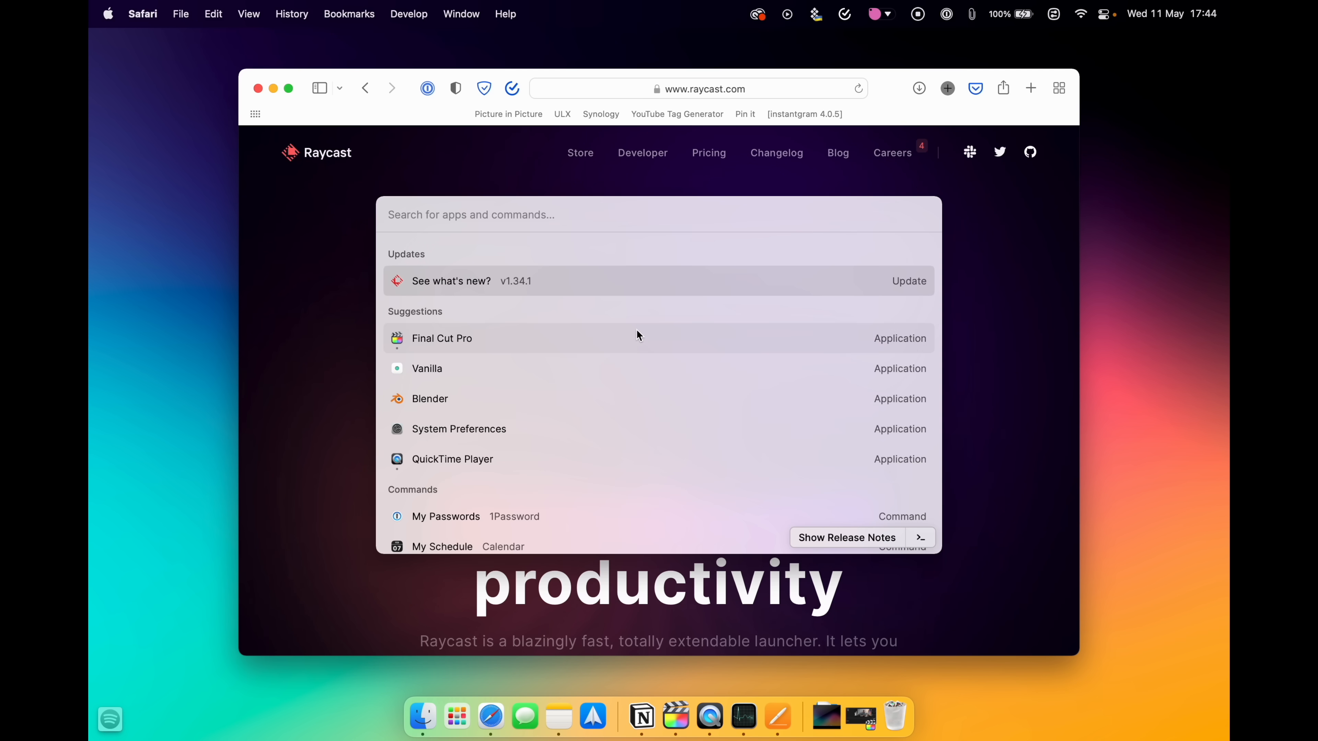
# Step: Scroll through Raycast's command list past the system and window management commands
pyautogui.scroll(-3)
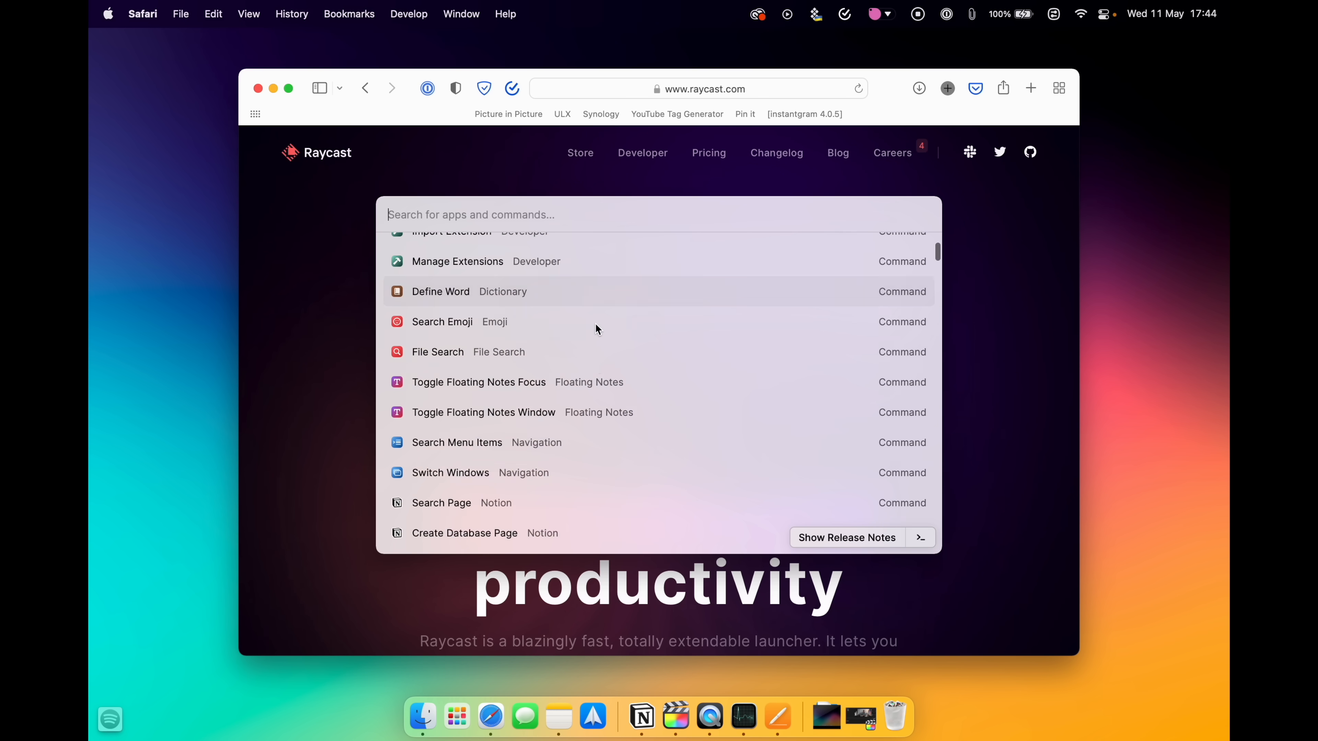
pyautogui.scroll(-3)
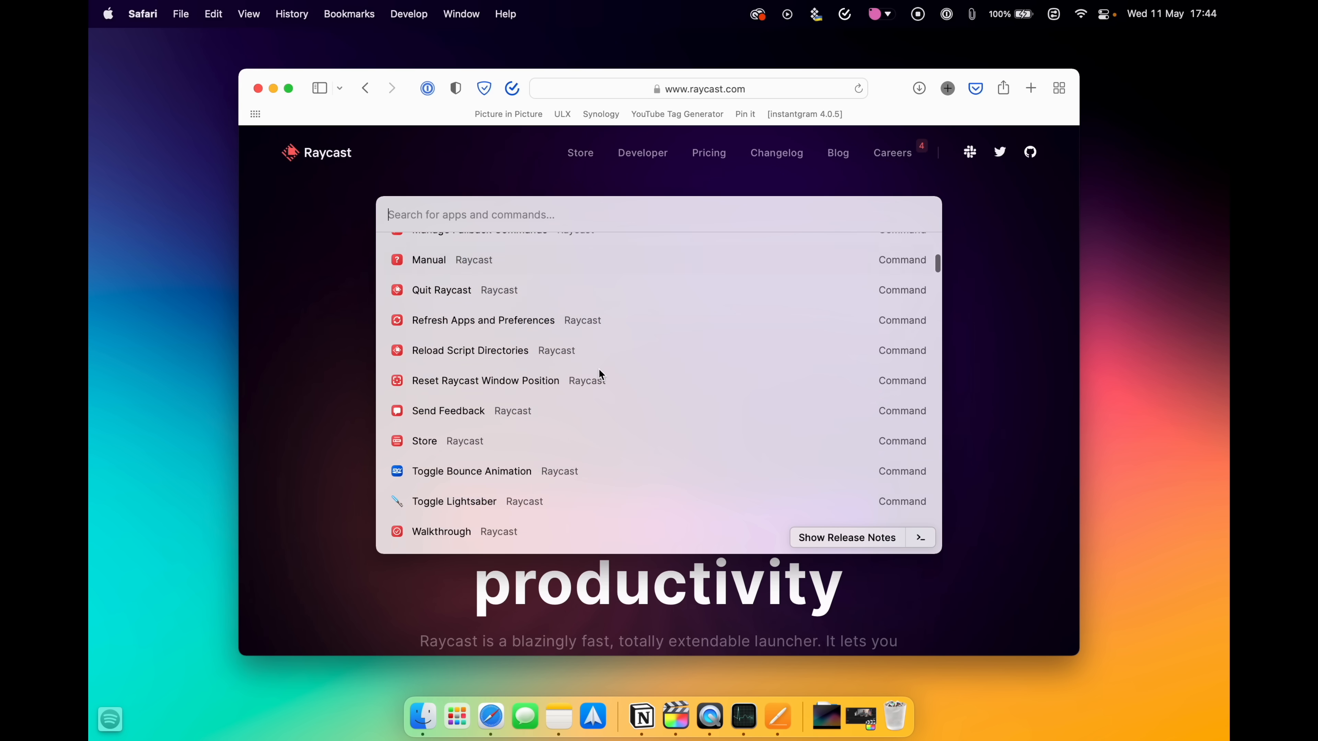
pyautogui.scroll(-3)
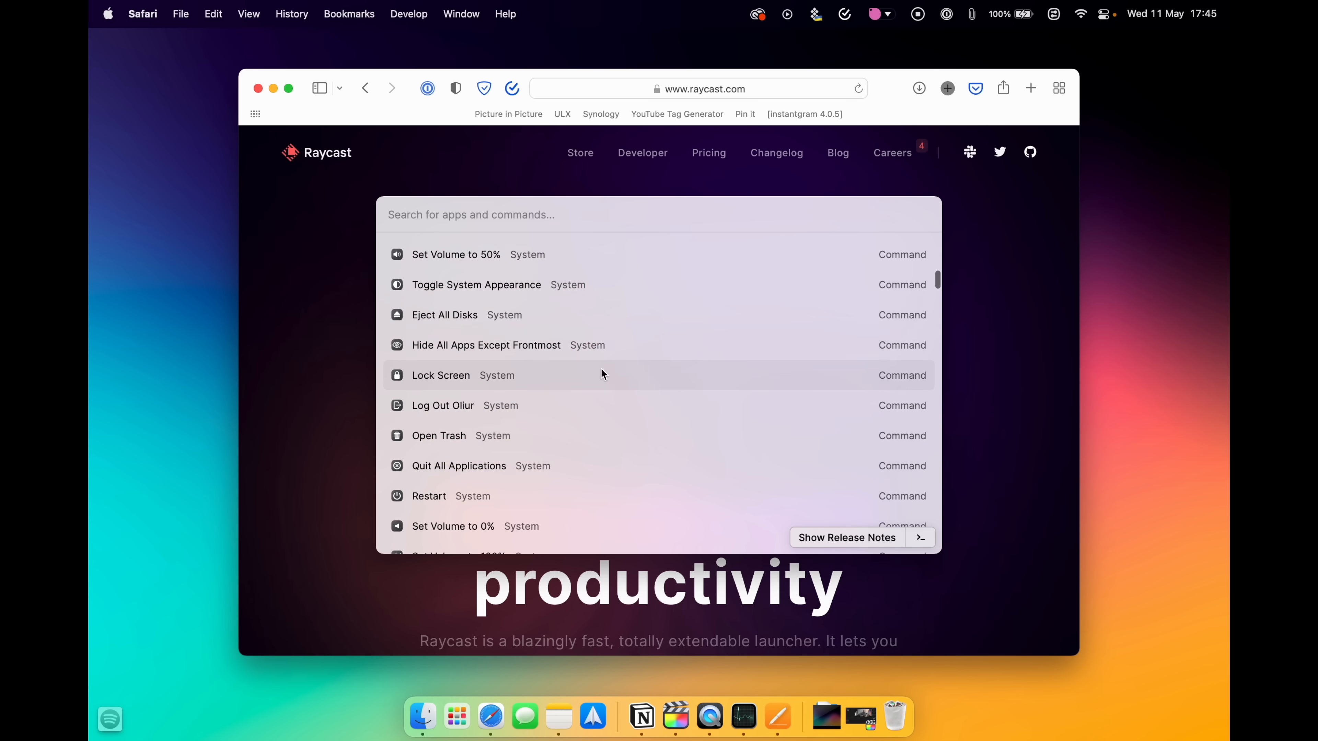
pyautogui.scroll(-3)
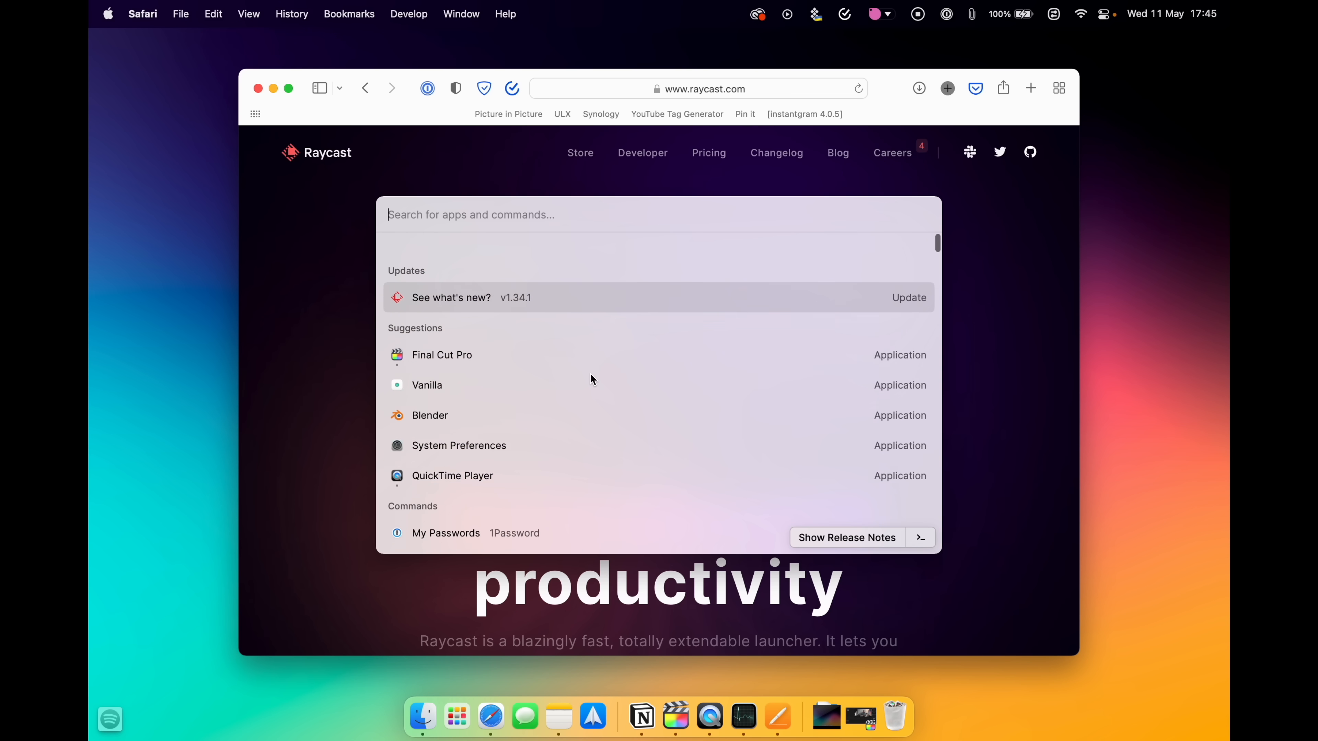
pyautogui.scroll(-3)
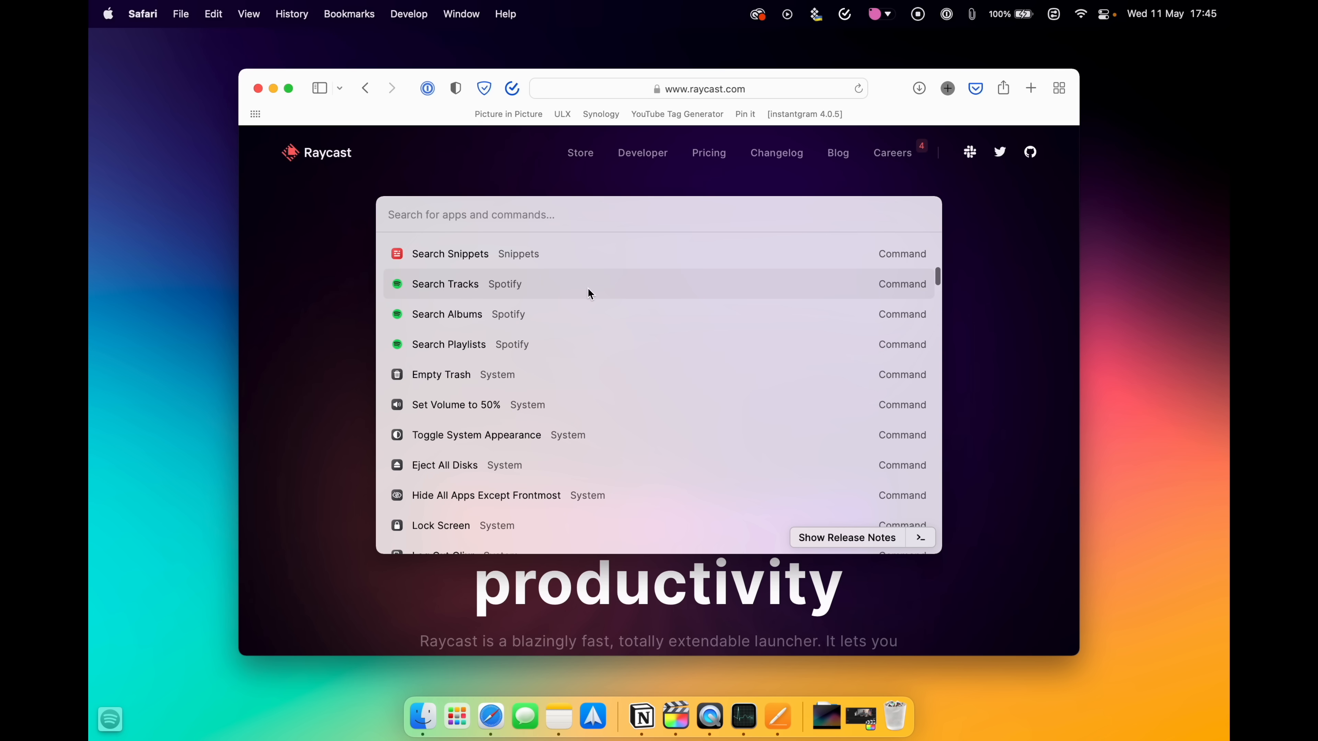
pyautogui.moveTo(487, 288)
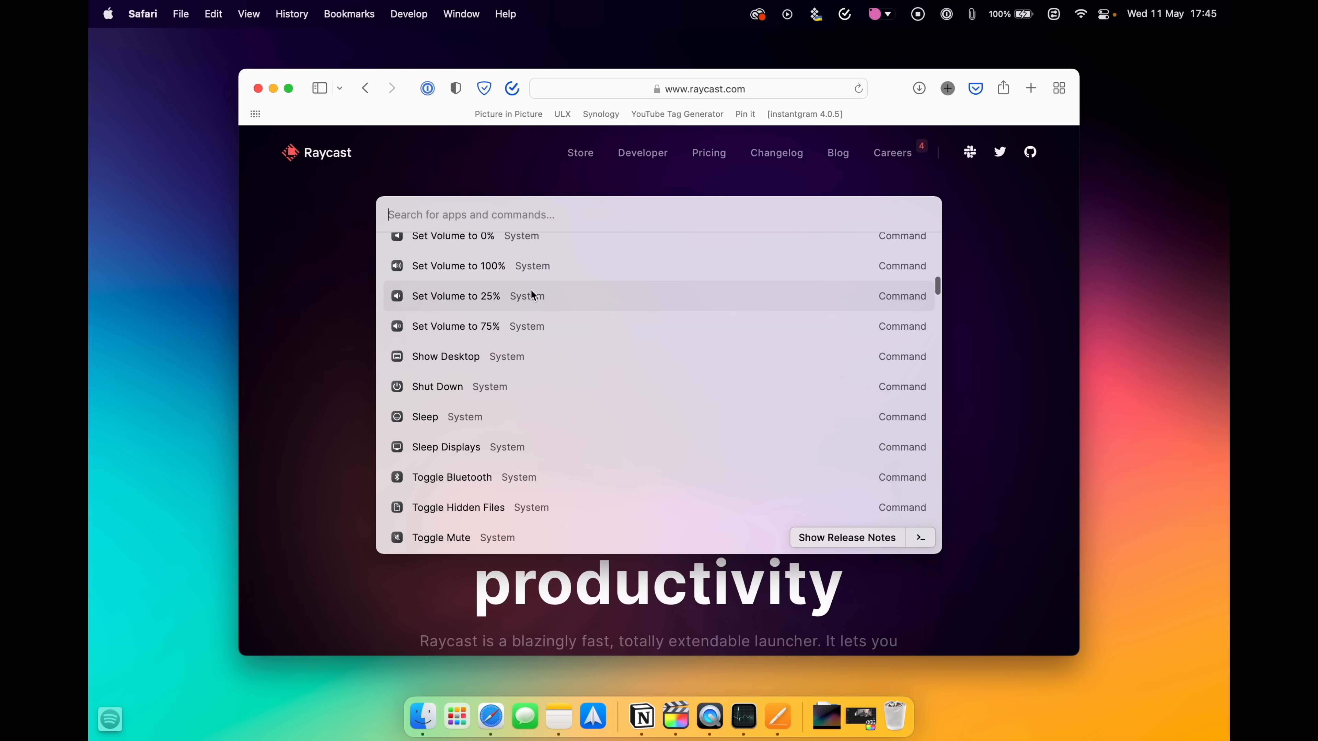
pyautogui.scroll(-3)
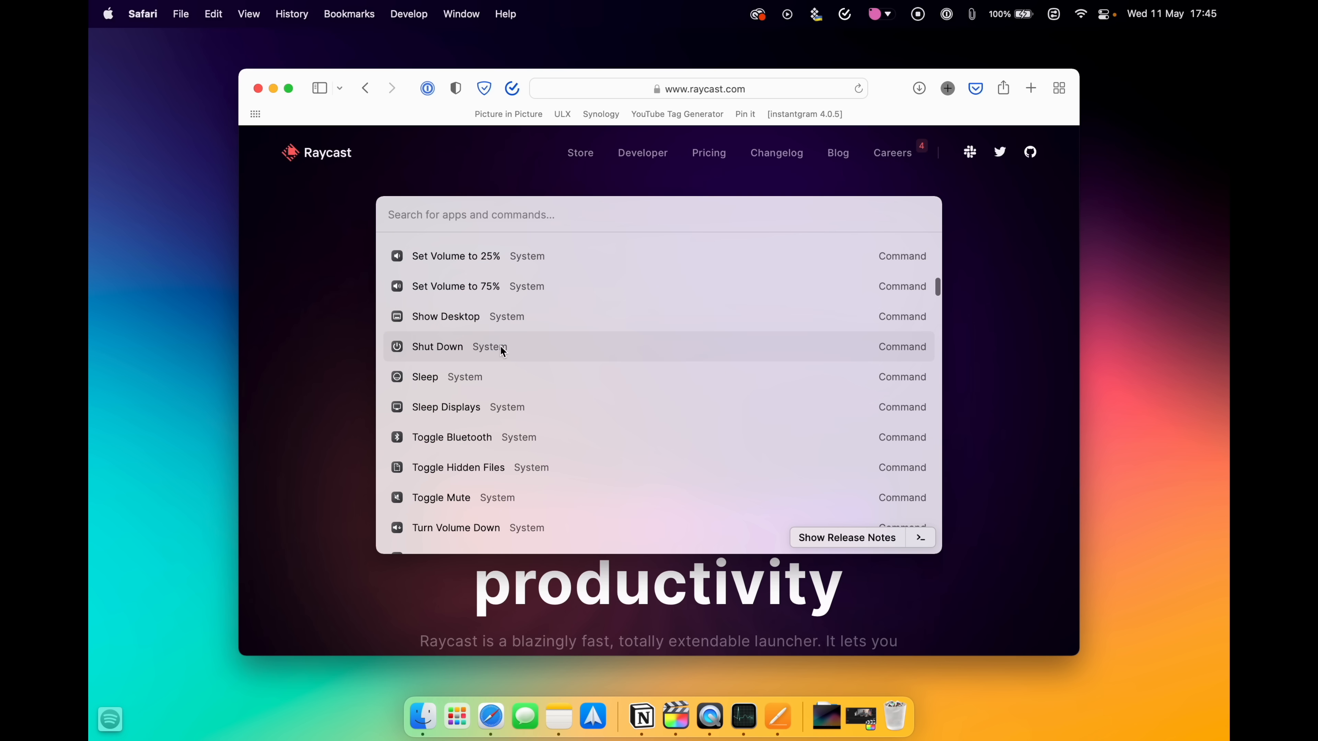
pyautogui.scroll(-3)
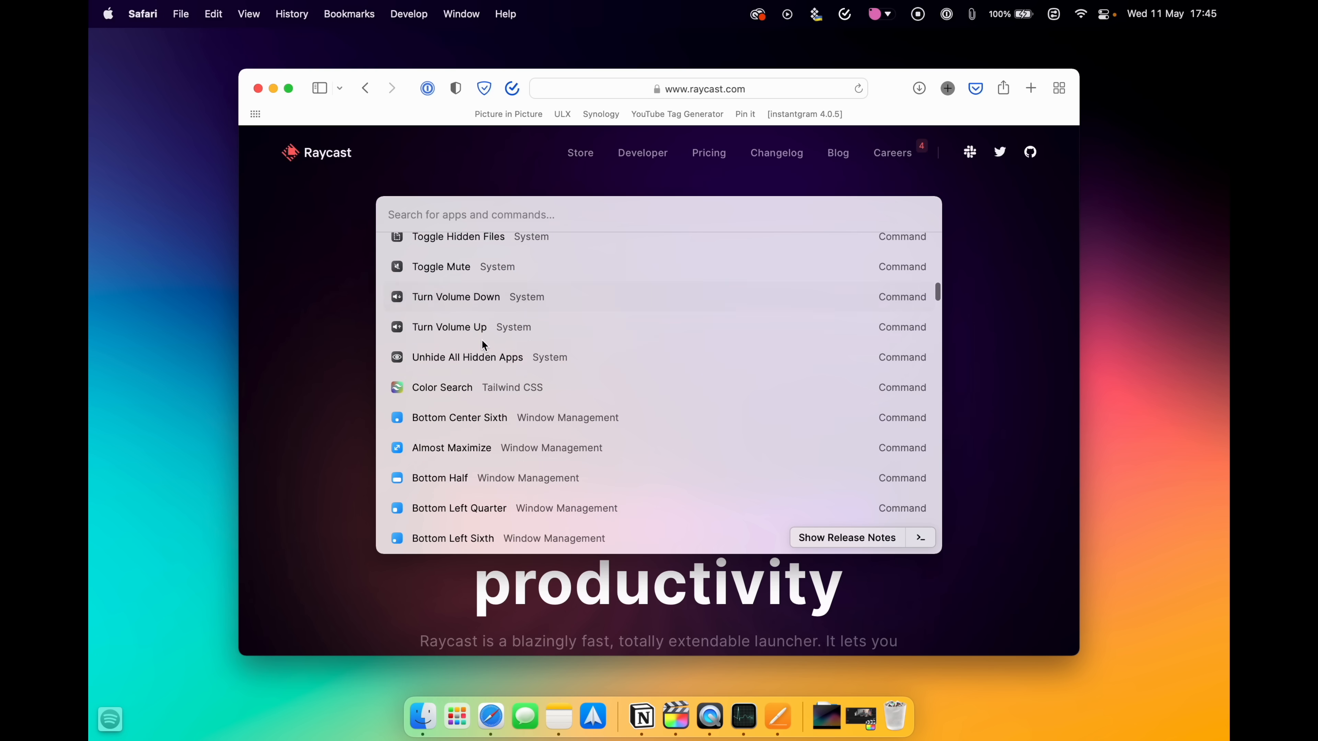
pyautogui.scroll(-3)
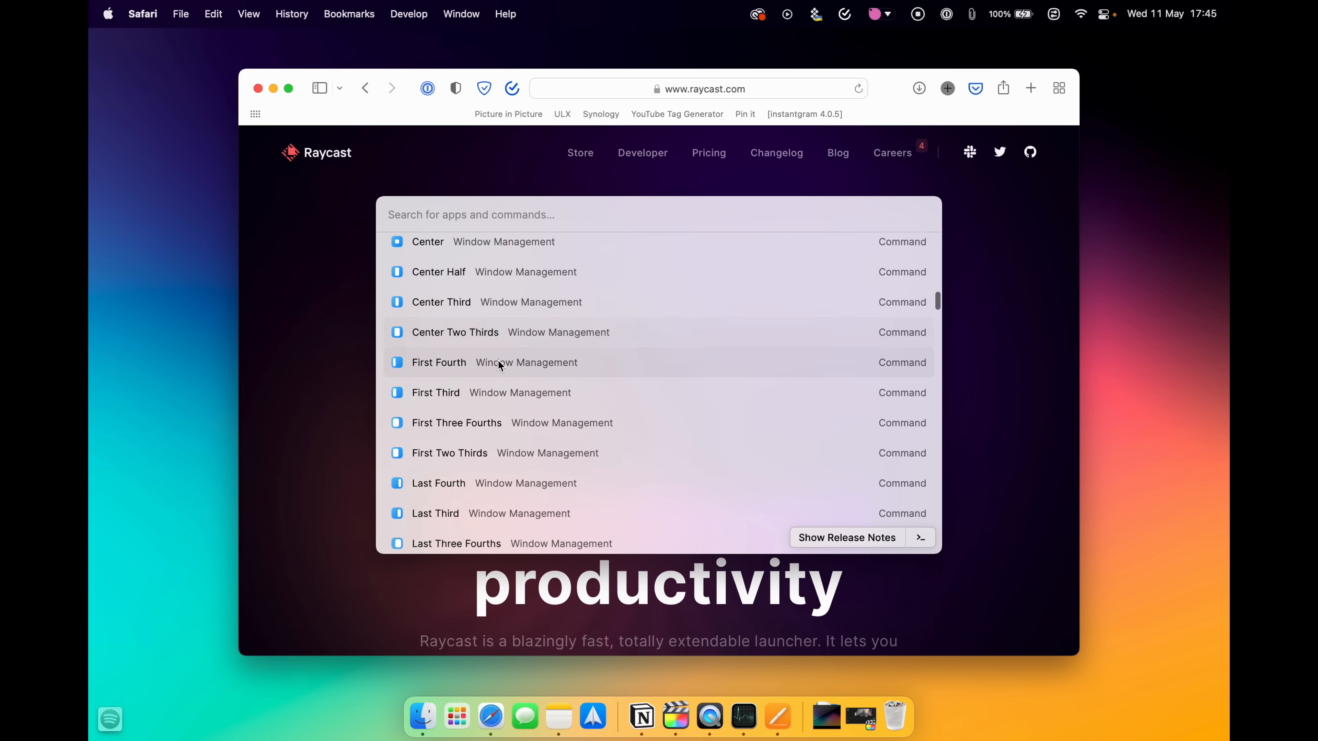
pyautogui.scroll(-3)
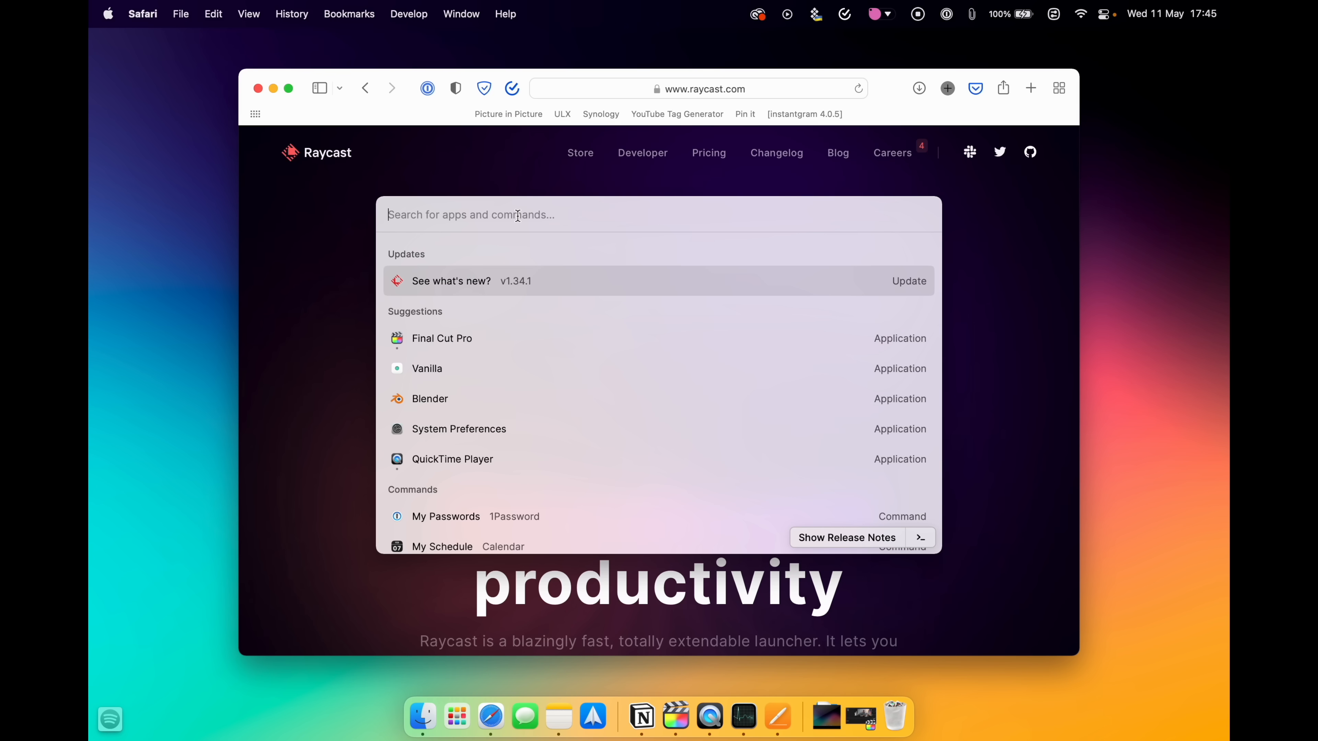
# Step: Query '20kg to l', then '100 usd to eur' in Raycast's calculator to get €94.91
pyautogui.write('20kg to l')
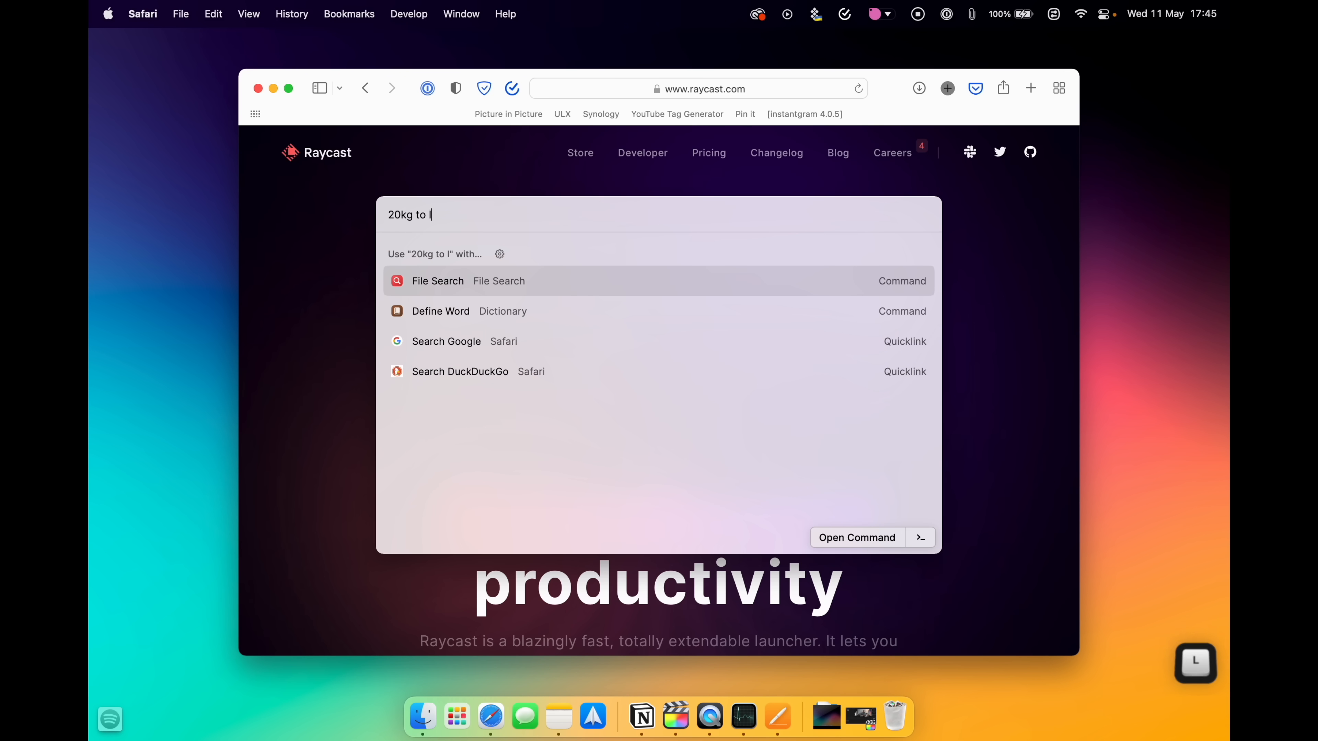
pyautogui.press('backspace')
pyautogui.write('100 us')
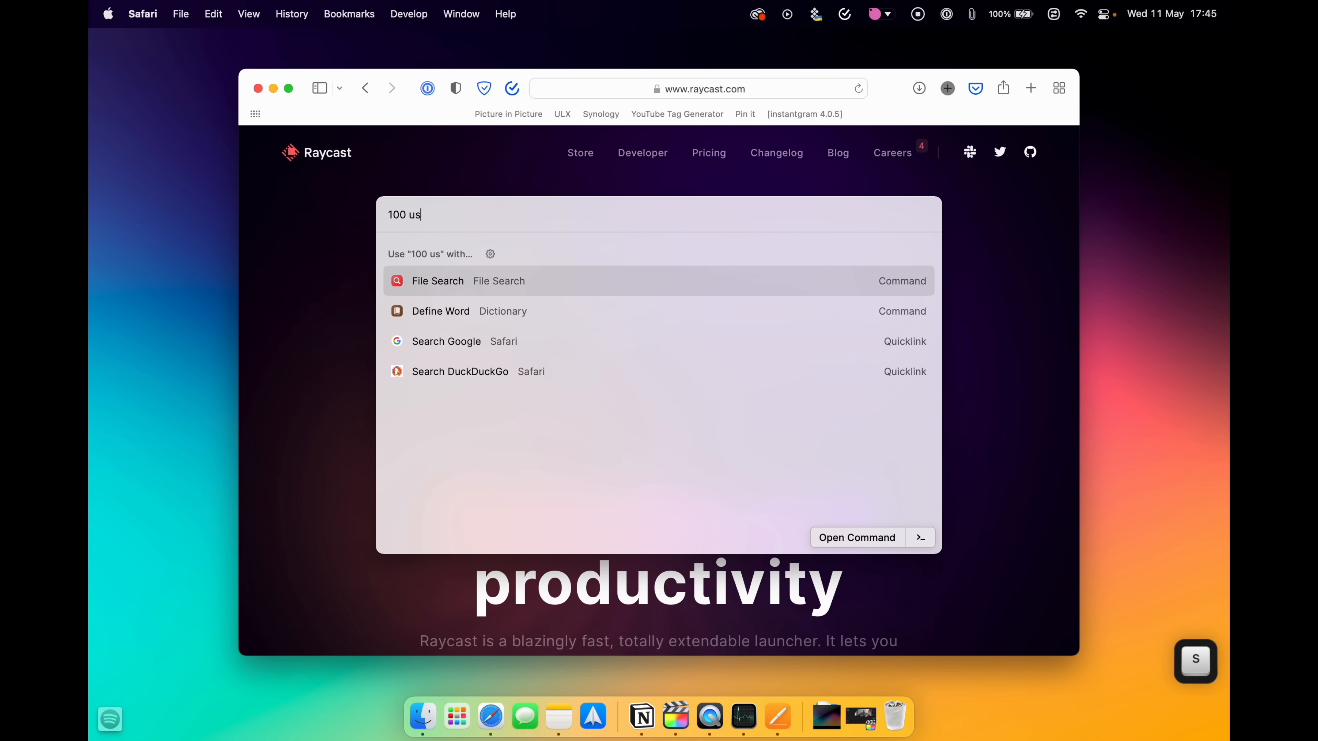
pyautogui.write('d to eur')
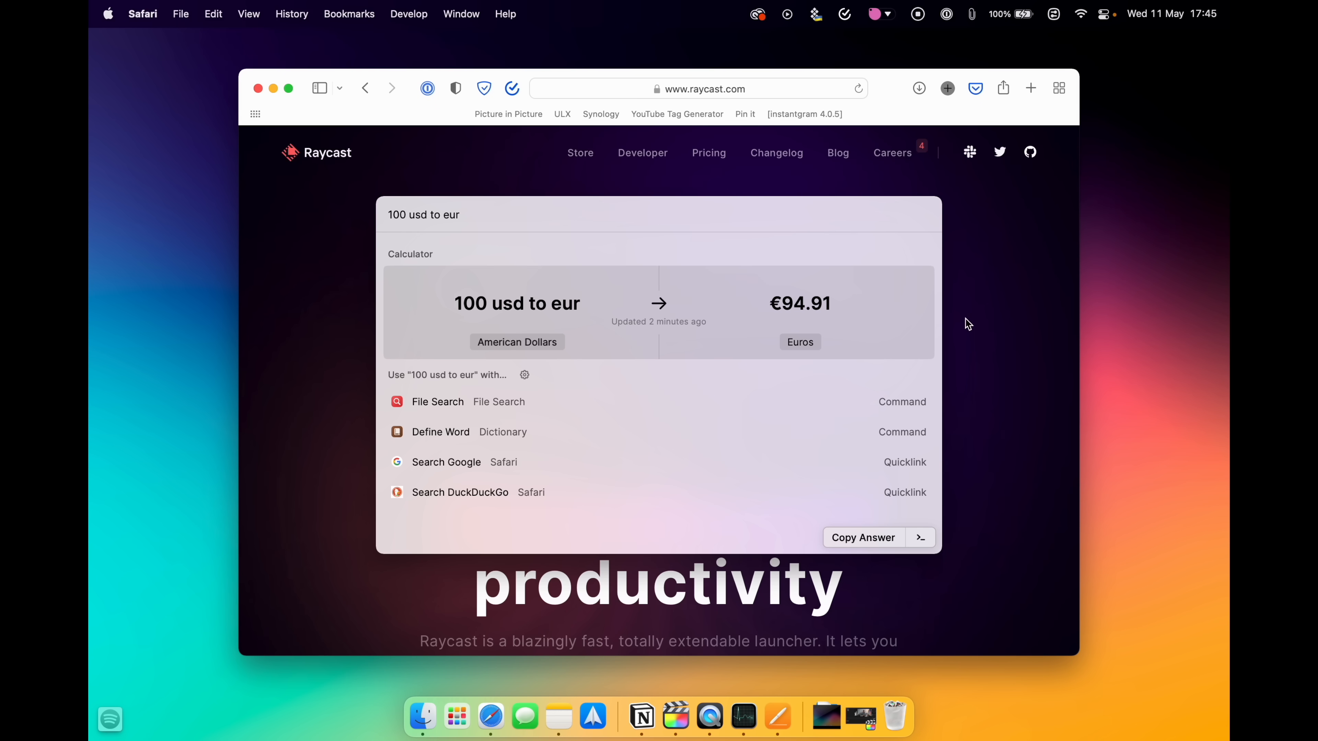
pyautogui.scroll(-3)
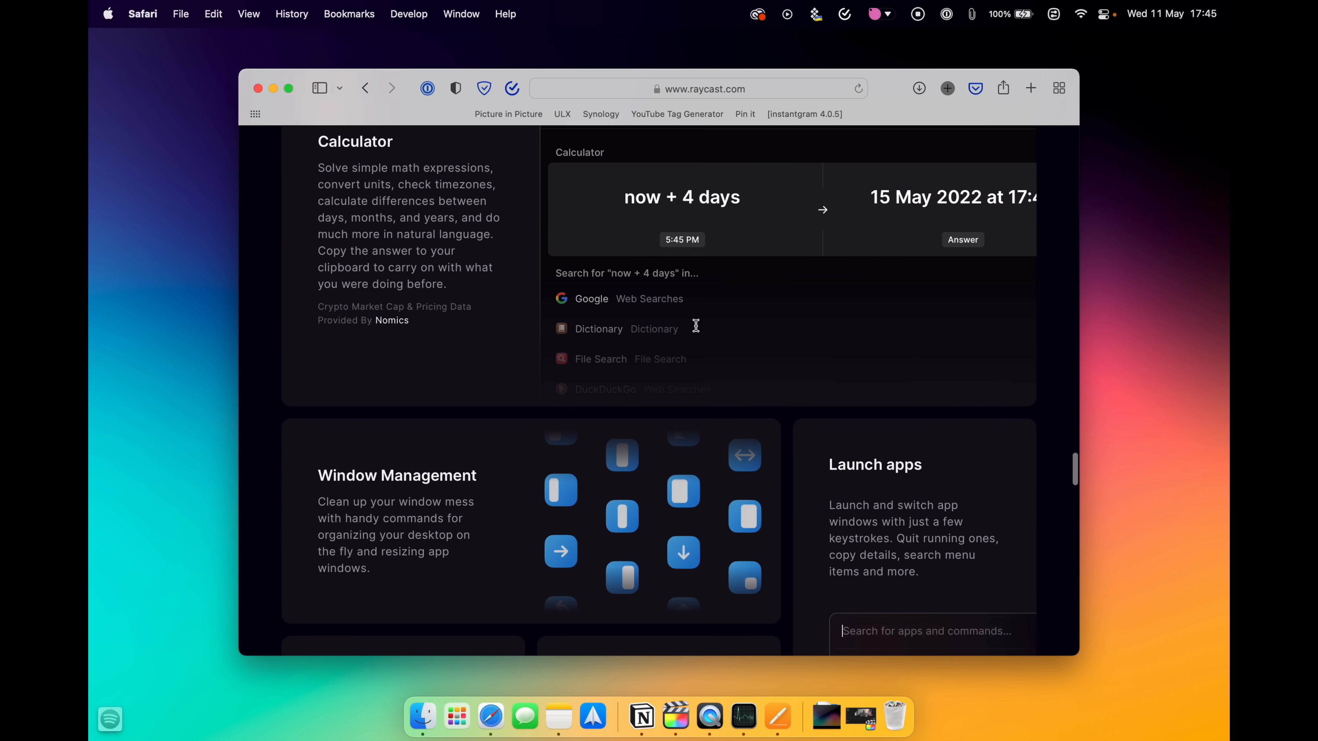
# Step: Scroll raycast.com past Calculator and Window Management to the Extensions store section
pyautogui.scroll(-3)
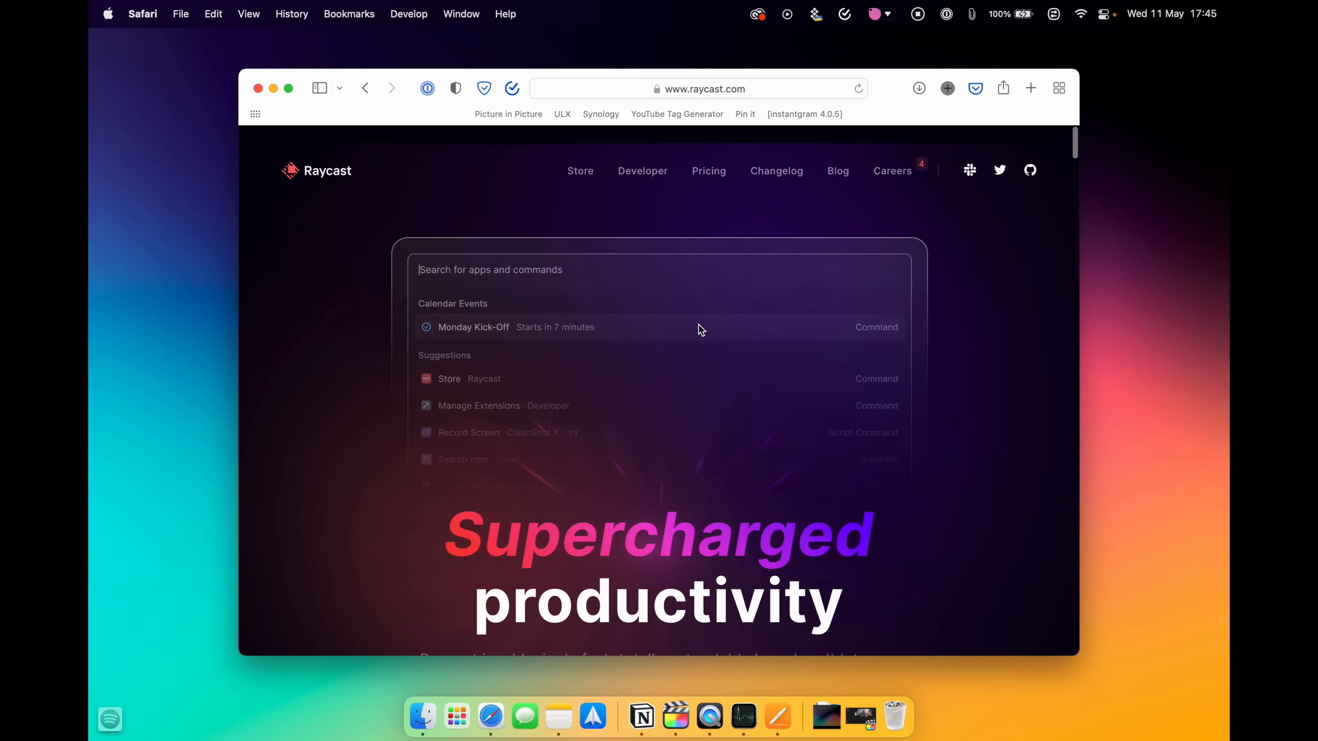
pyautogui.scroll(-3)
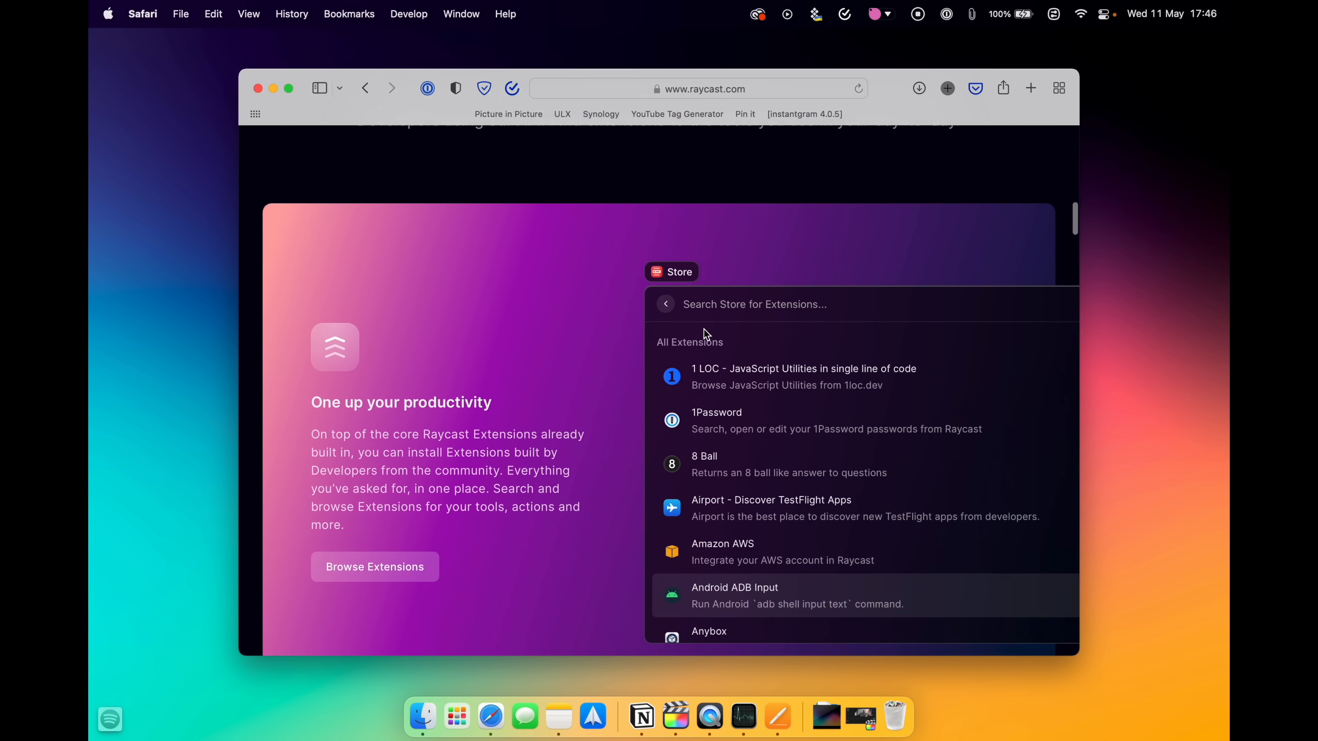
pyautogui.scroll(-3)
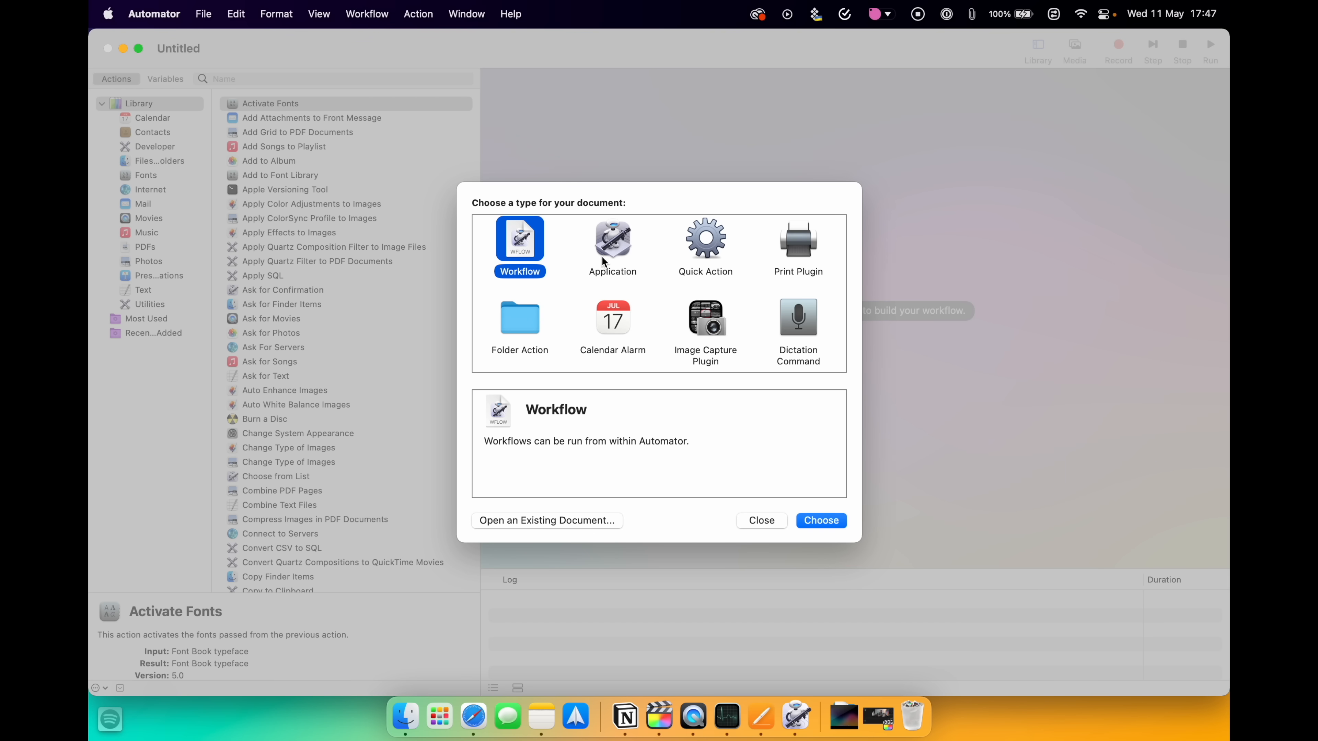
# Step: Start a new Quick Action document in Automator for the 2700px image resize workflow
pyautogui.click(704, 238)
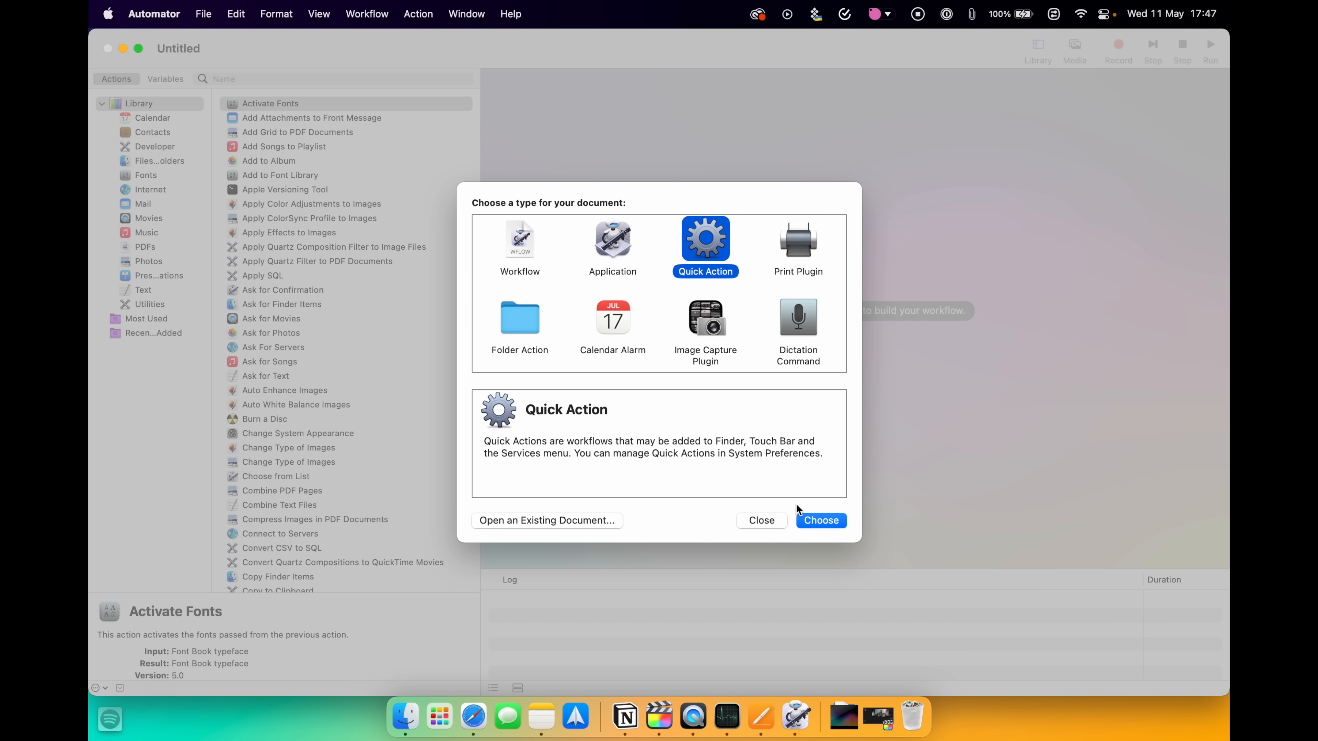
pyautogui.click(820, 520)
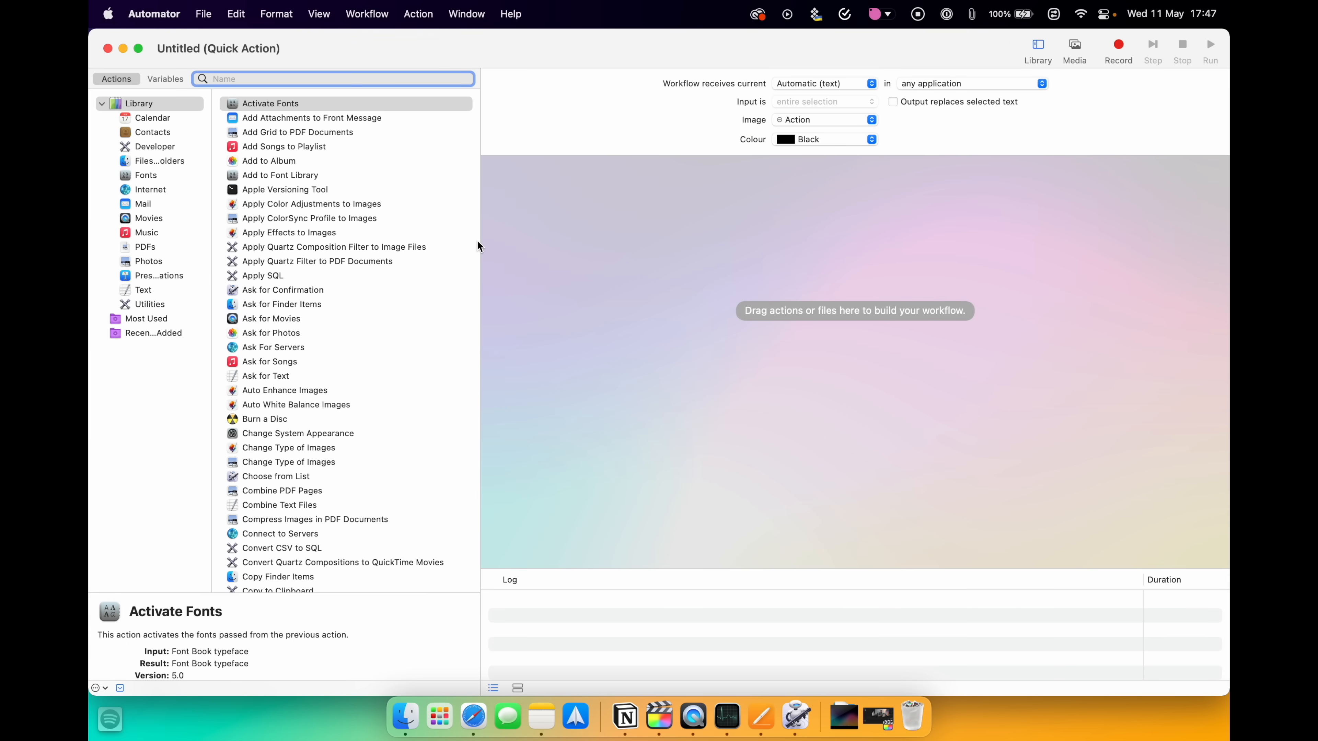
pyautogui.moveTo(252, 202)
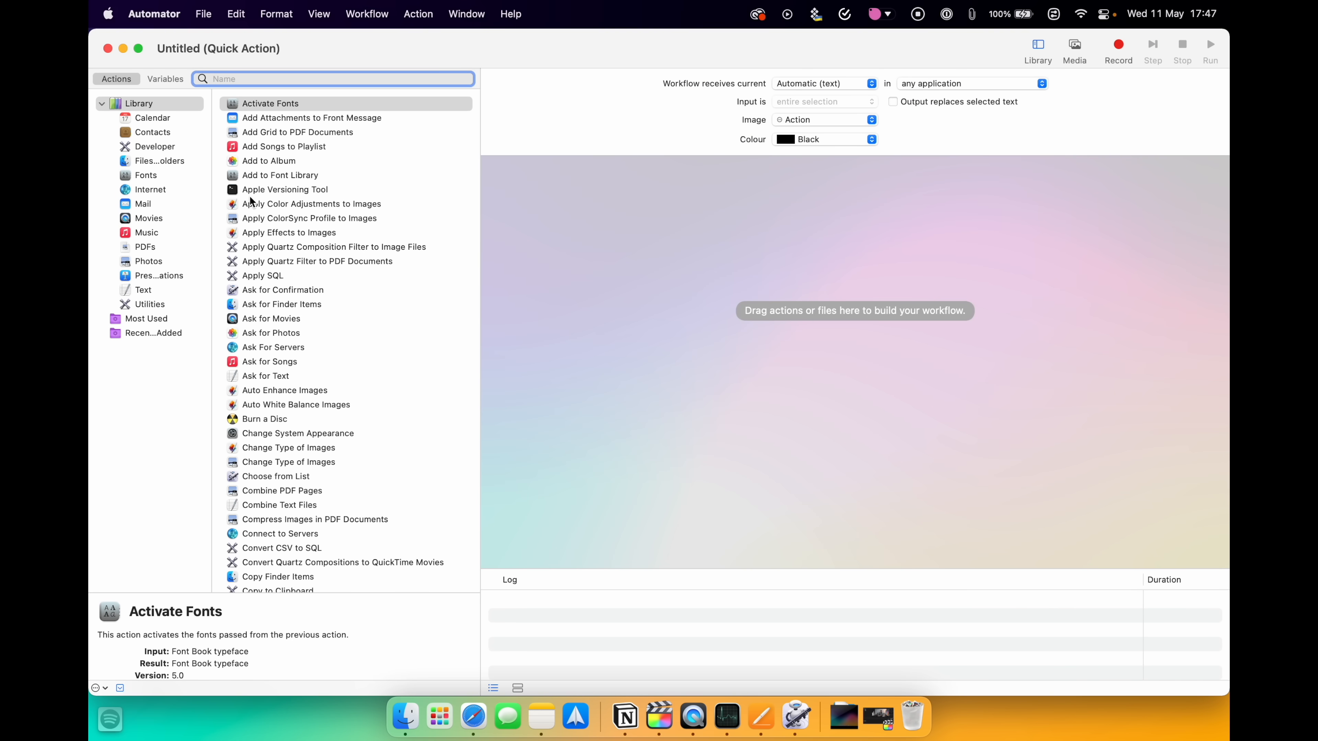
pyautogui.click(203, 14)
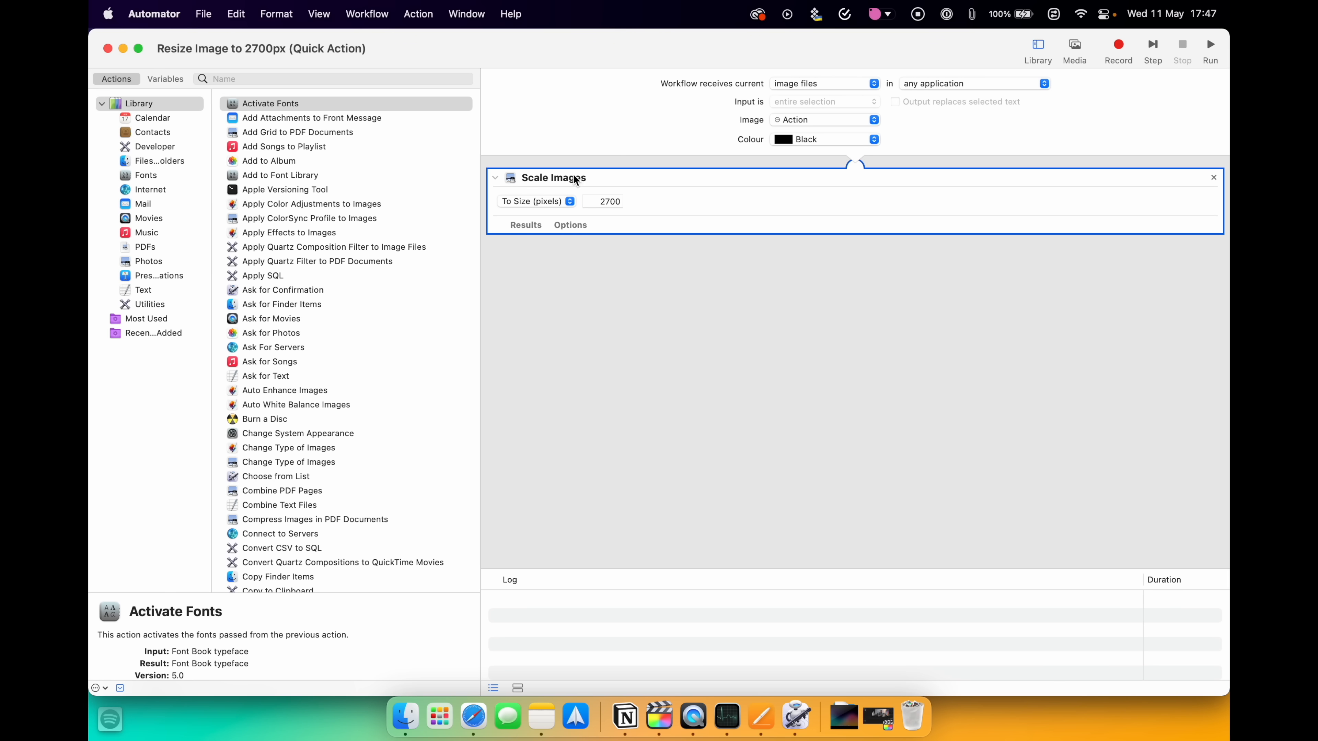
pyautogui.moveTo(641, 266)
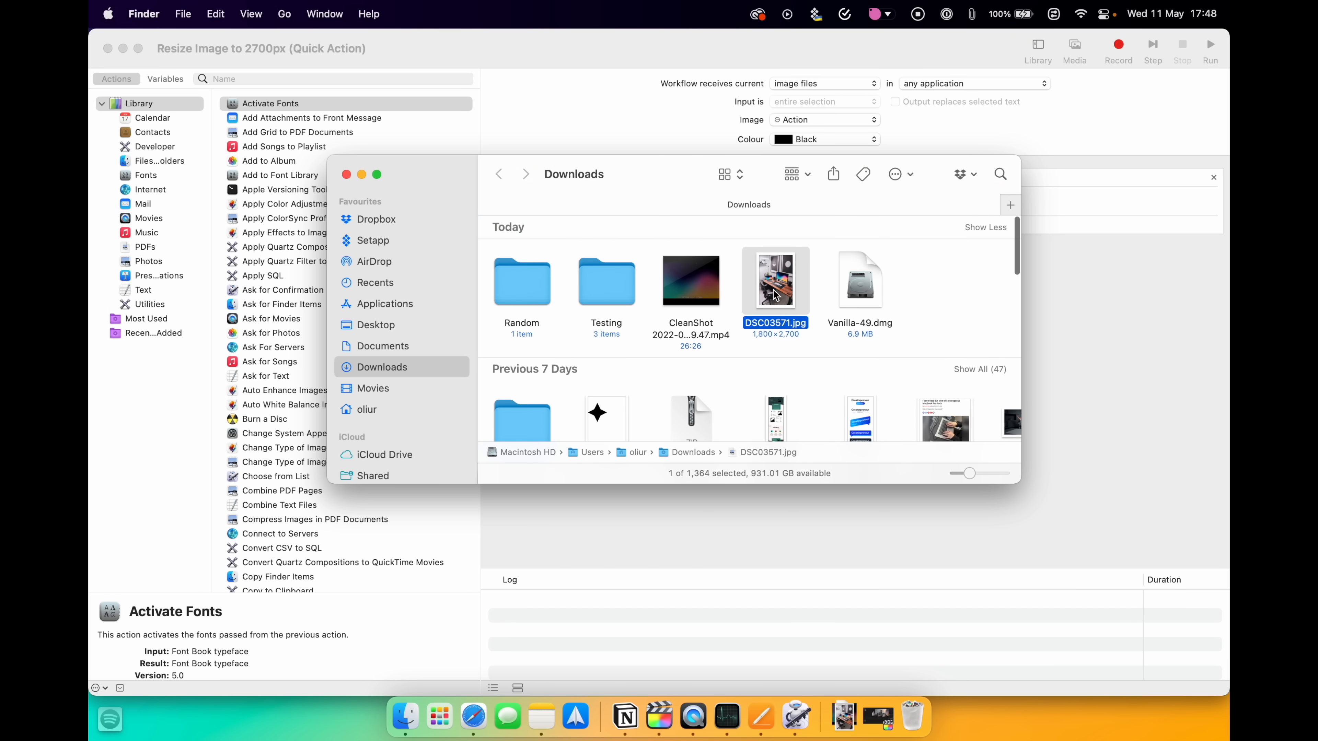
# Step: Close the Finder Downloads window and return to the Resize Image to 2700px Quick Action
pyautogui.press('space')
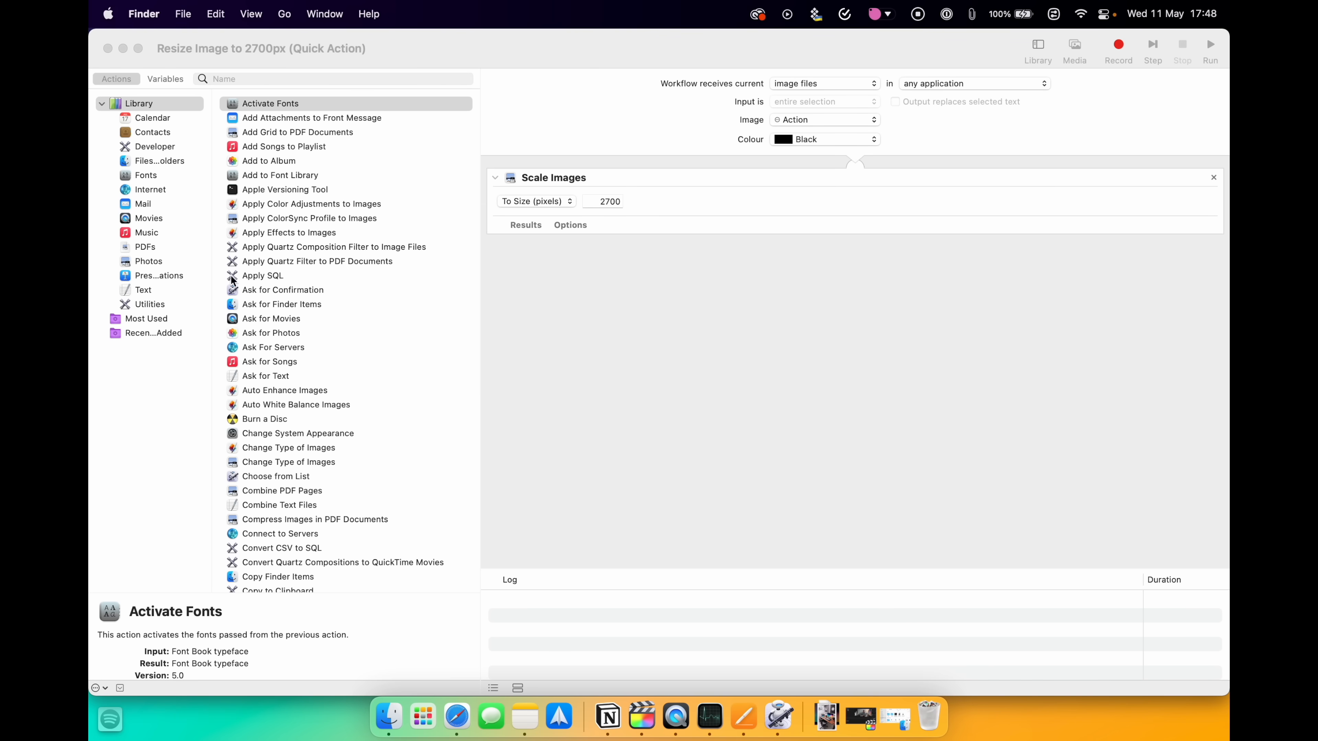
pyautogui.scroll(-3)
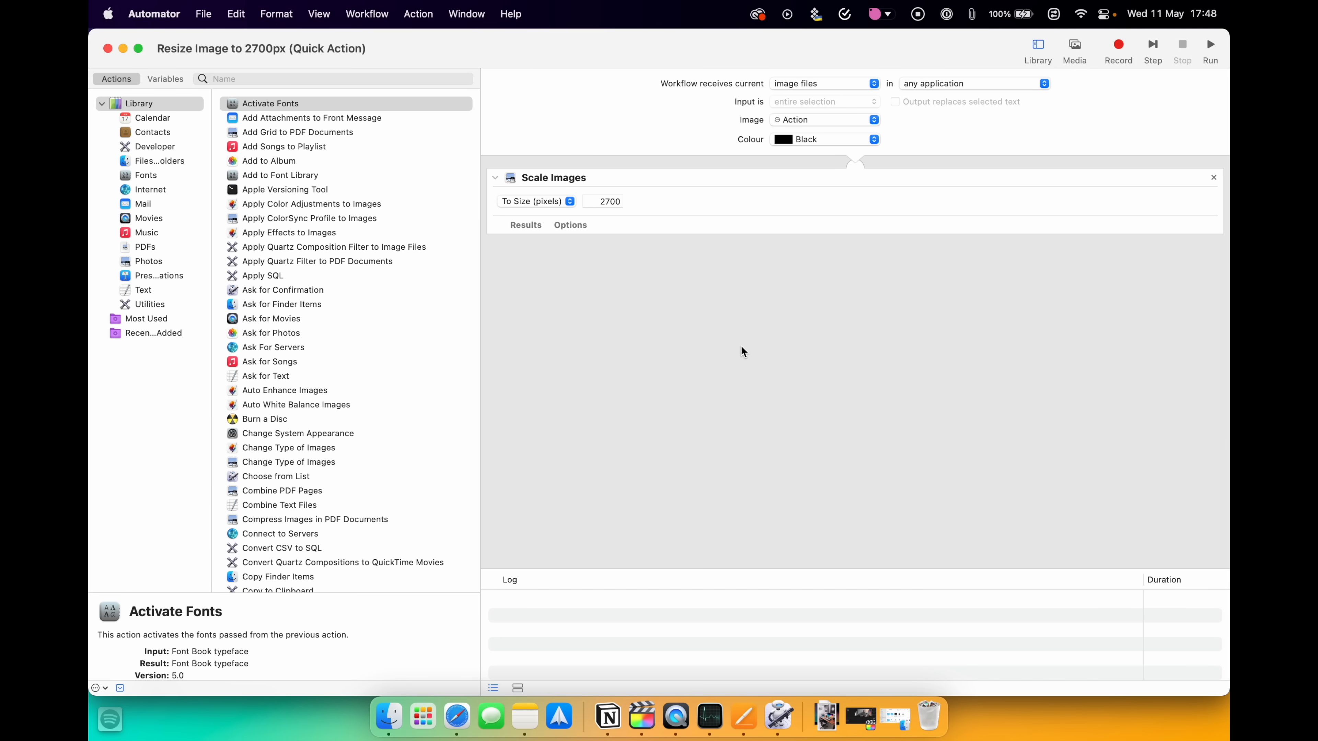
pyautogui.moveTo(228, 50)
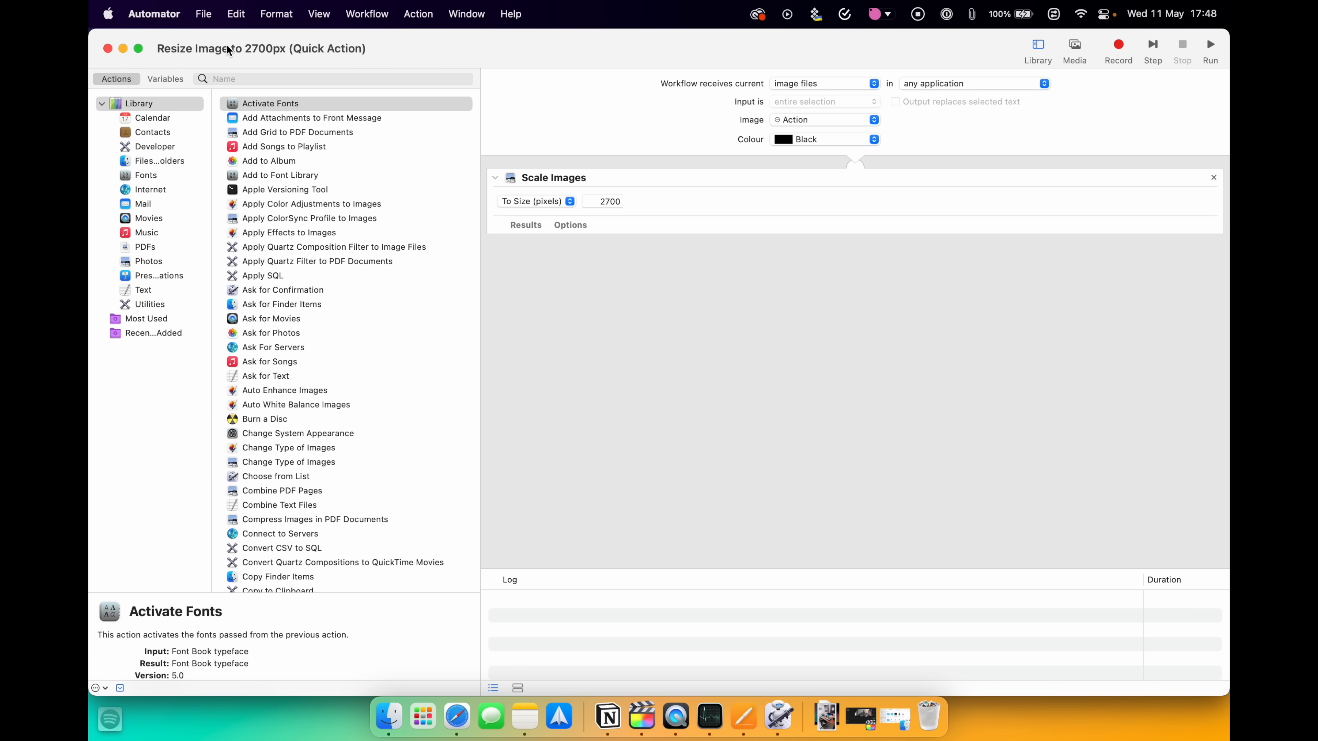
pyautogui.moveTo(468, 250)
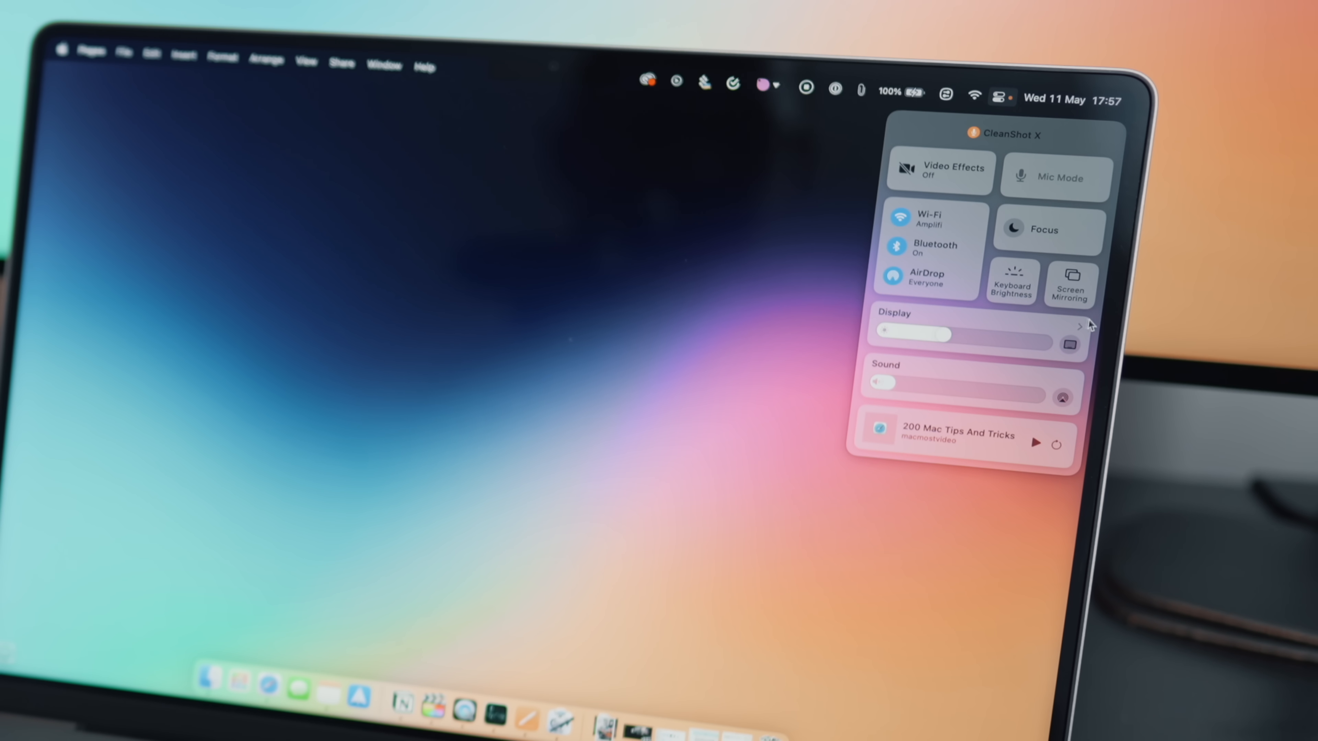
# Step: Connect the iPad as an extended Sidecar display from Control Center's Display options
pyautogui.click(1078, 325)
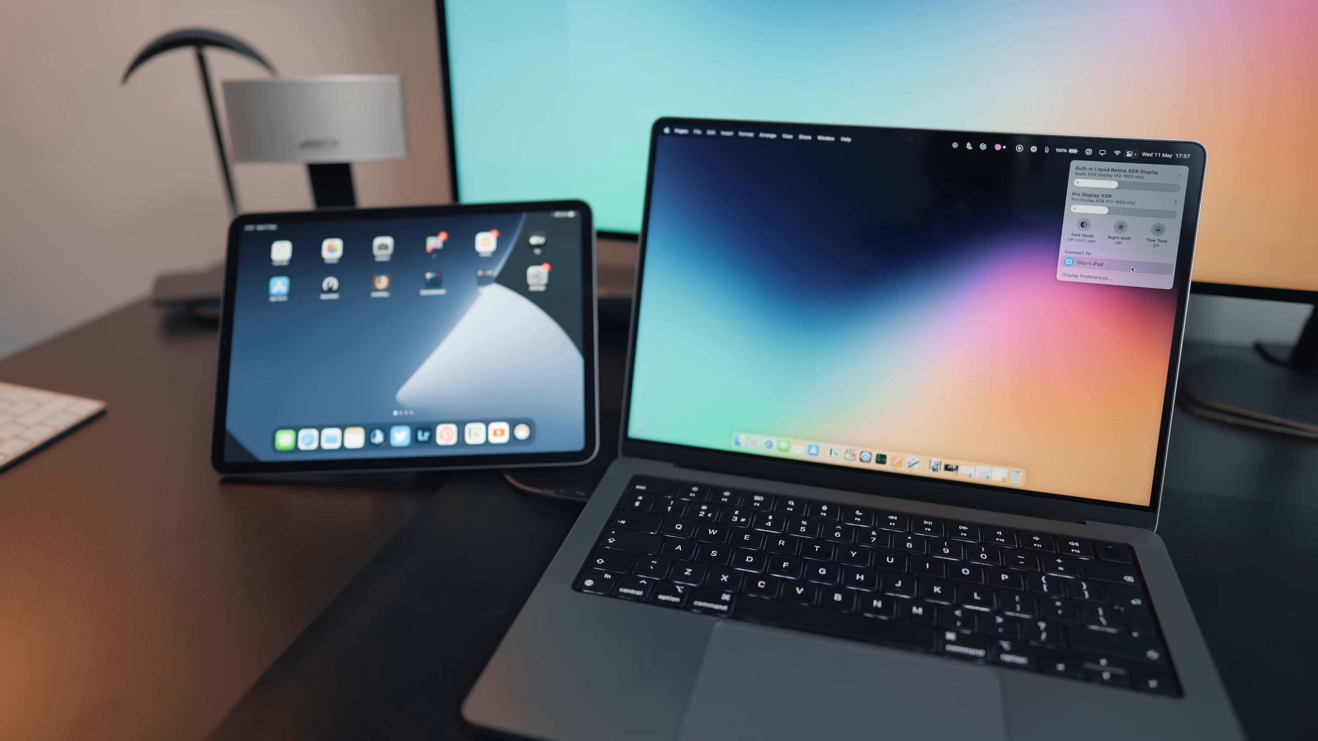
pyautogui.click(1088, 264)
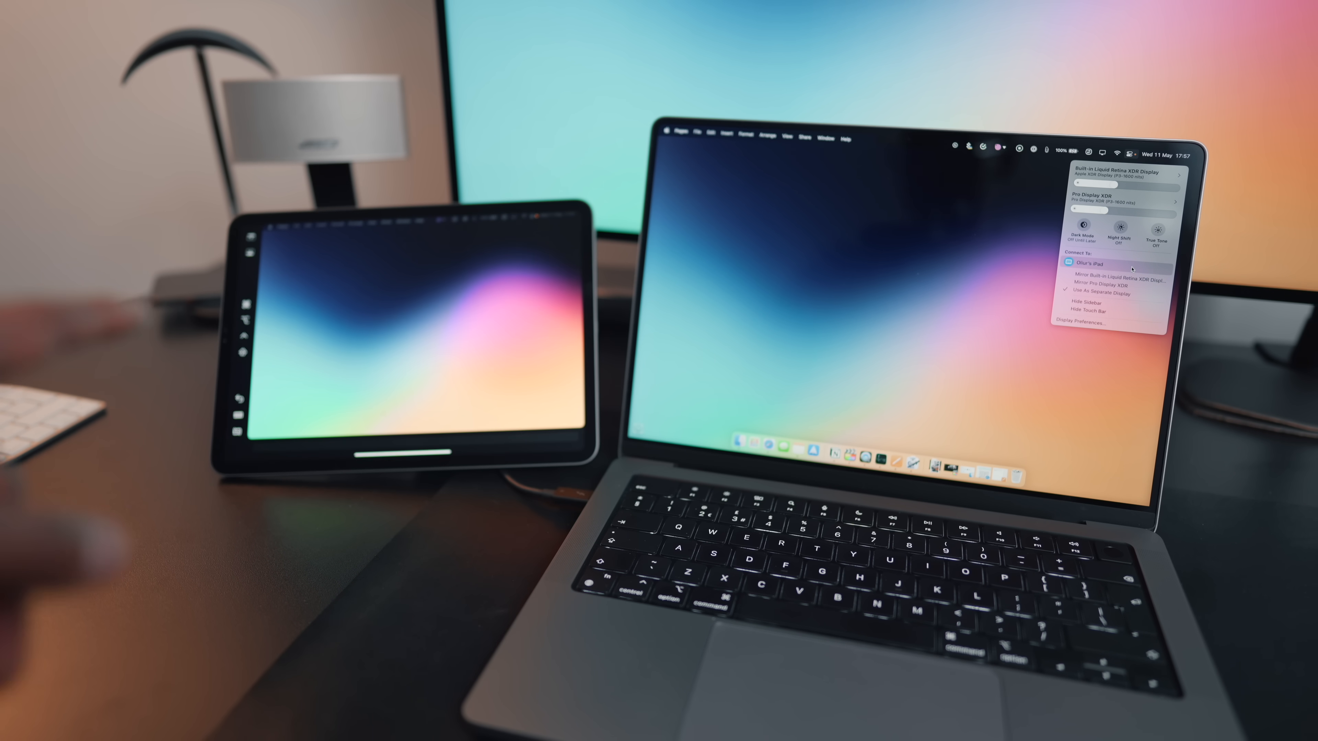